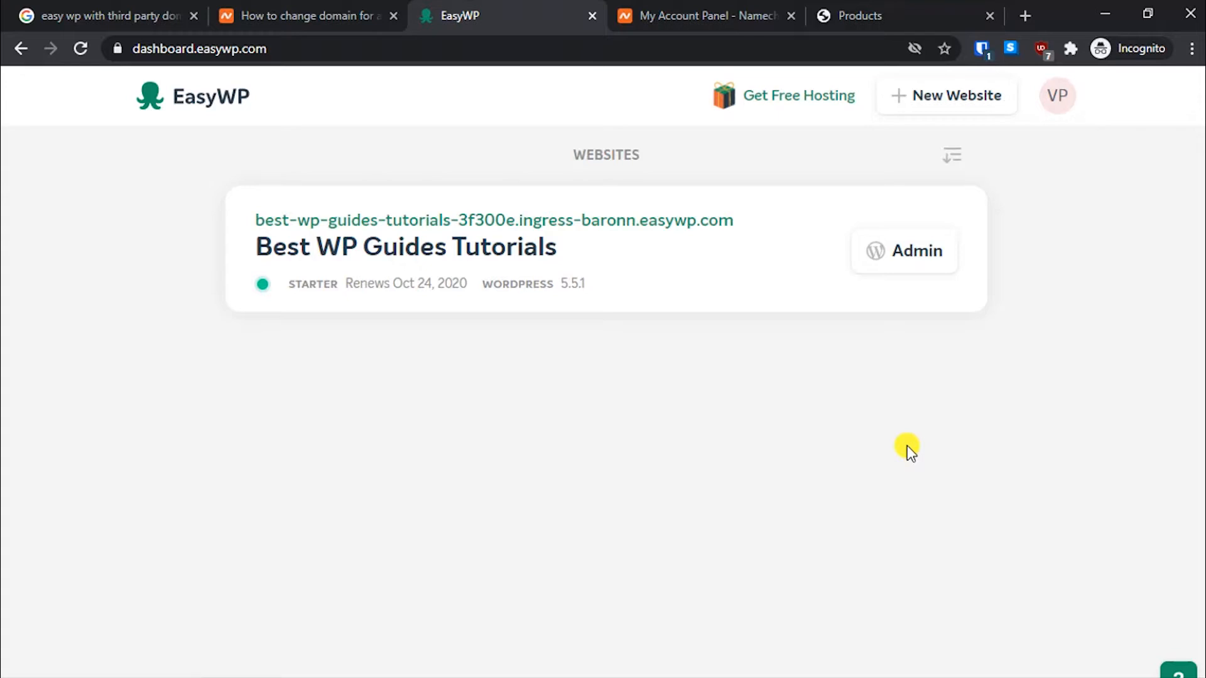
pyautogui.moveTo(505, 329)
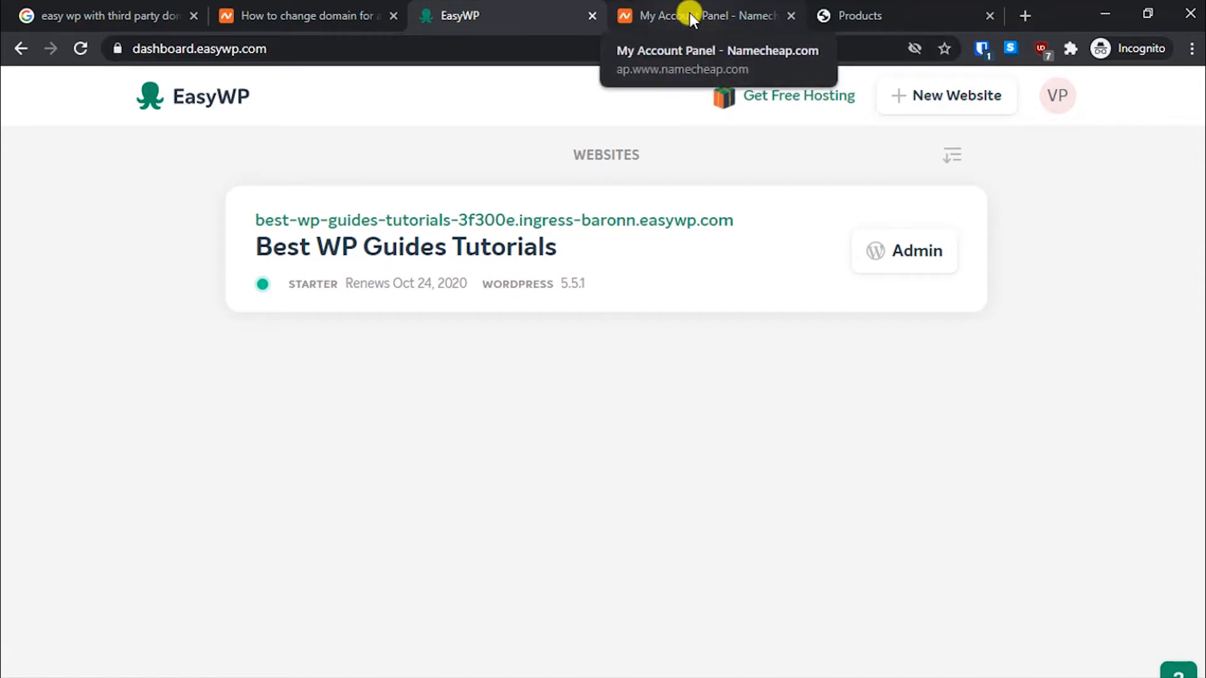
# Check the GoDaddy and EasyWP tabs, then load the Cloudflare account home page in a new tab.
pyautogui.click(860, 15)
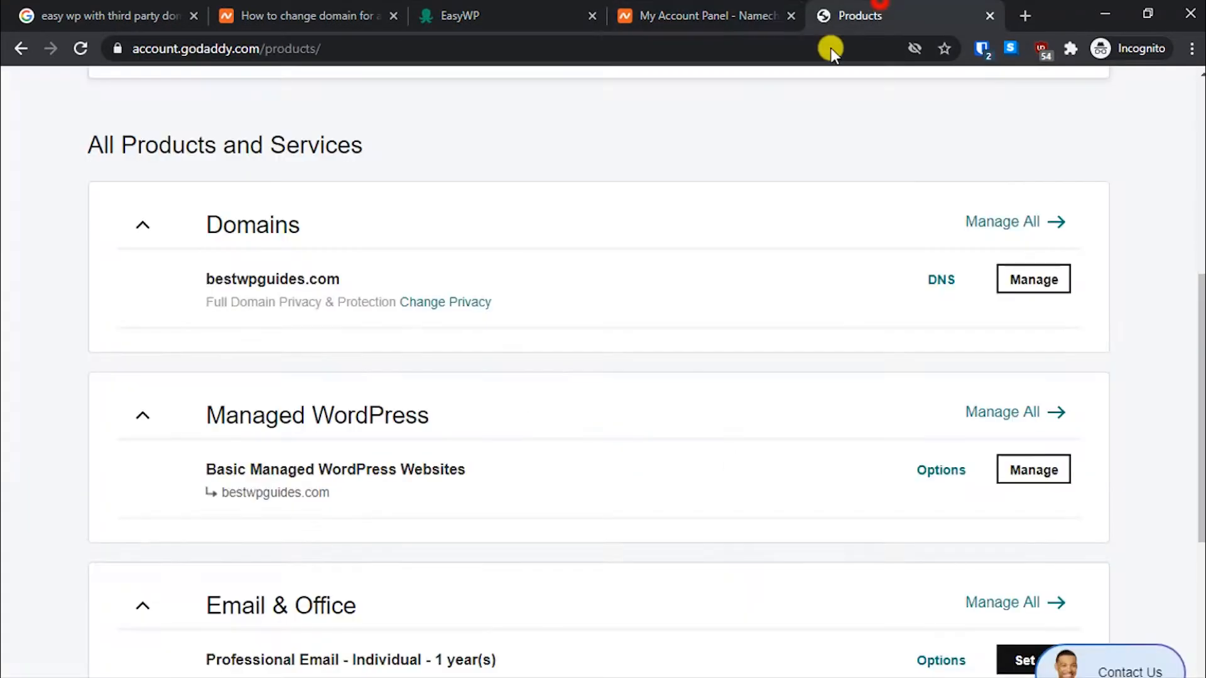
pyautogui.moveTo(623, 45)
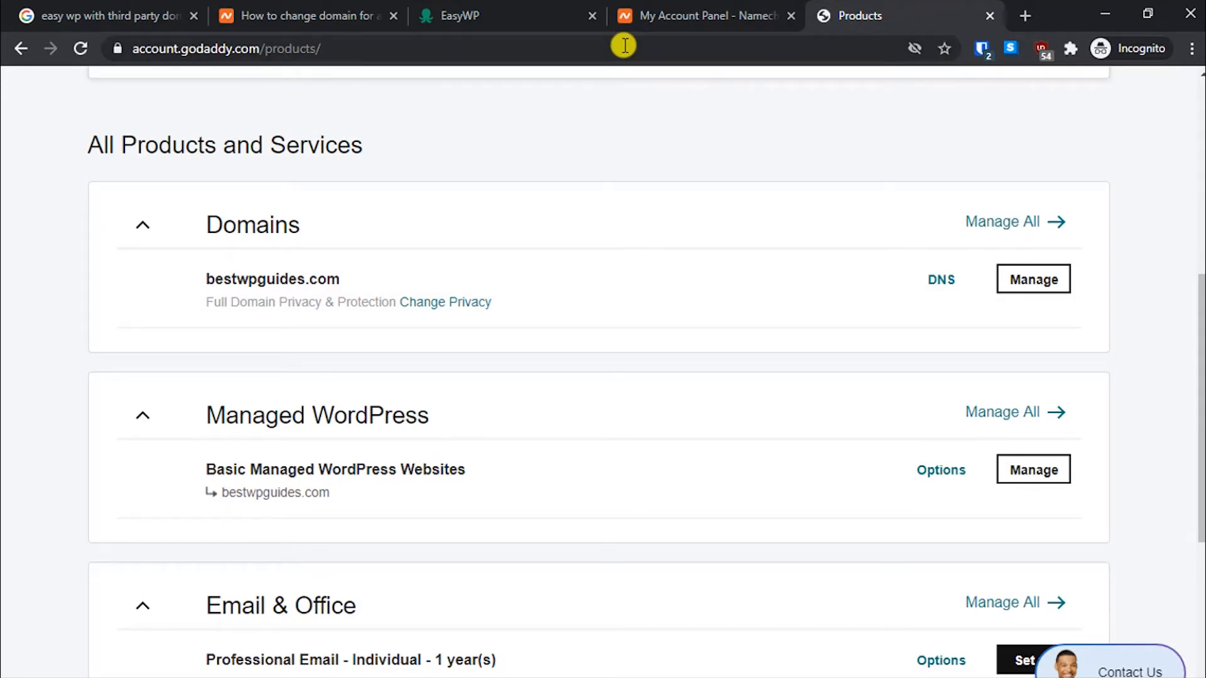
pyautogui.moveTo(702, 15)
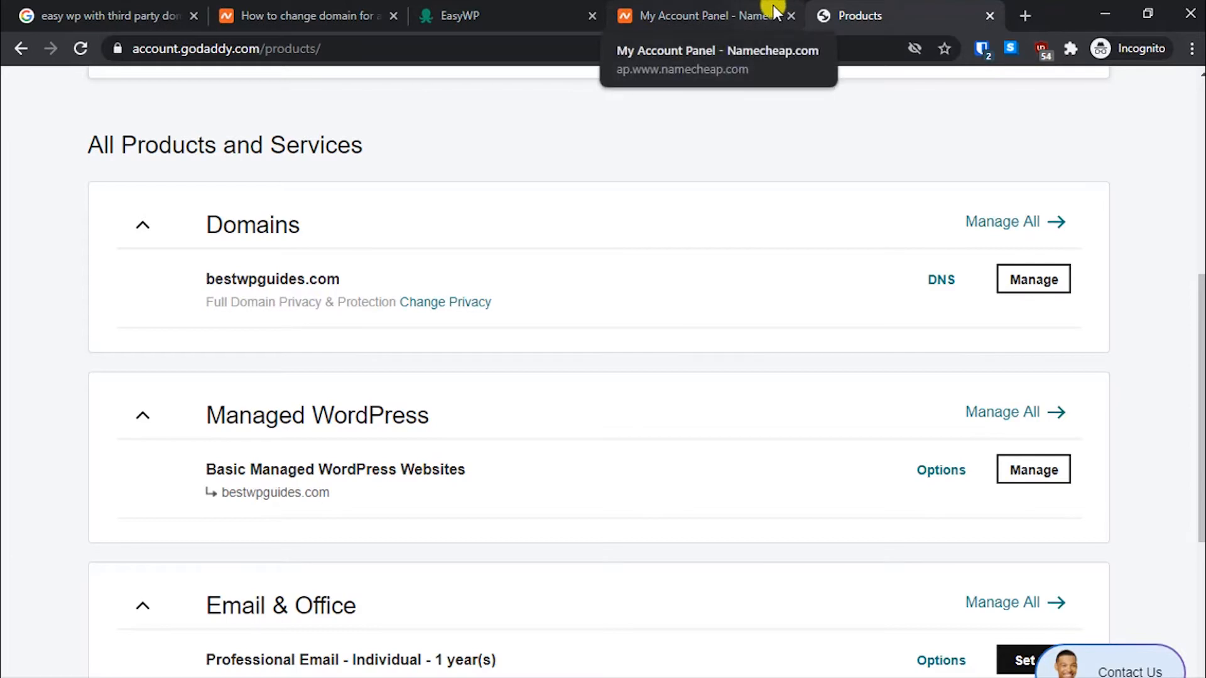
pyautogui.moveTo(758, 14)
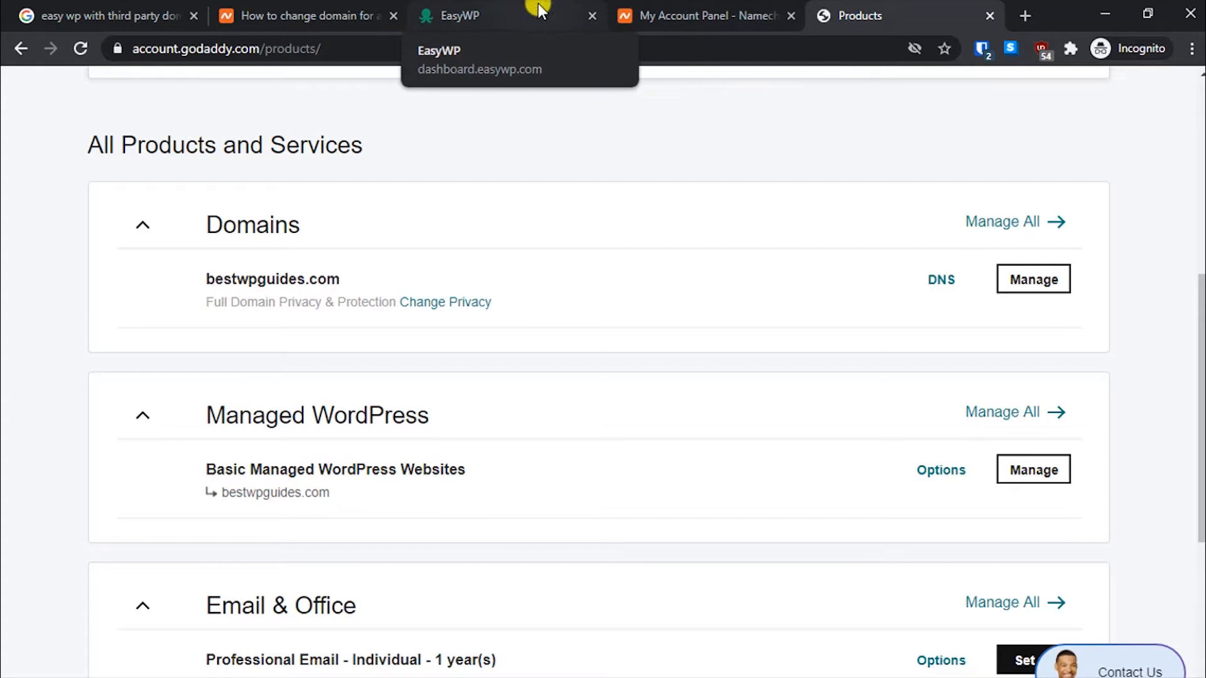
pyautogui.moveTo(470, 11)
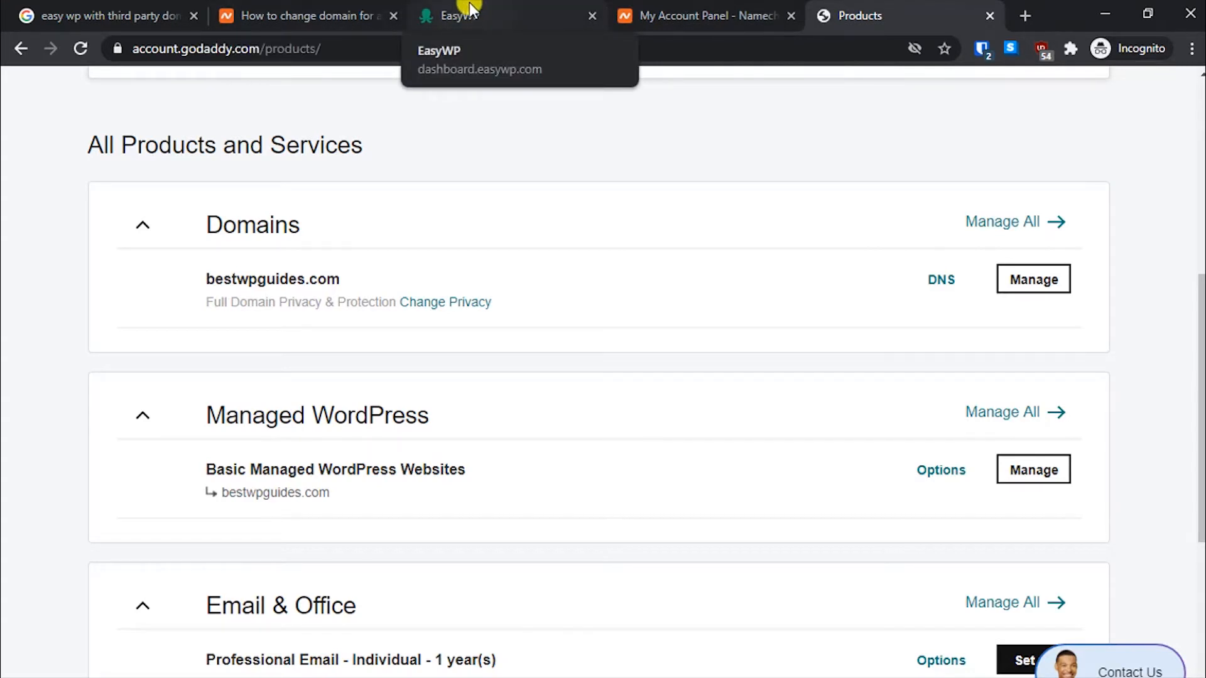
pyautogui.moveTo(826, 91)
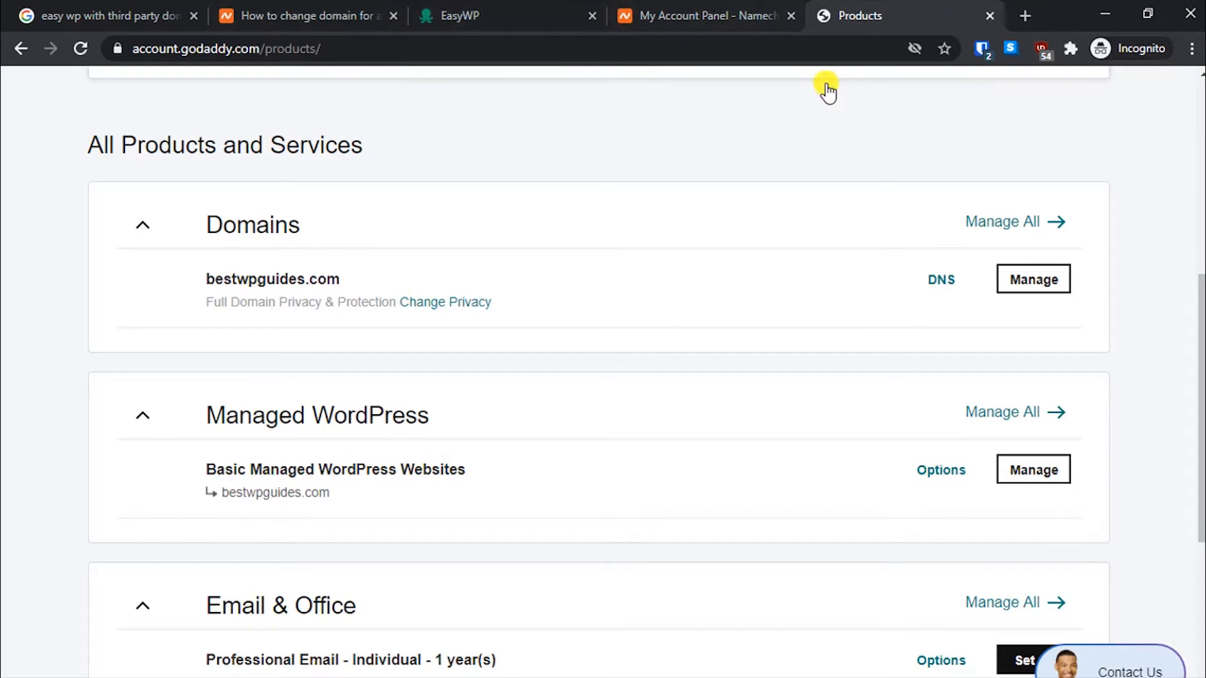
pyautogui.click(703, 15)
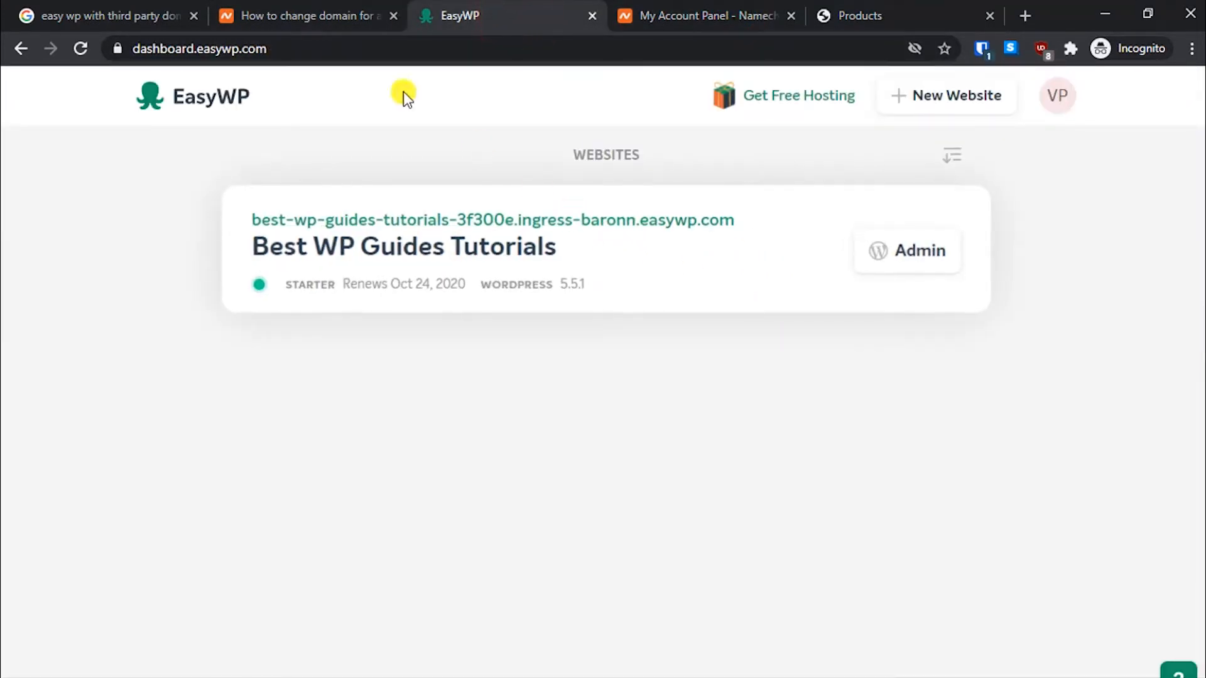
pyautogui.click(1025, 15)
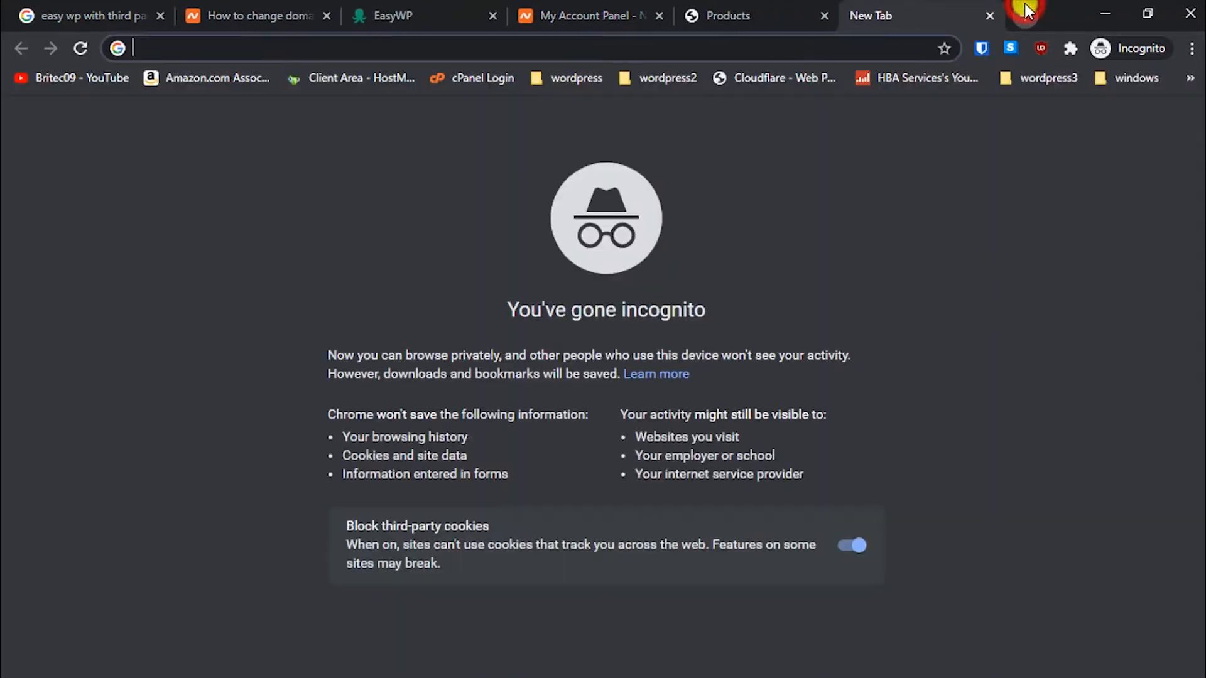
pyautogui.write('clo')
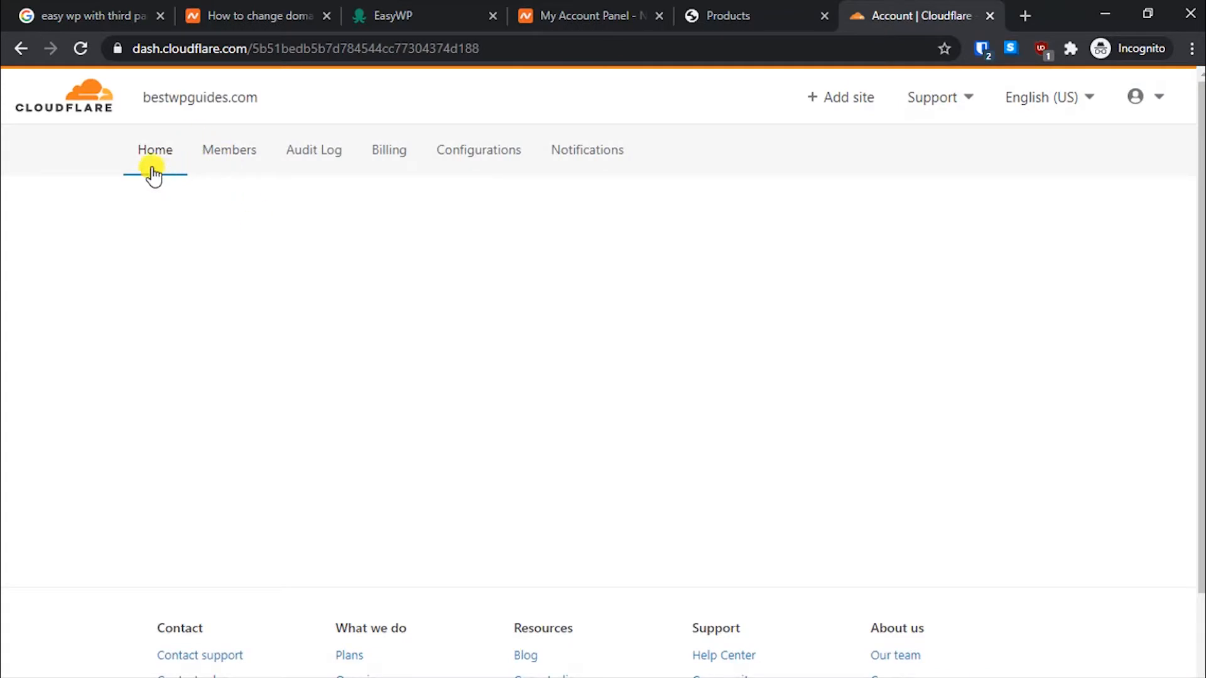
pyautogui.click(154, 150)
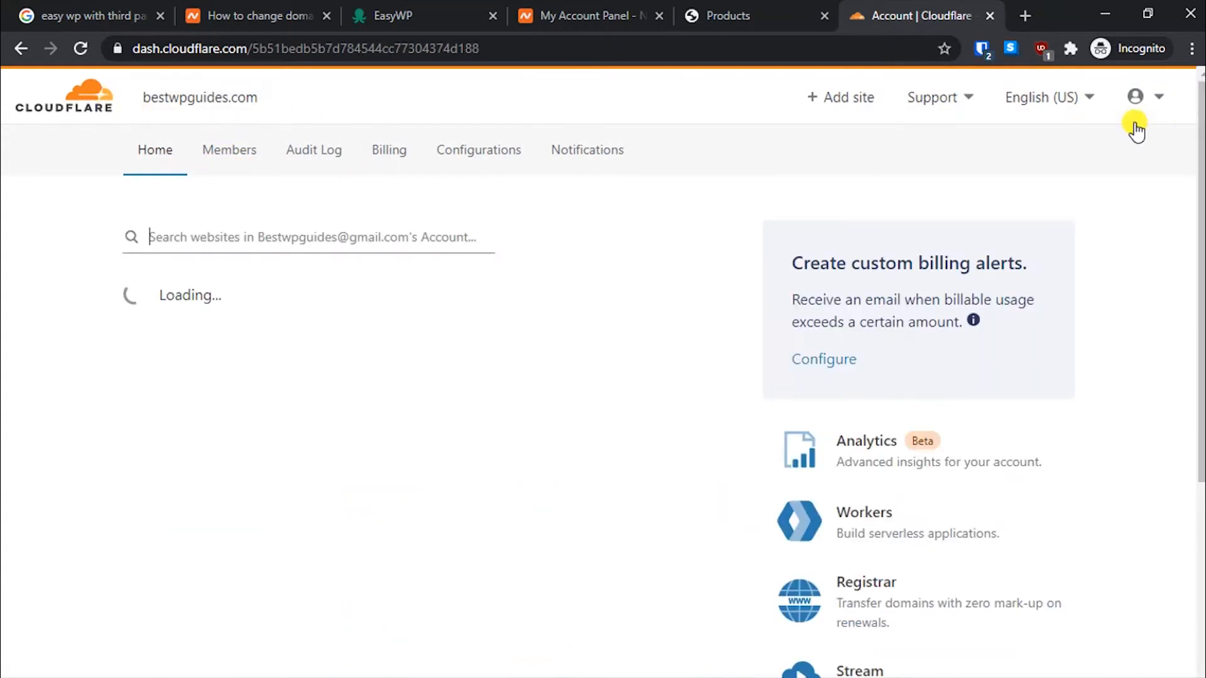
# Log out of the bestwpguides.com Cloudflare account and fill the login form with another account's credentials.
pyautogui.click(1135, 96)
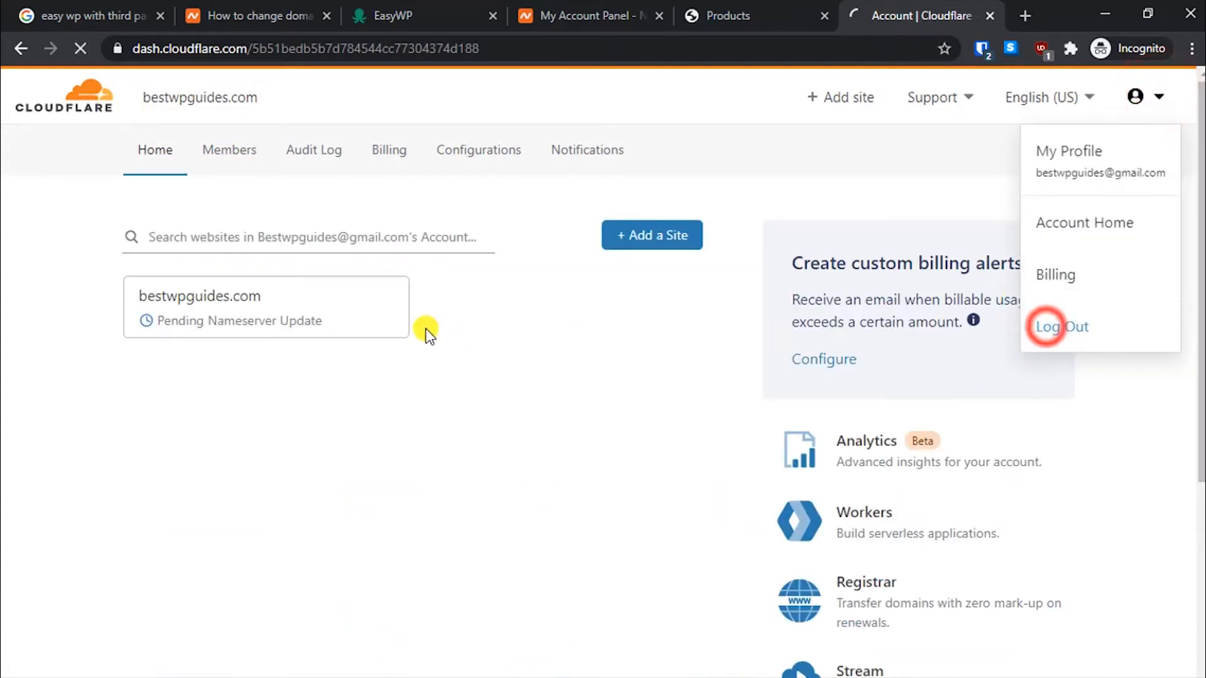
pyautogui.click(1062, 326)
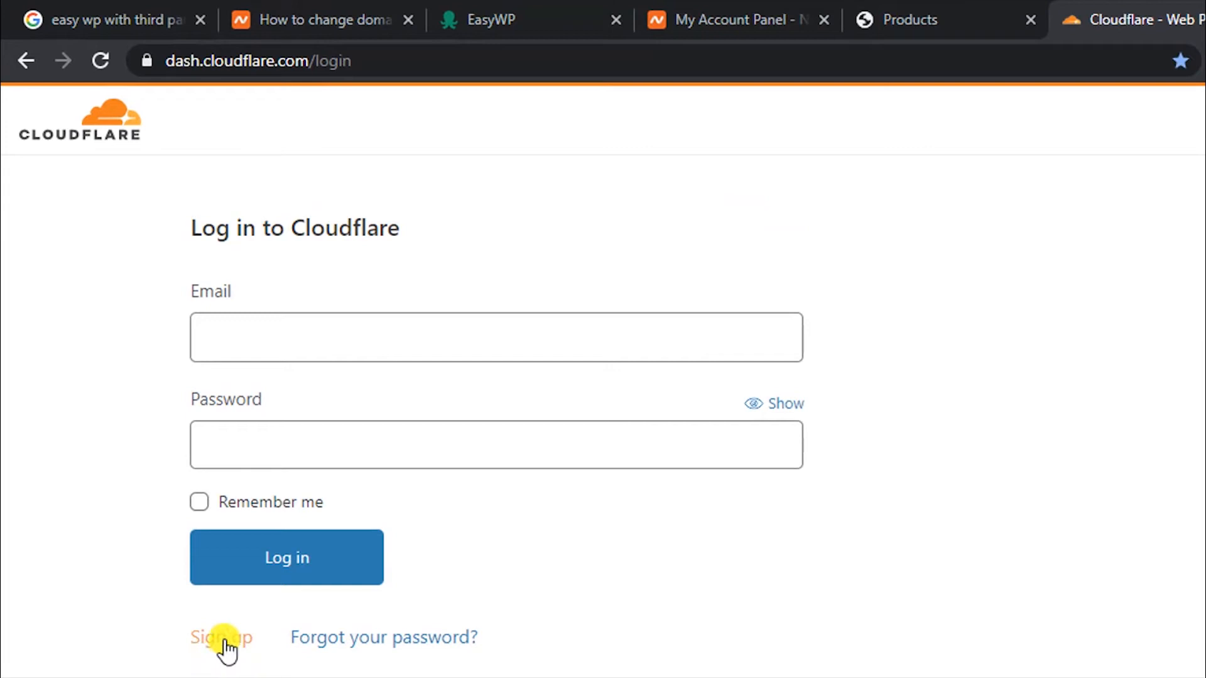
pyautogui.click(221, 637)
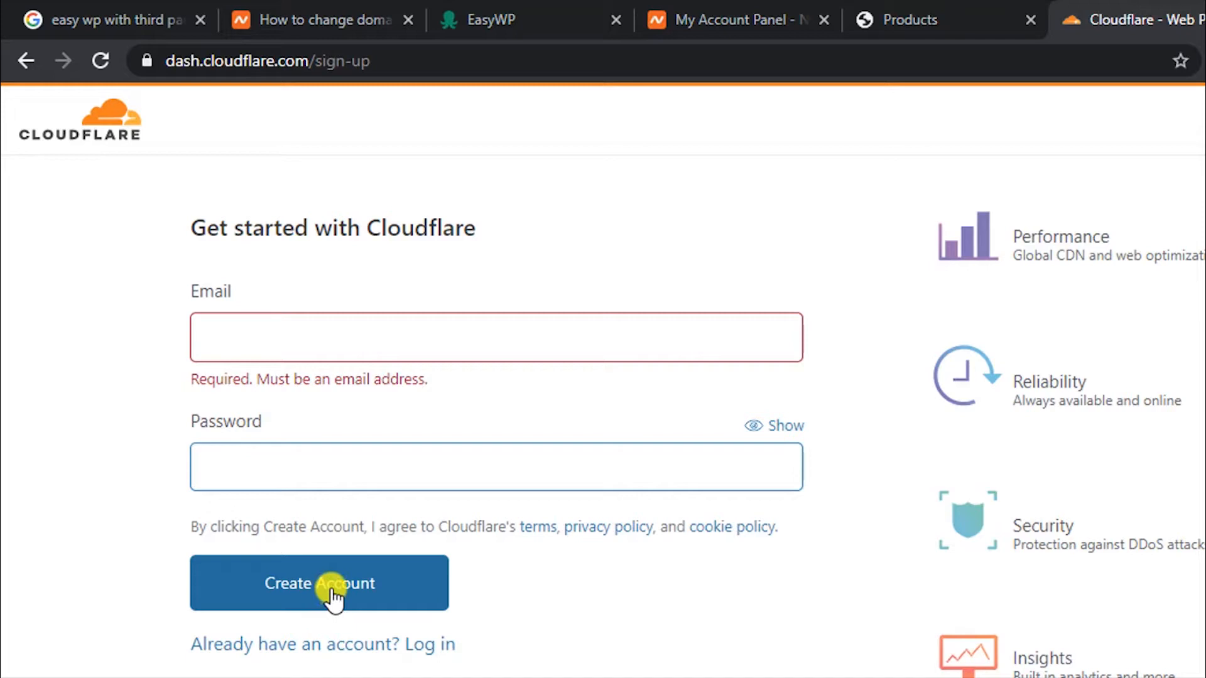
pyautogui.moveTo(514, 413)
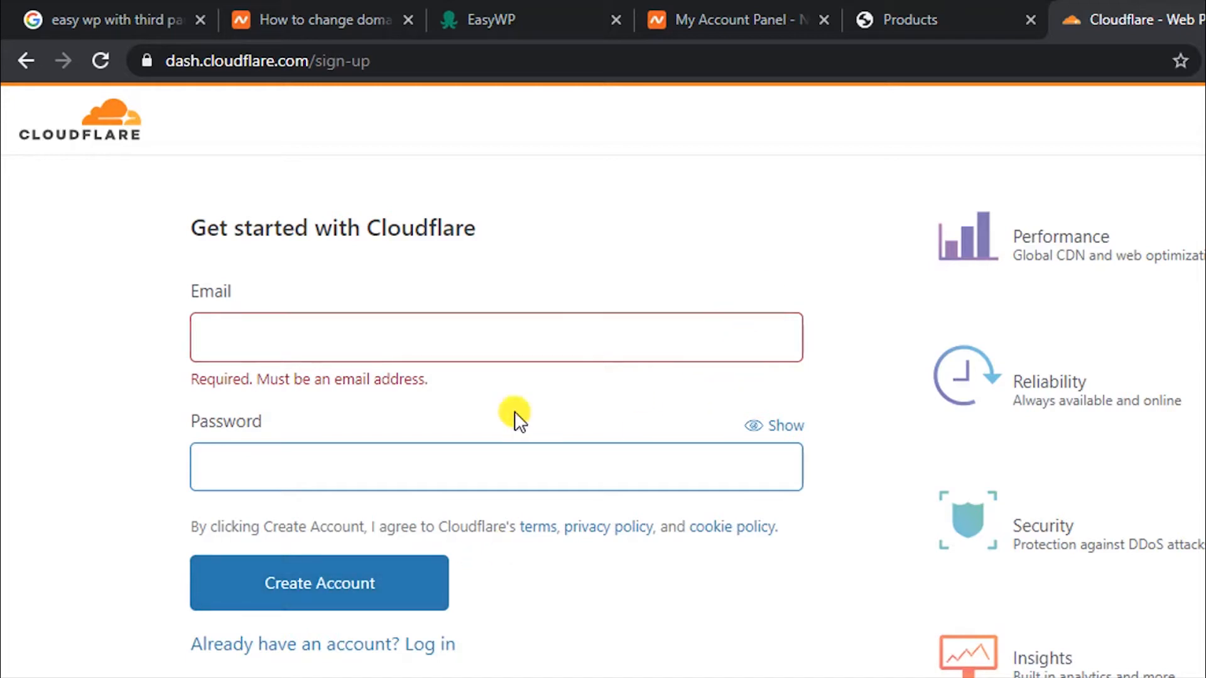
pyautogui.click(497, 467)
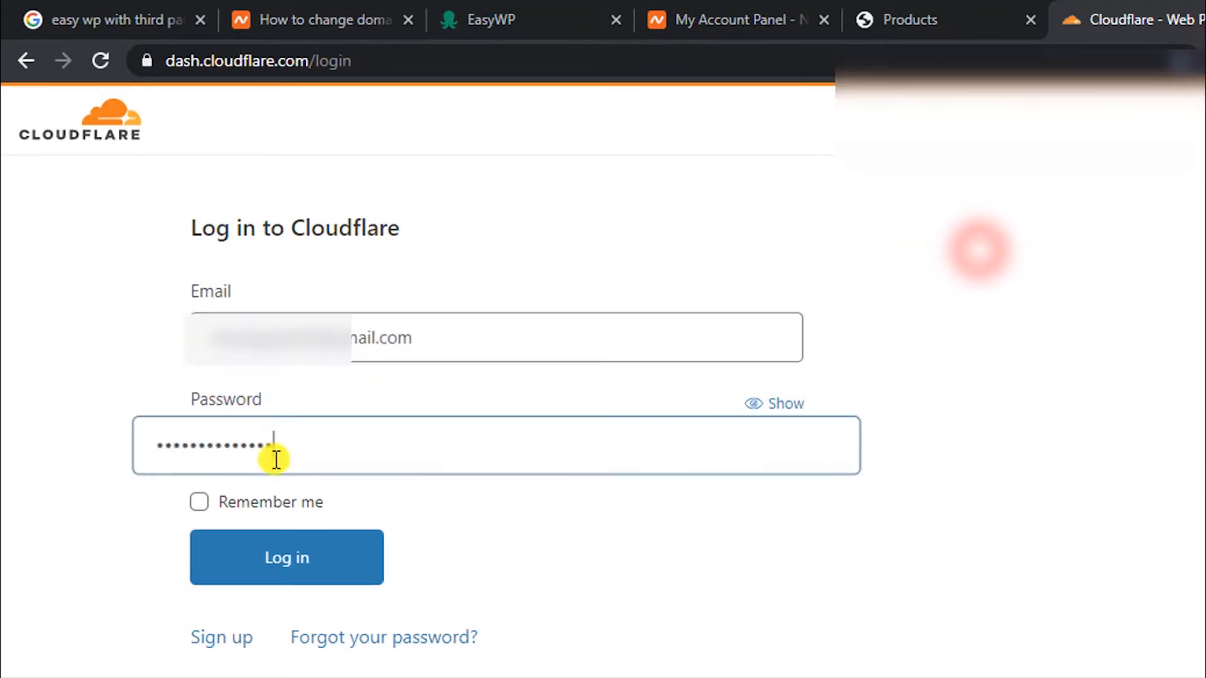
# Log in to Cloudflare and open the + Add a Site form.
pyautogui.click(287, 558)
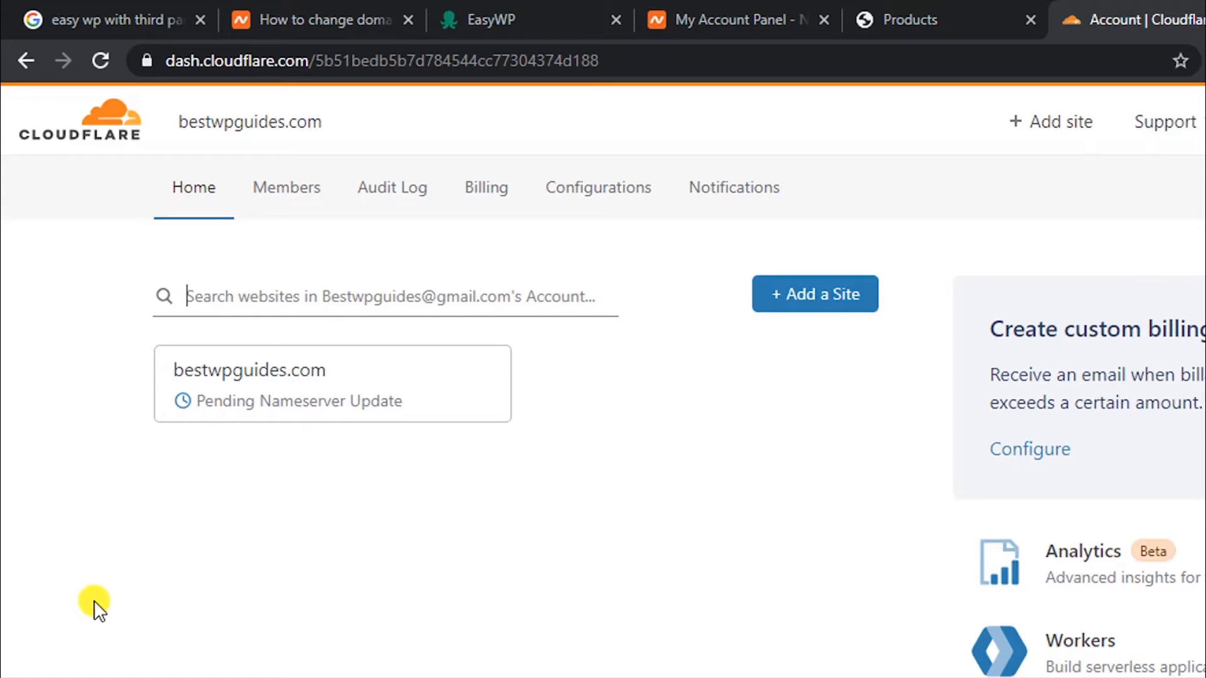
pyautogui.moveTo(318, 430)
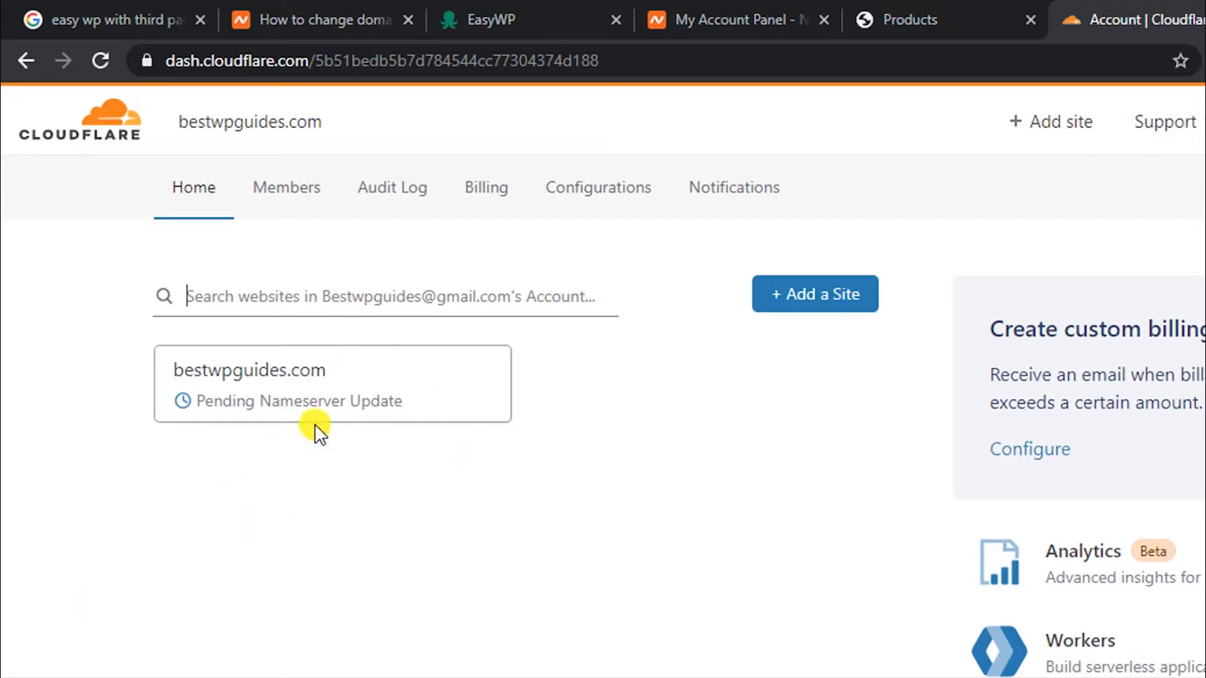
pyautogui.moveTo(292, 404)
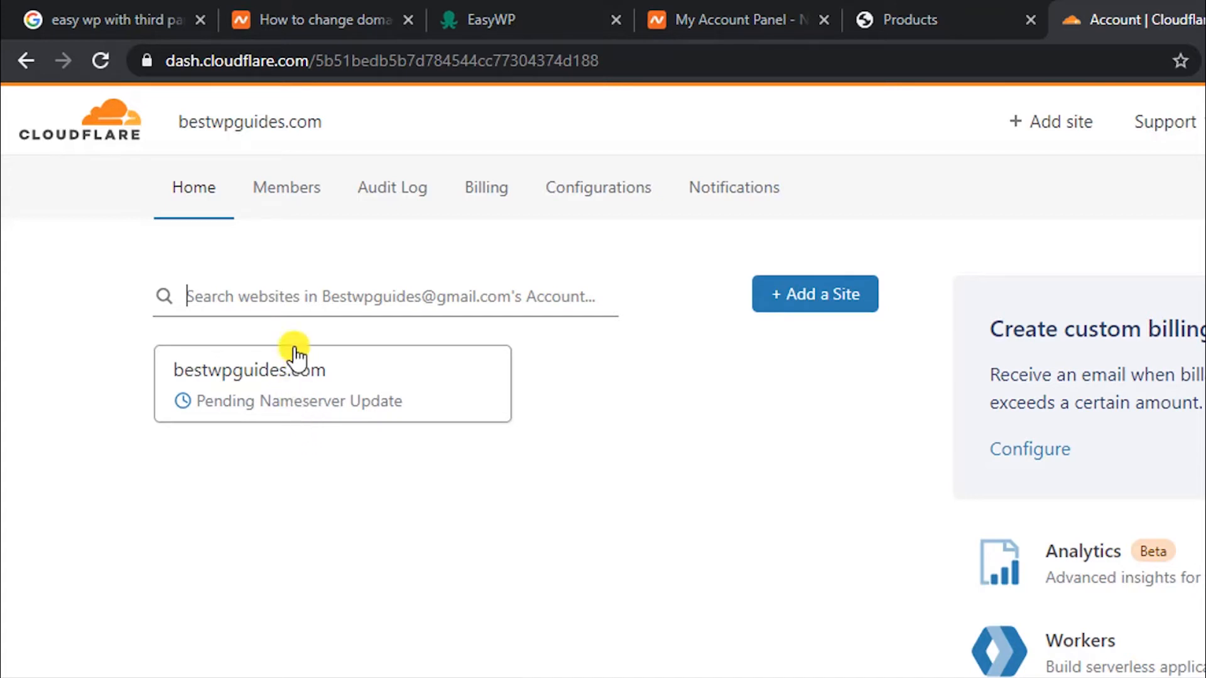
pyautogui.moveTo(895, 329)
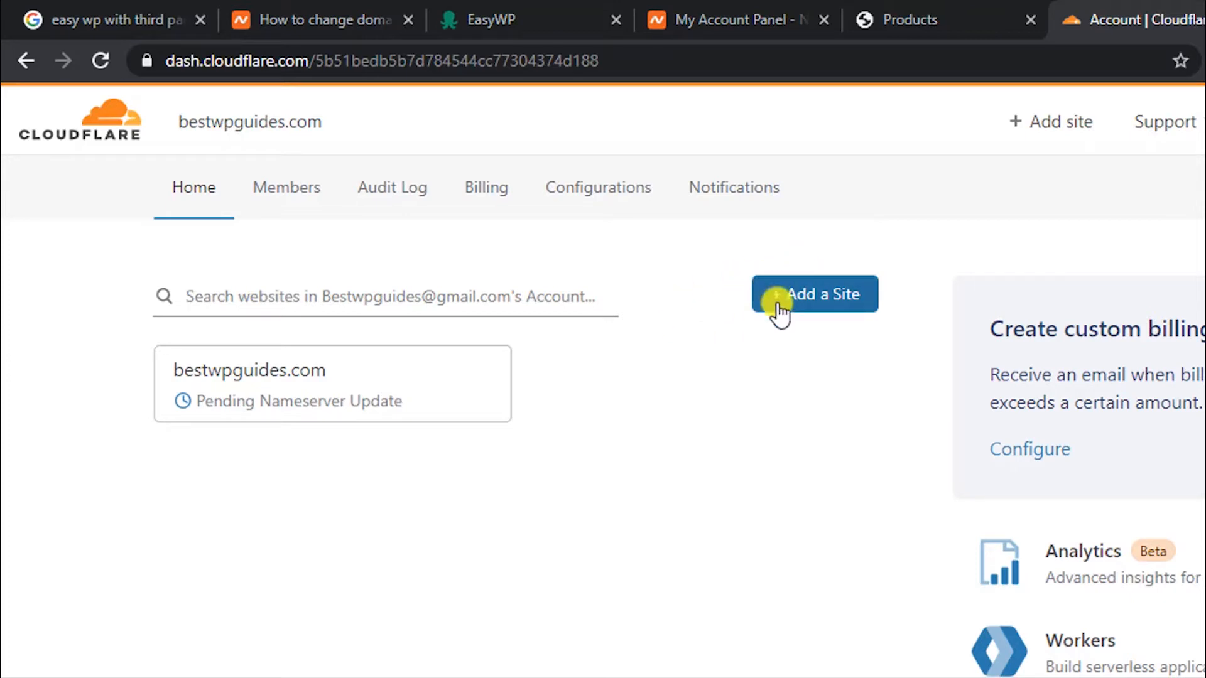
pyautogui.moveTo(815, 293)
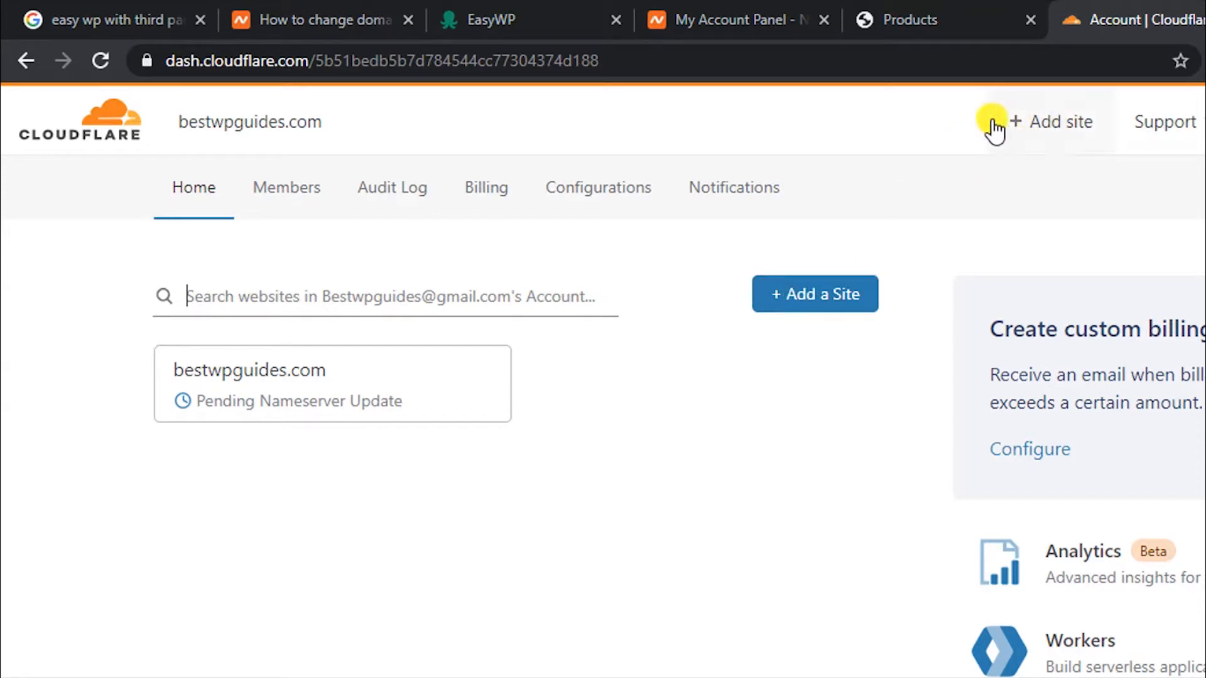
pyautogui.moveTo(952, 206)
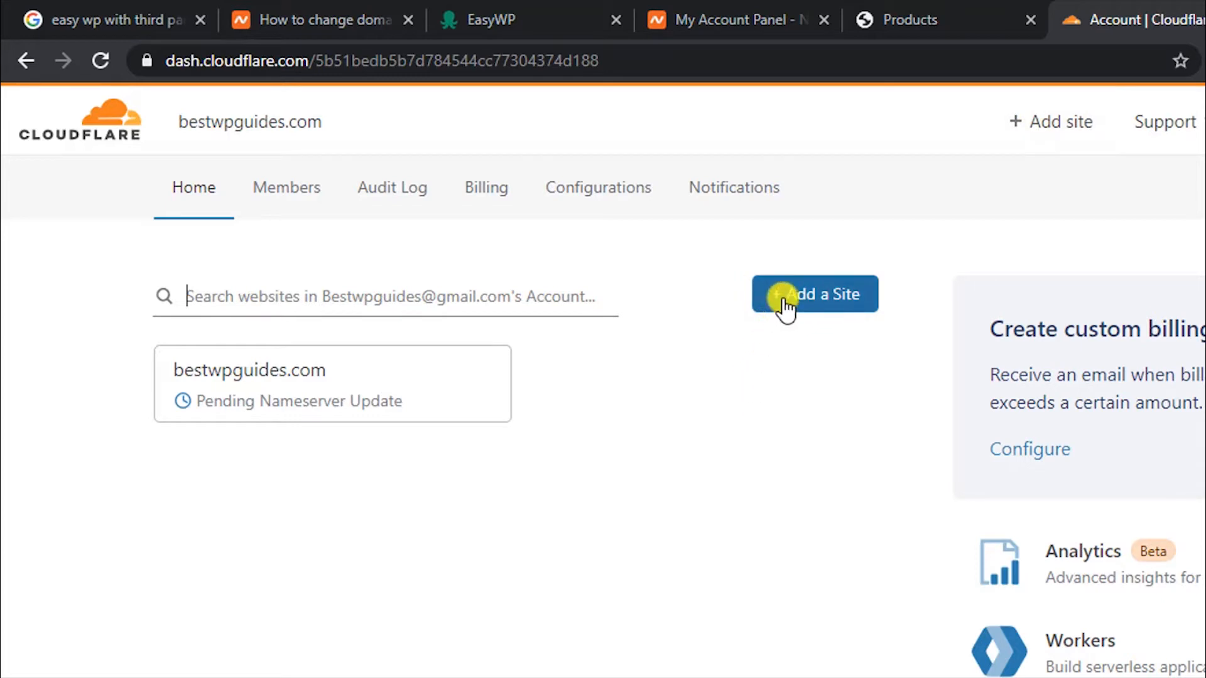
pyautogui.click(815, 294)
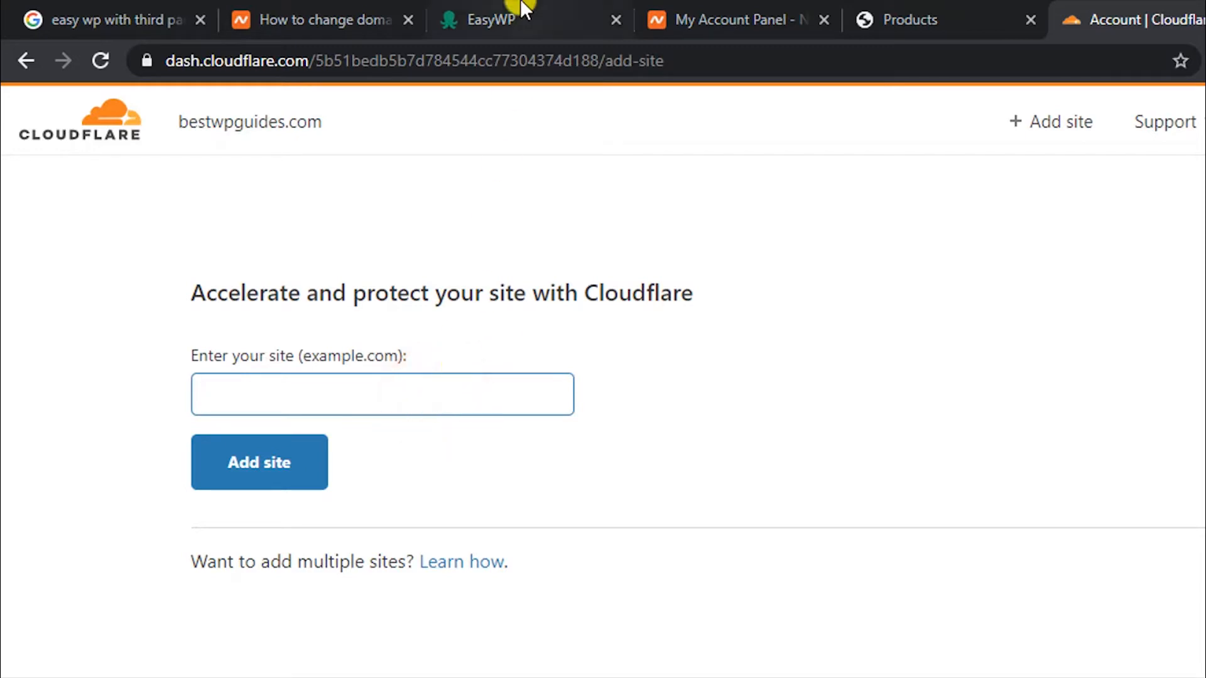
# Copy bonzour.website from the Namecheap dashboard and return to Cloudflare's add-site form.
pyautogui.click(730, 19)
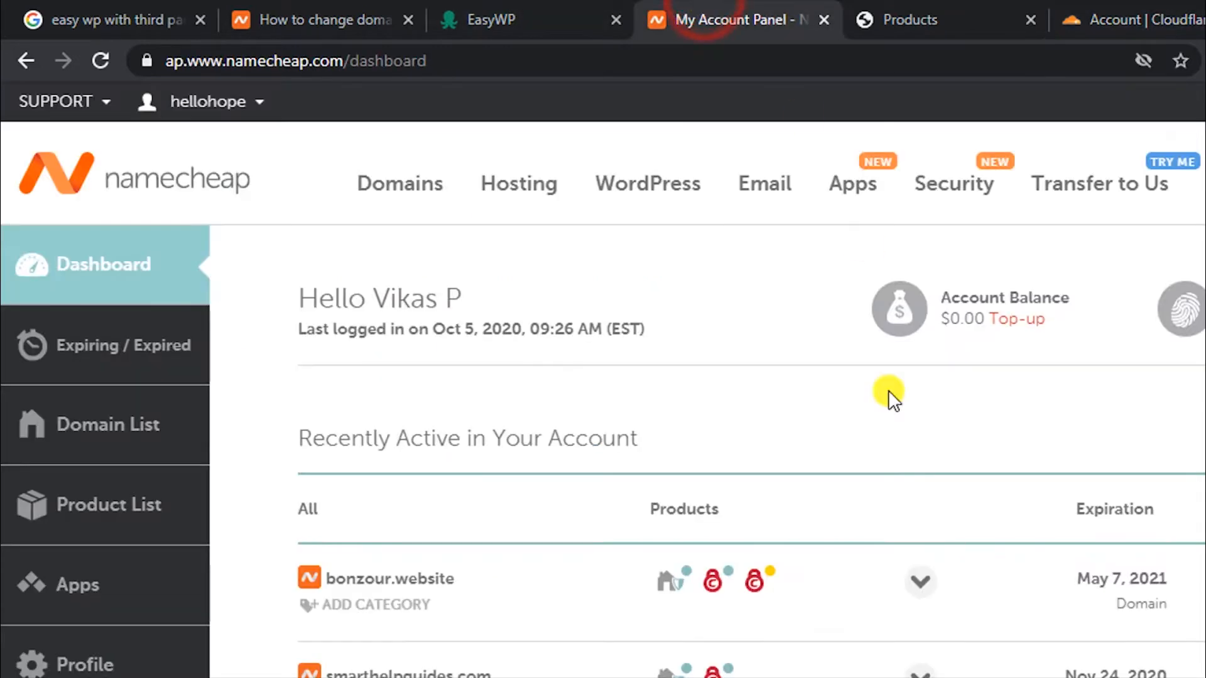
pyautogui.scroll(-3)
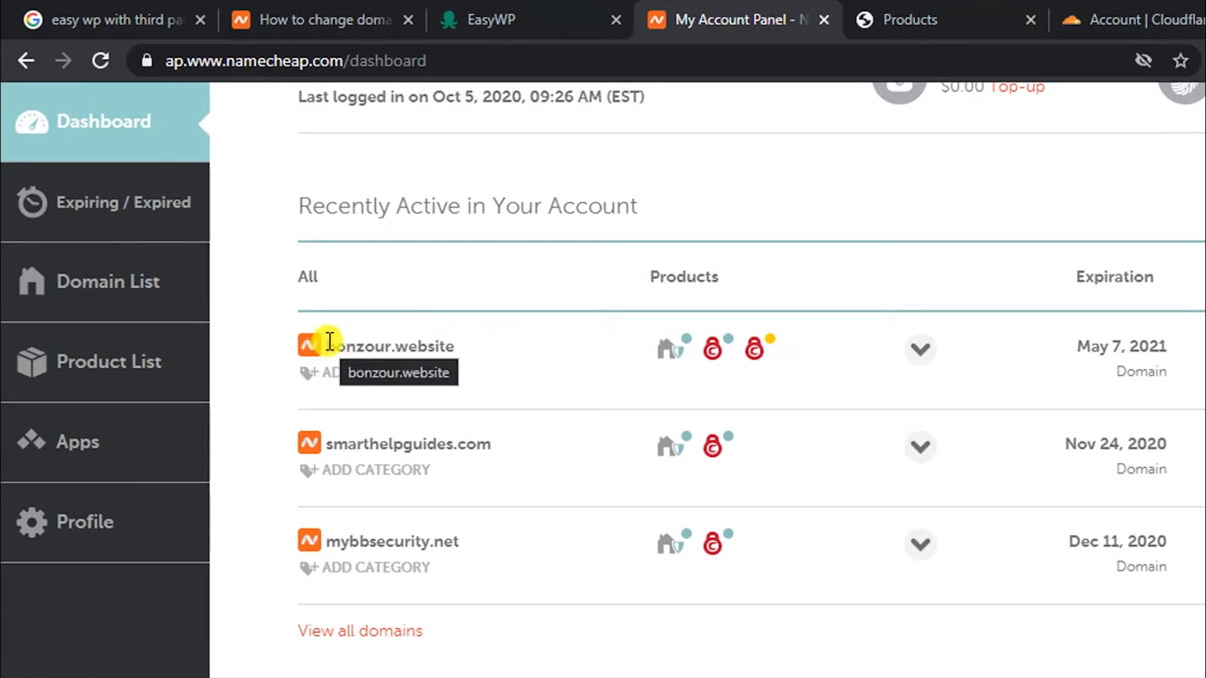
pyautogui.rightClick(388, 346)
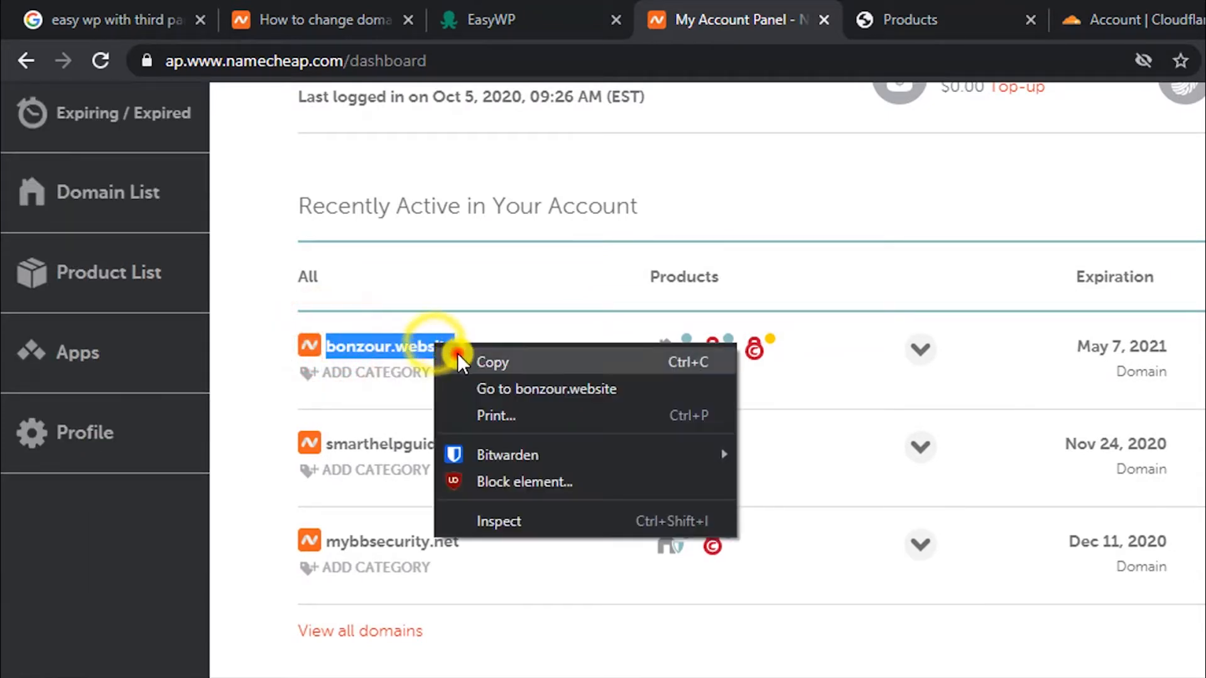
pyautogui.click(315, 19)
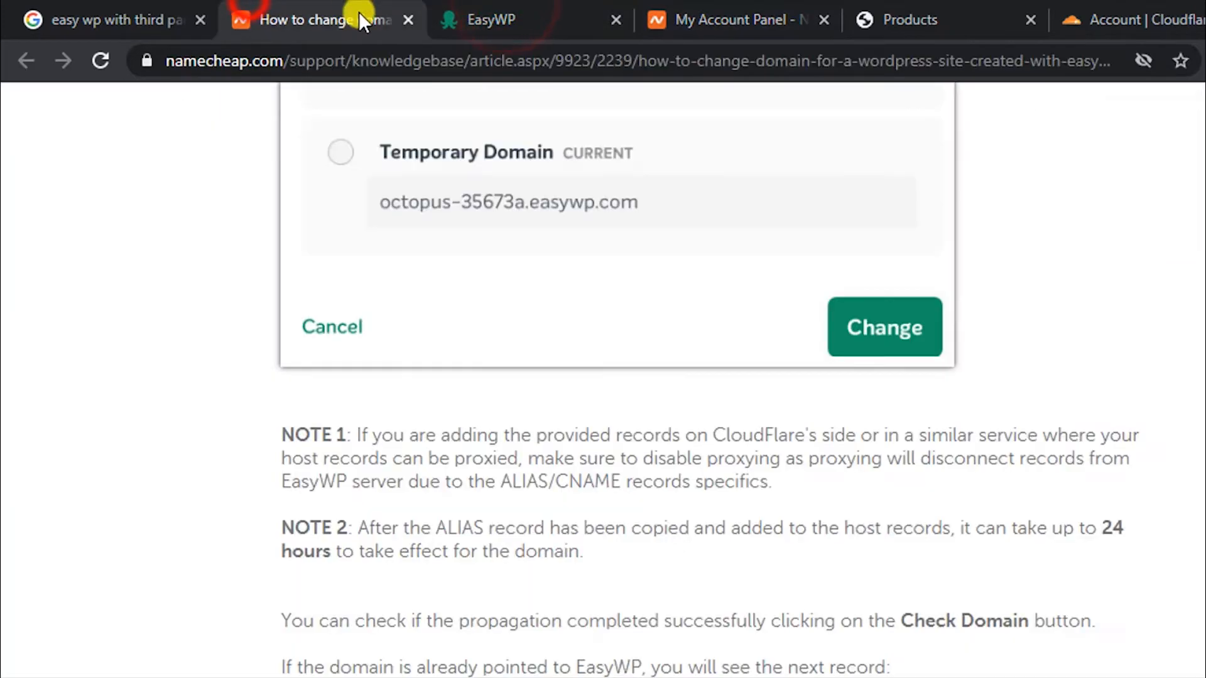
pyautogui.click(910, 19)
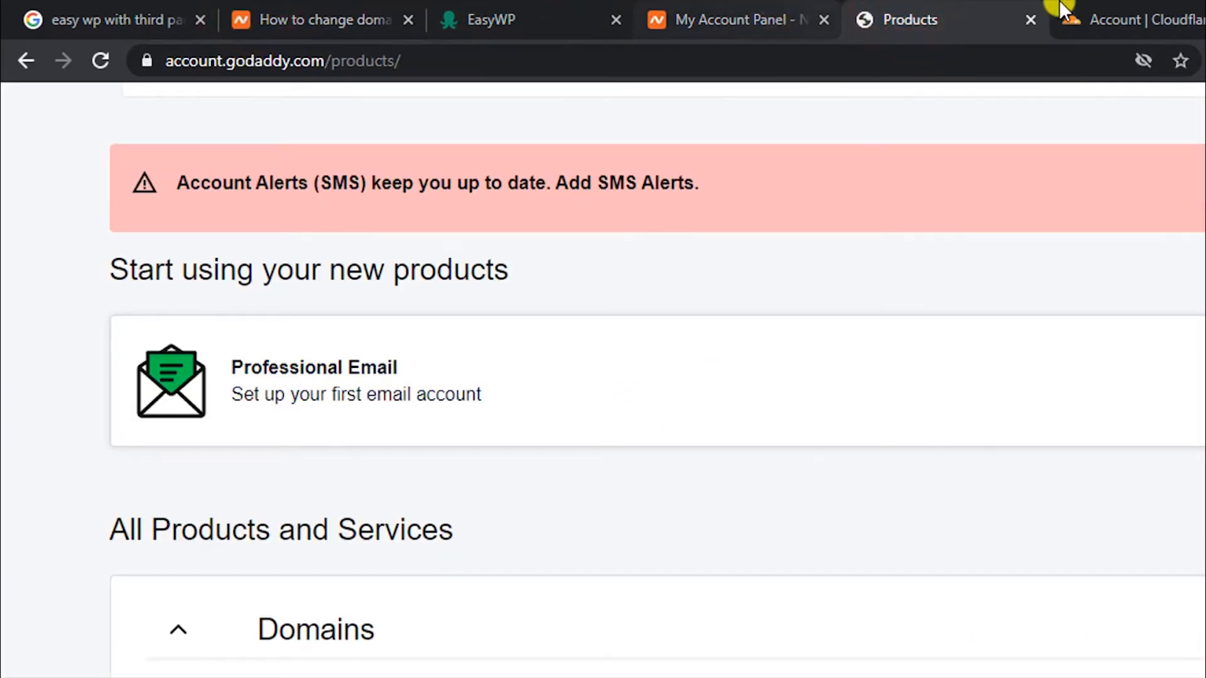
pyautogui.click(608, 20)
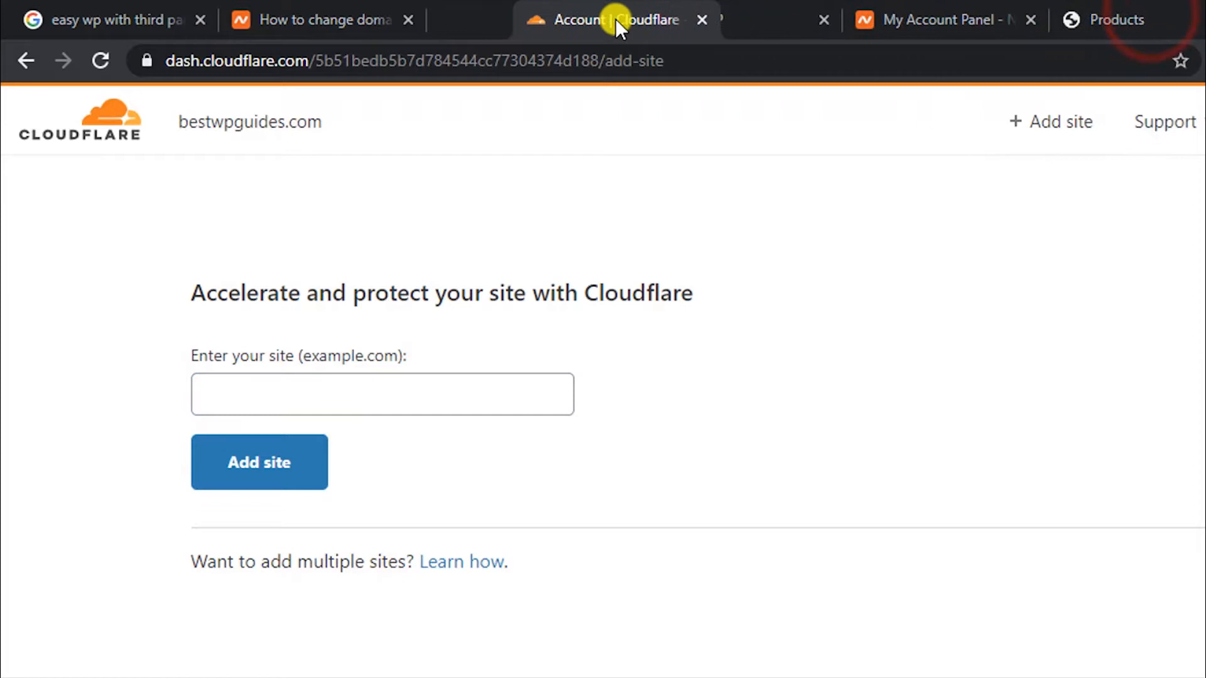
# Add bonzour.website to Cloudflare, confirm the Free plan, and start the DNS record scan.
pyautogui.write('bonzour.website')
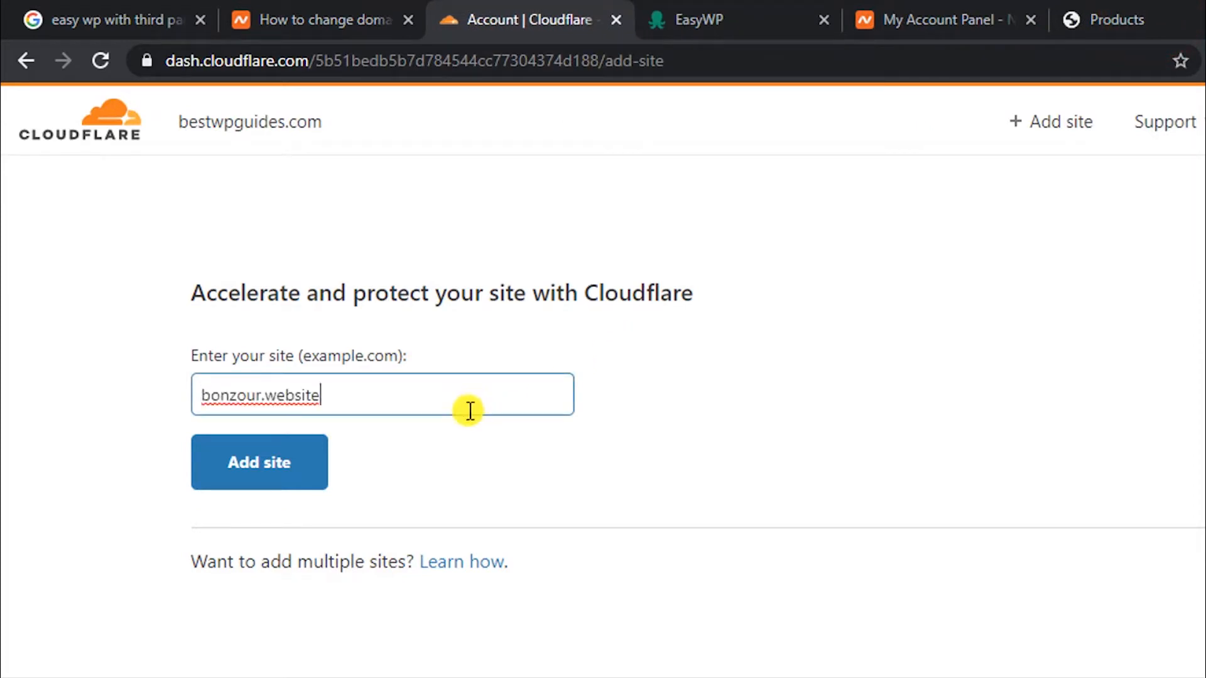
pyautogui.moveTo(391, 431)
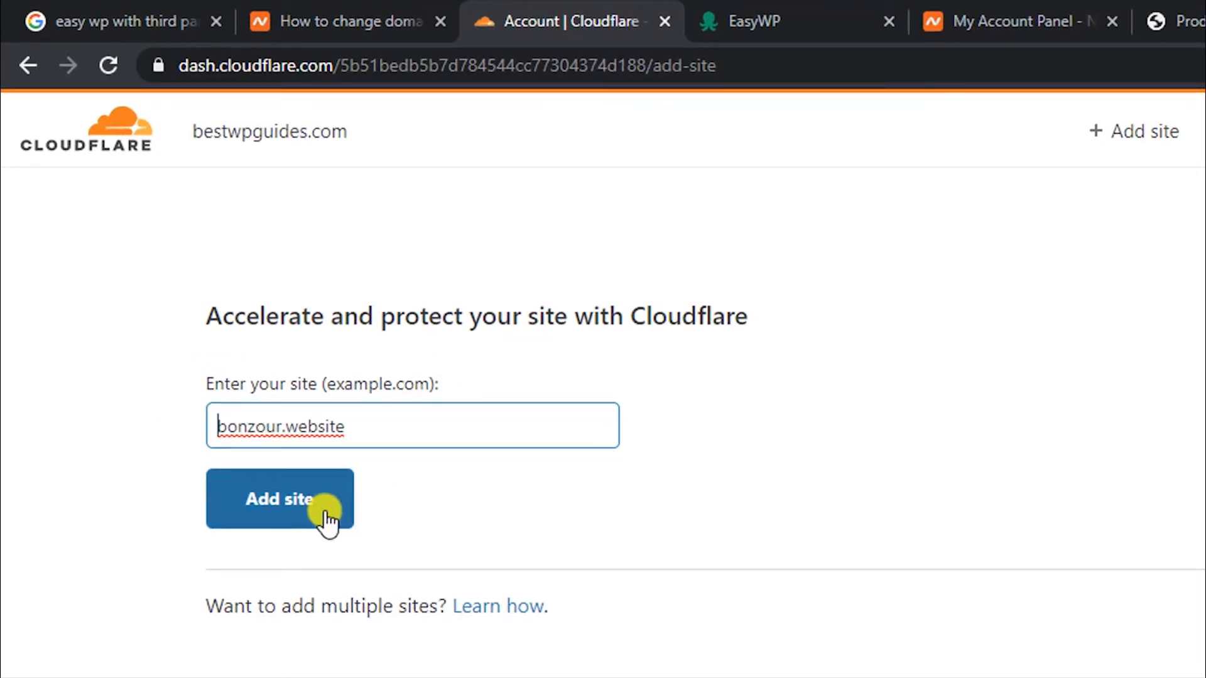
pyautogui.click(279, 498)
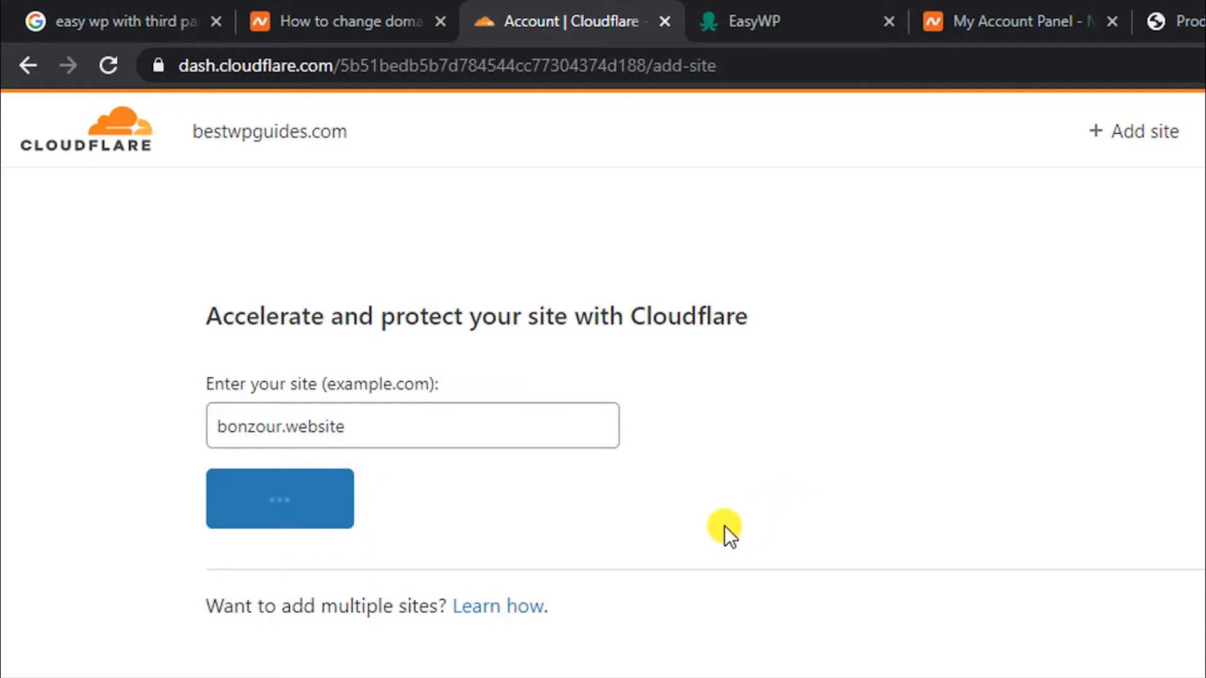
pyautogui.click(278, 498)
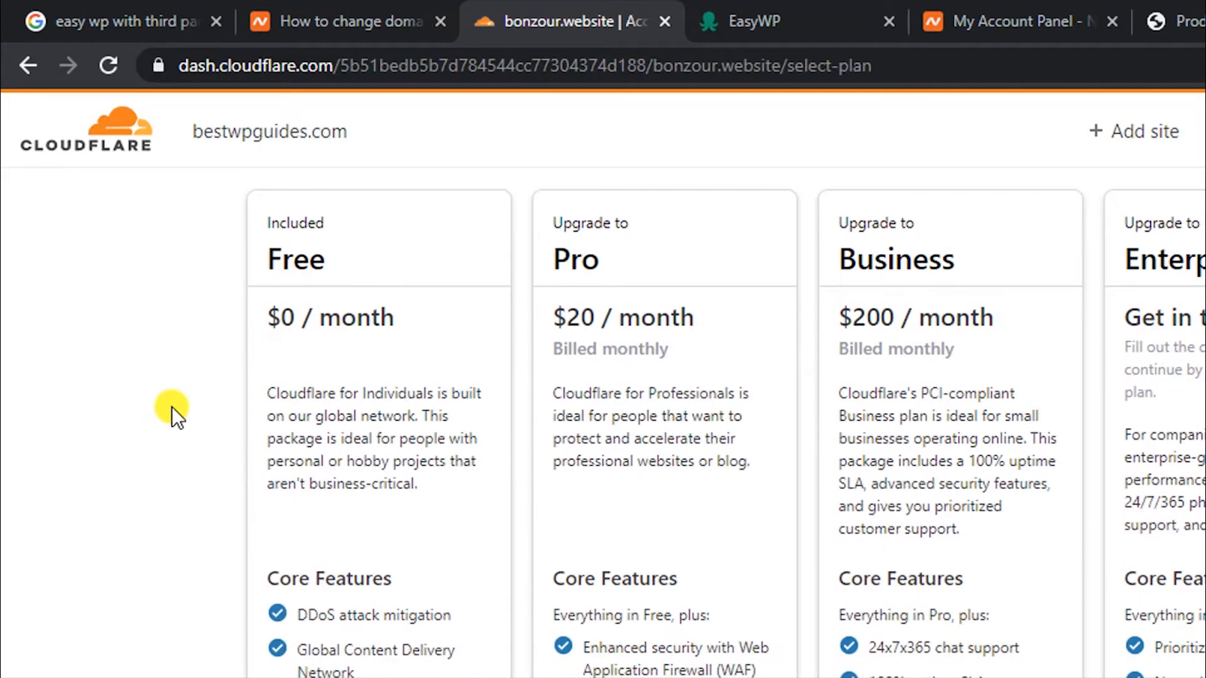
pyautogui.scroll(-3)
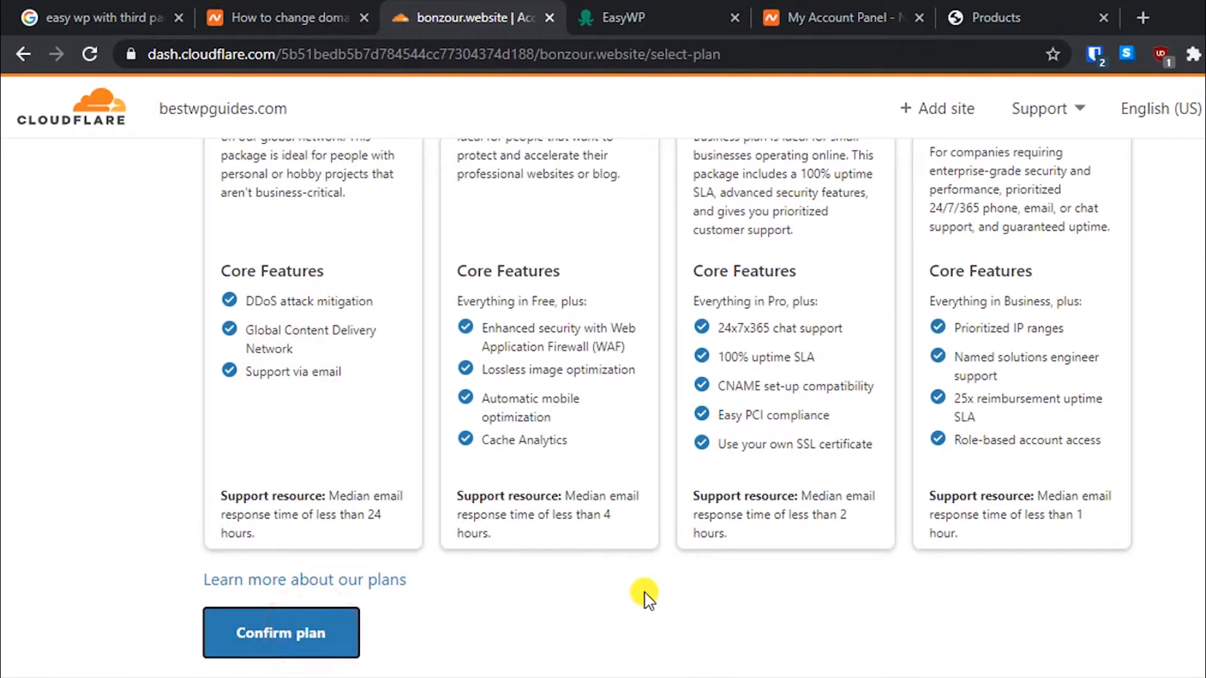
pyautogui.click(281, 633)
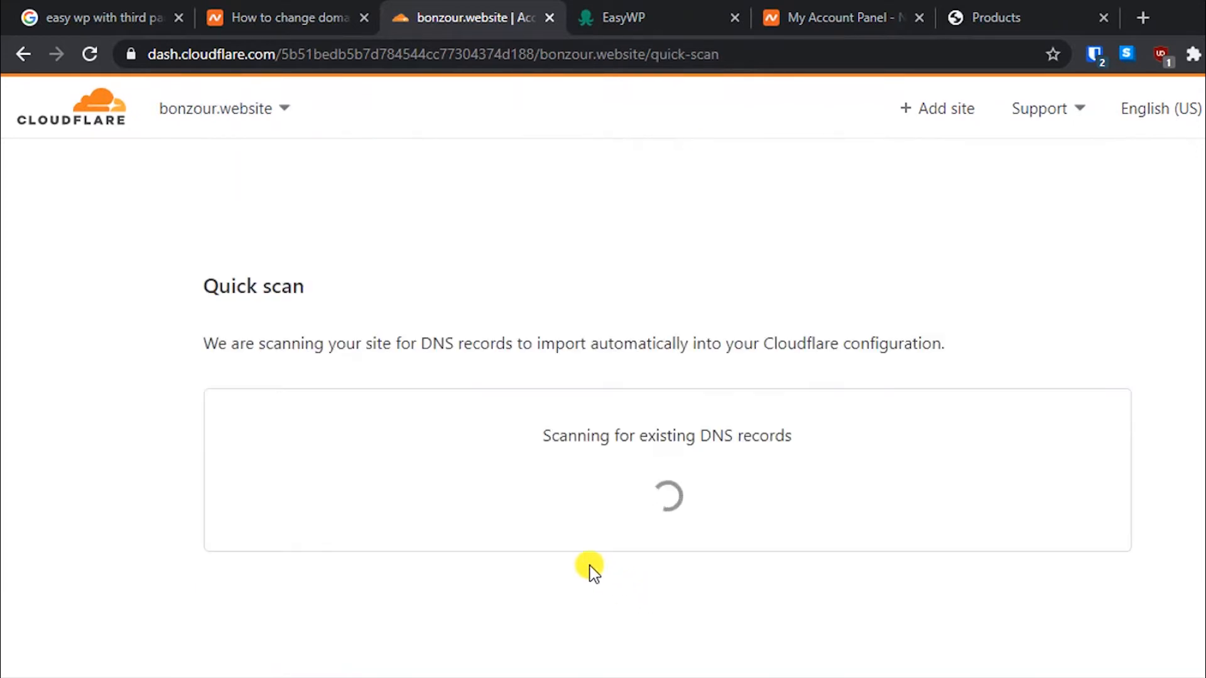
pyautogui.moveTo(706, 496)
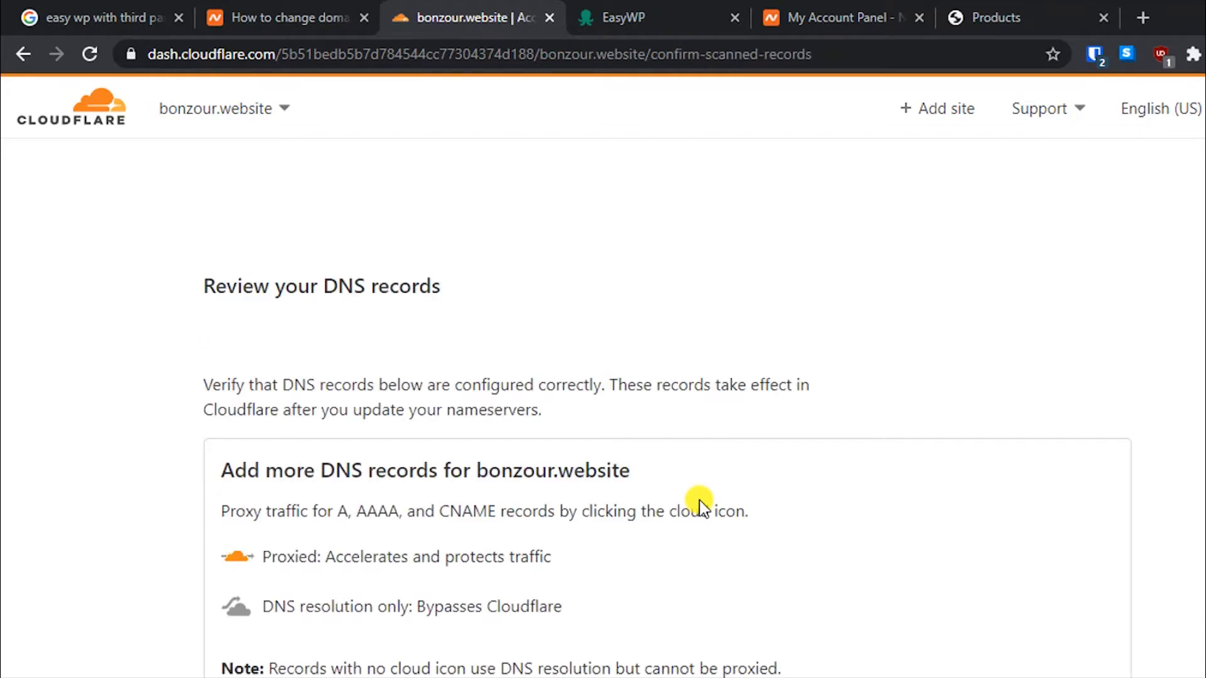
# Delete bonzour.website's scanned A record and www CNAME record in Cloudflare DNS.
pyautogui.scroll(-3)
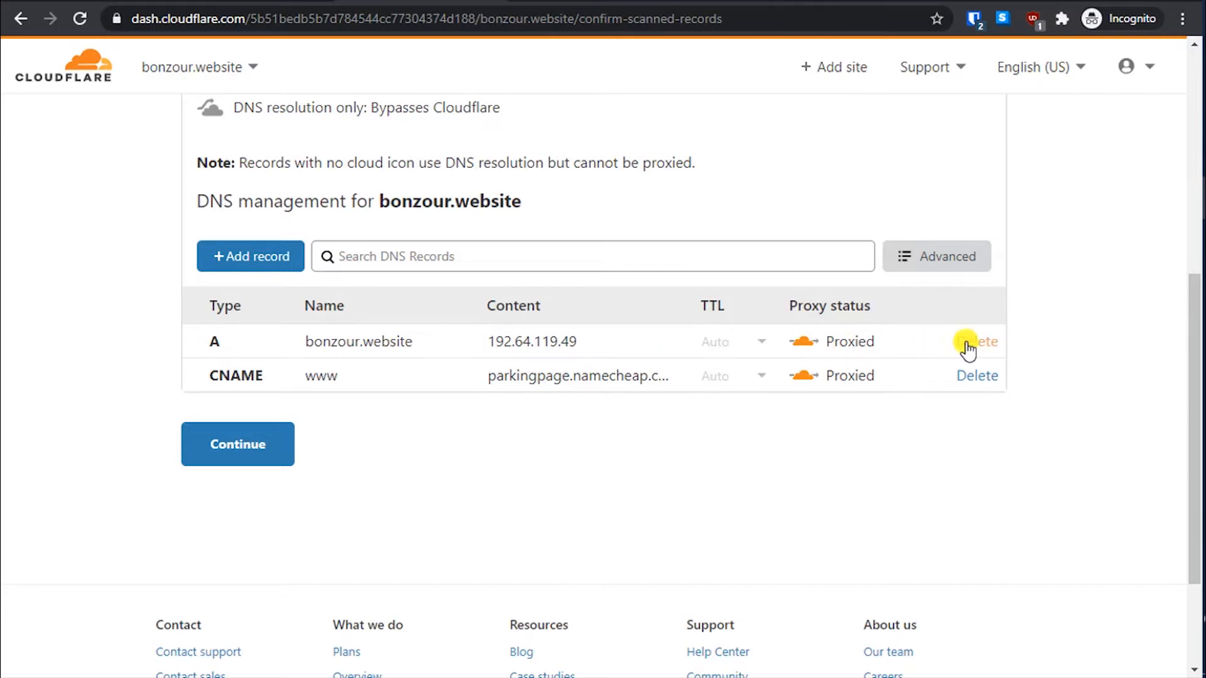
pyautogui.click(983, 341)
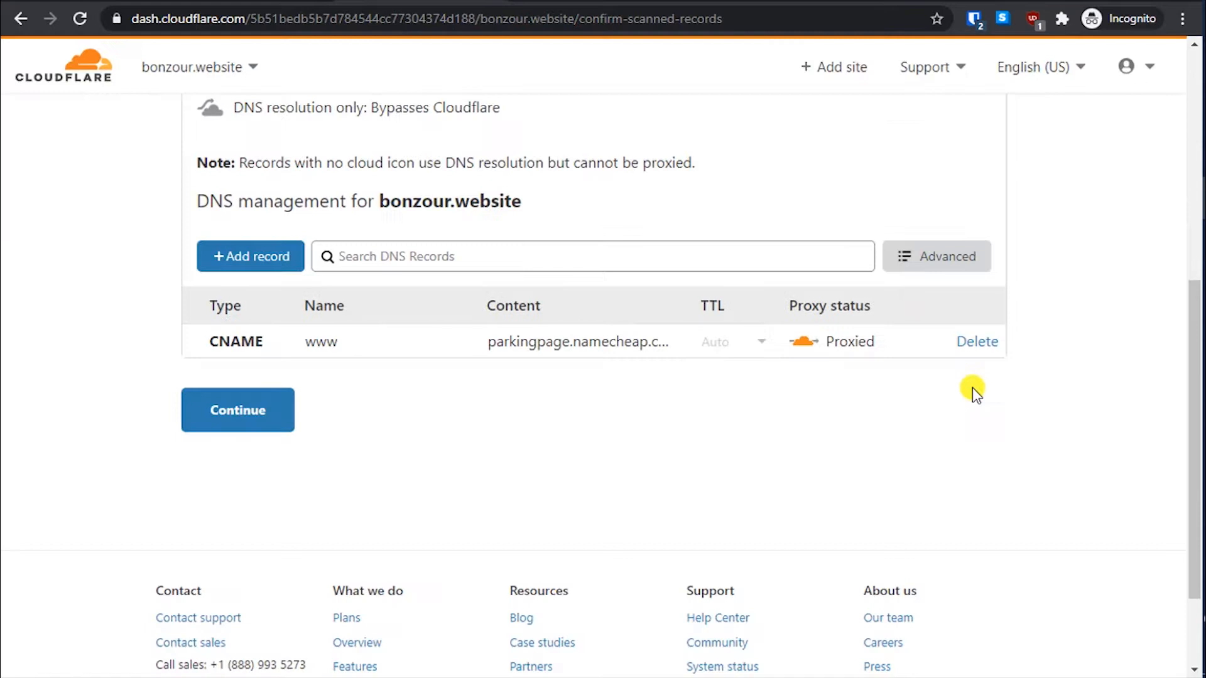
pyautogui.click(976, 342)
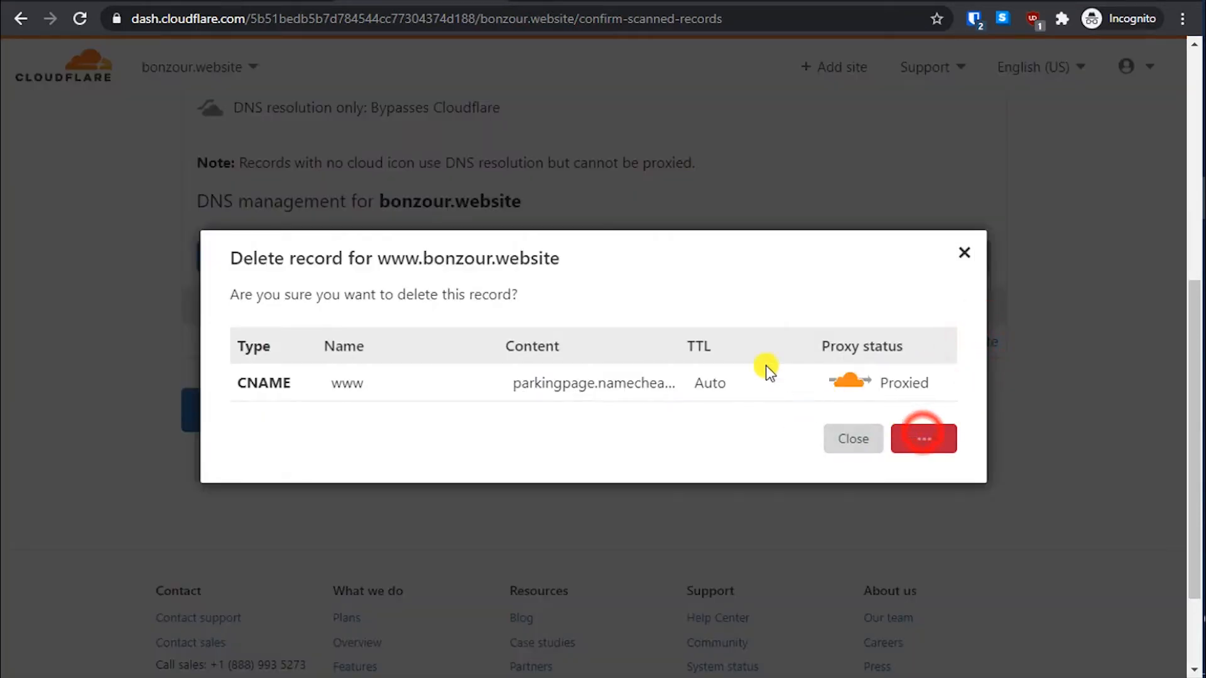
pyautogui.click(923, 439)
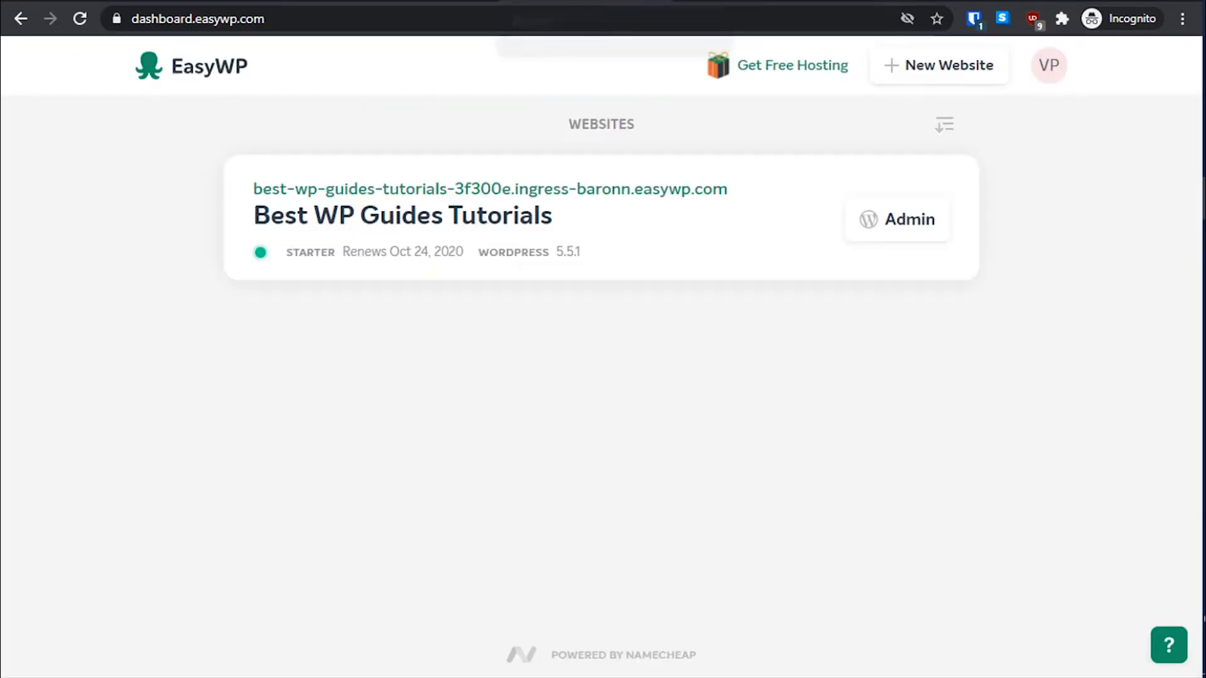
pyautogui.moveTo(727, 250)
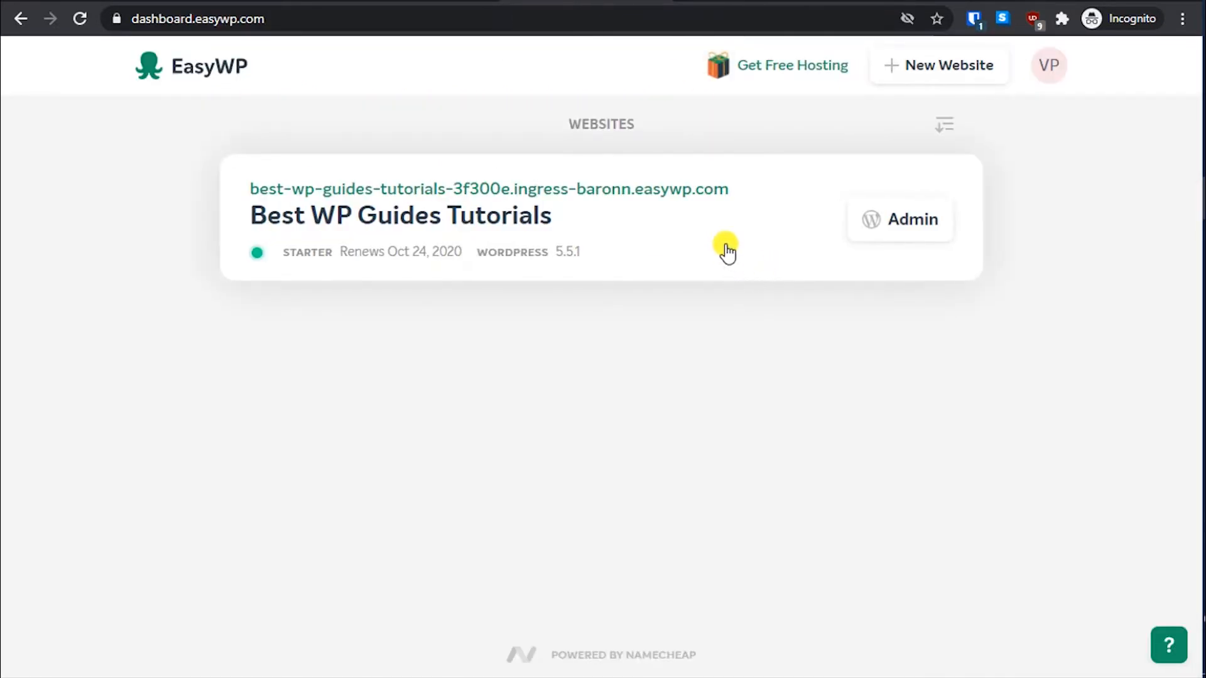
pyautogui.moveTo(728, 242)
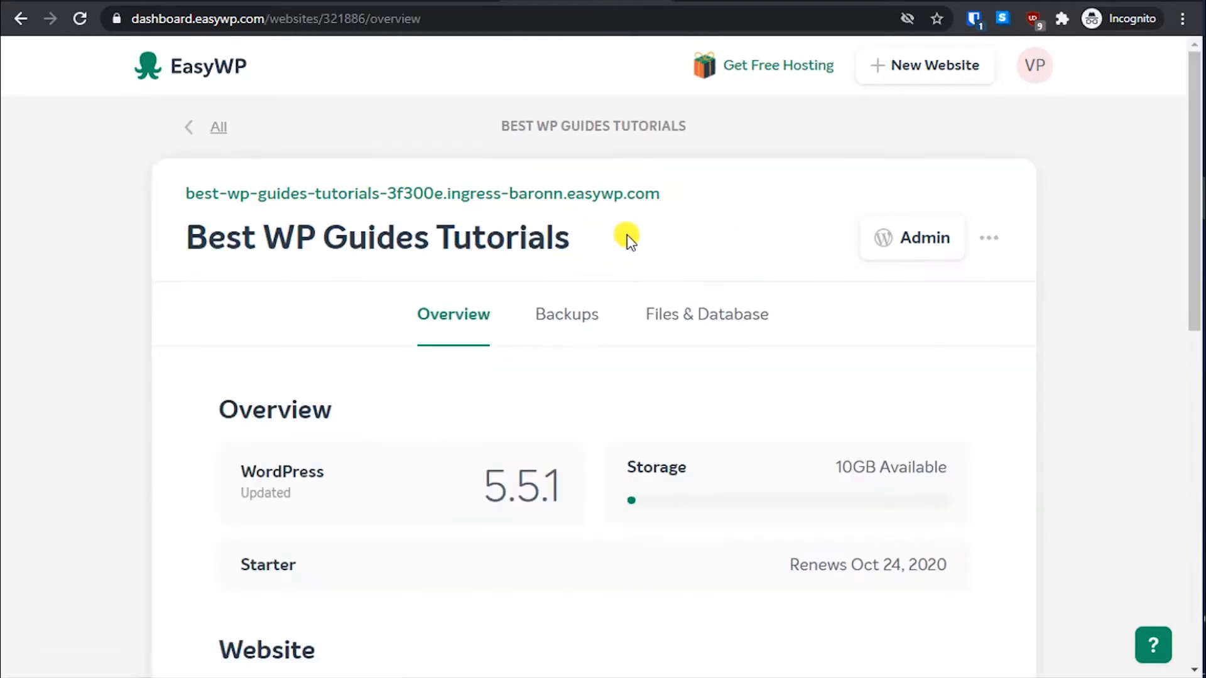
pyautogui.moveTo(551, 193)
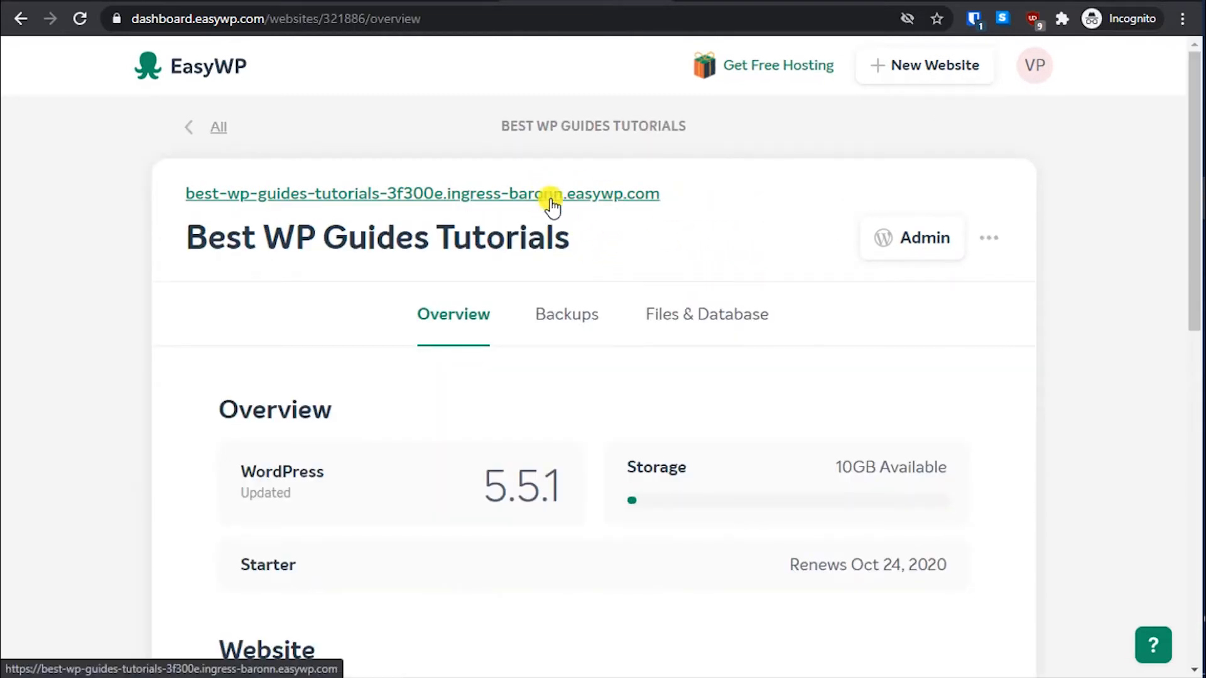
pyautogui.moveTo(750, 240)
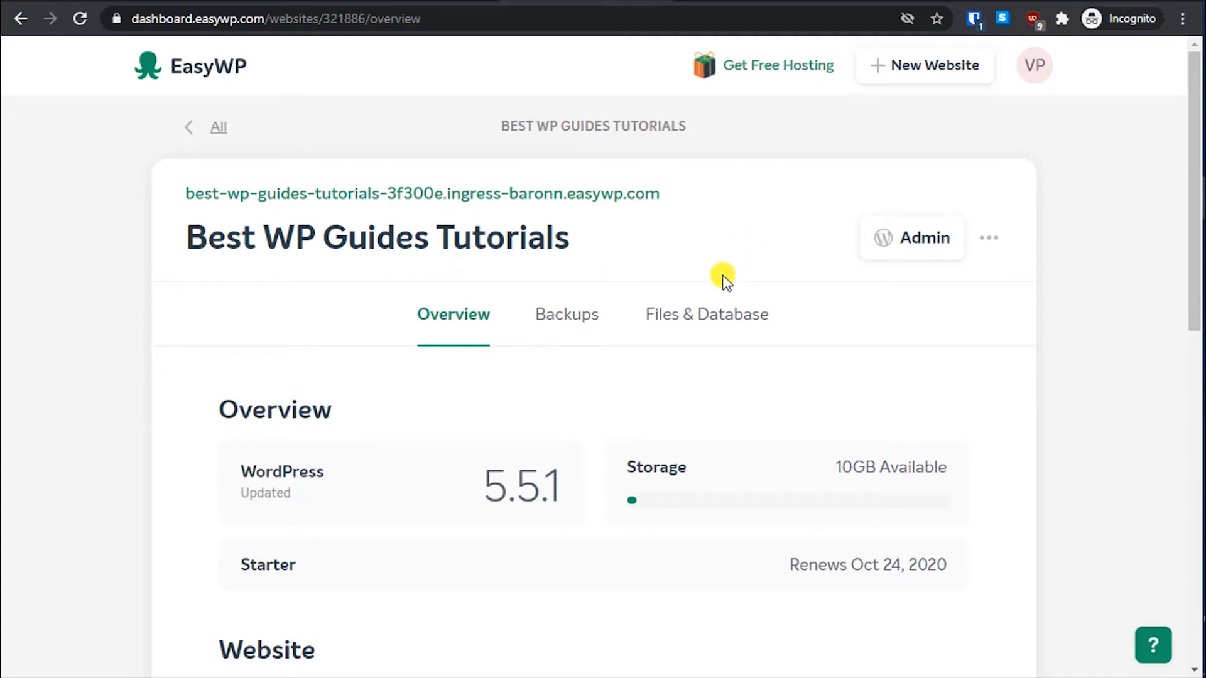
# Scroll the Best WP Guides Tutorials overview to its easywp.com temporary domain.
pyautogui.scroll(-3)
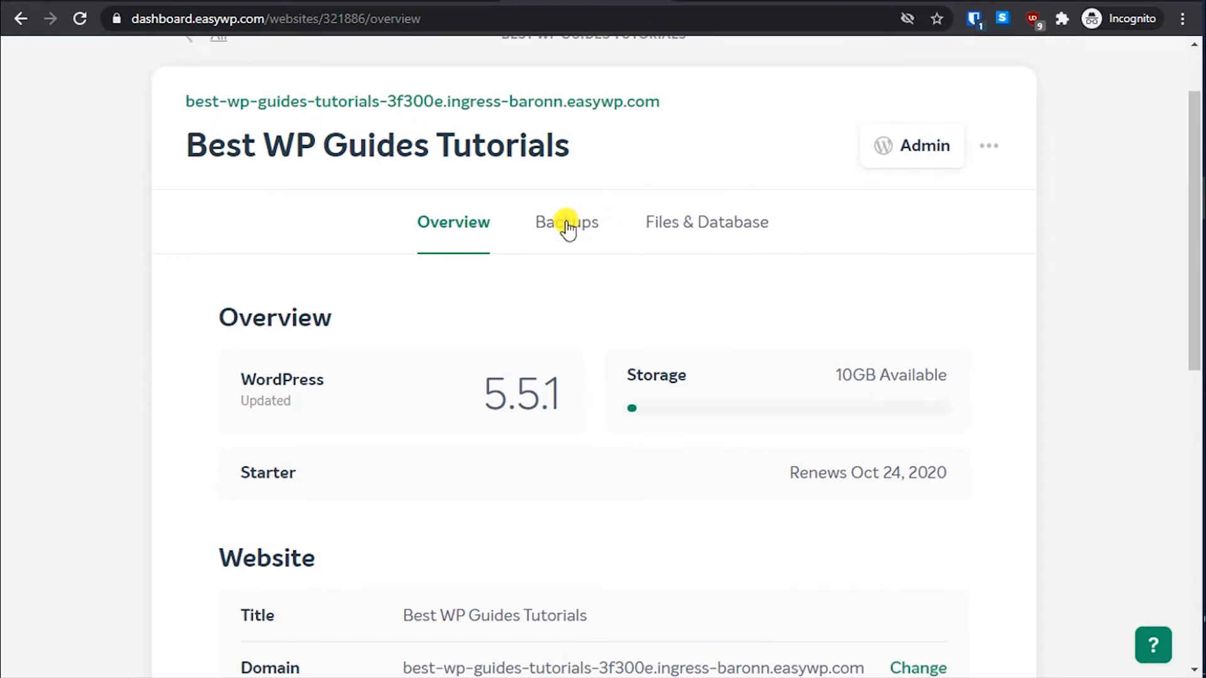
pyautogui.scroll(-3)
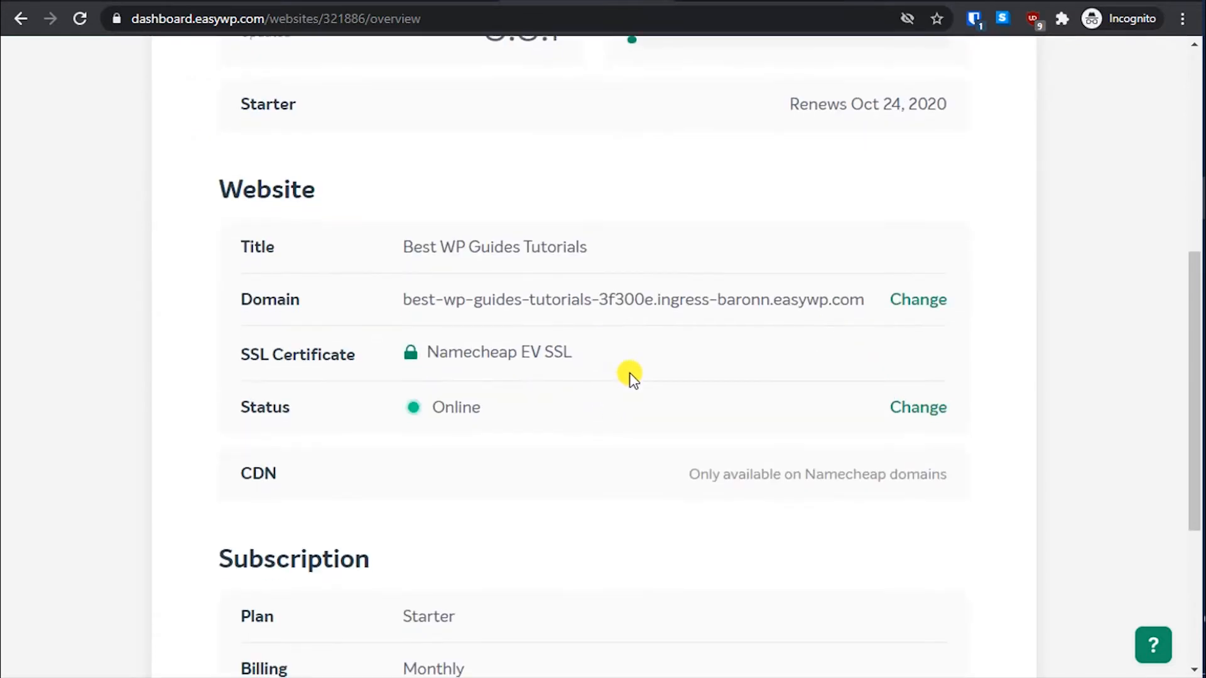
pyautogui.moveTo(774, 322)
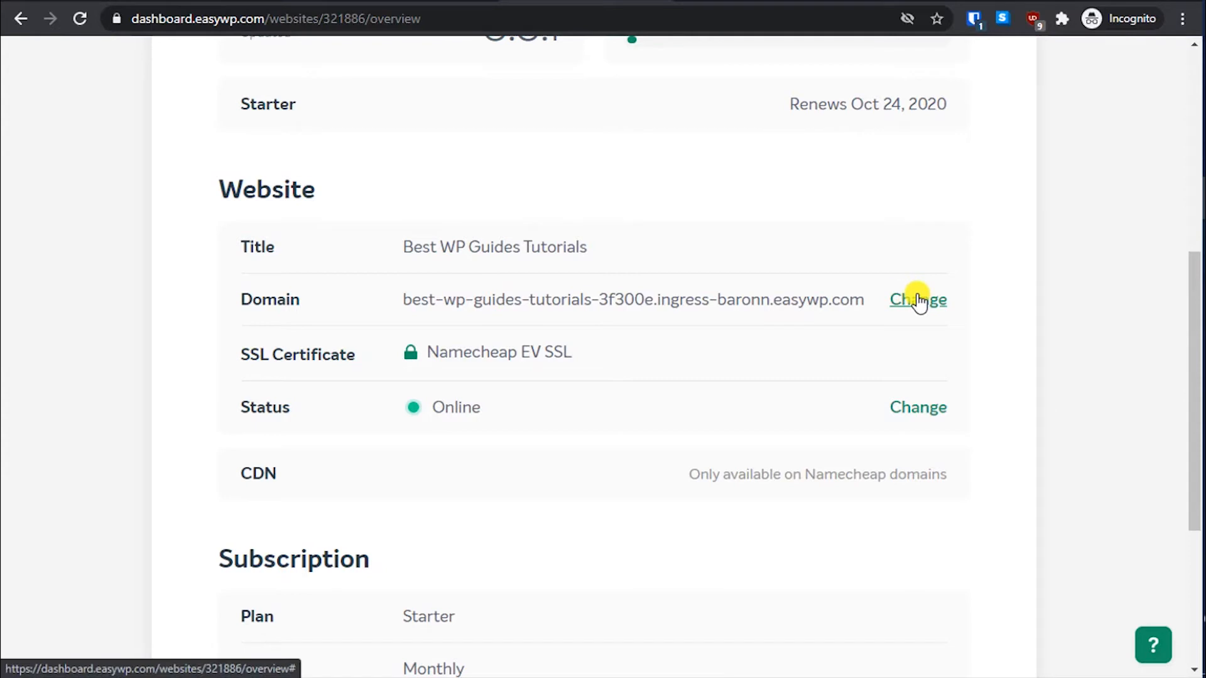
# Open Change Domain for the site and choose 'Domain on another provider'.
pyautogui.click(917, 299)
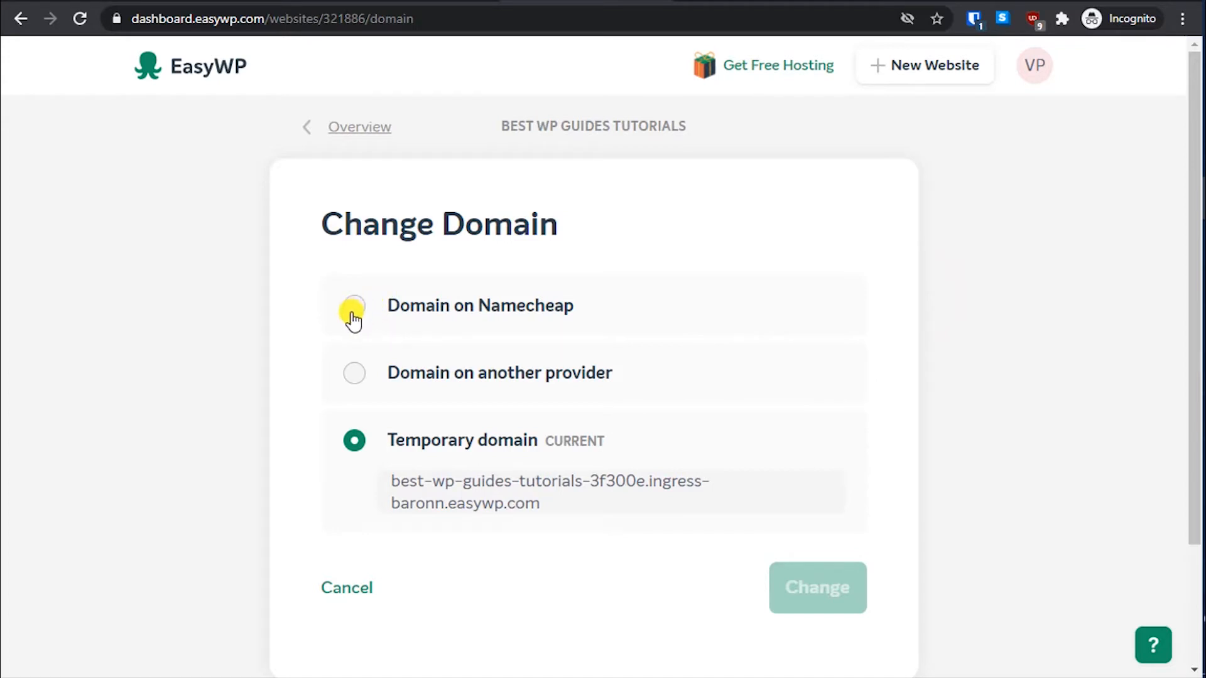
pyautogui.moveTo(613, 496)
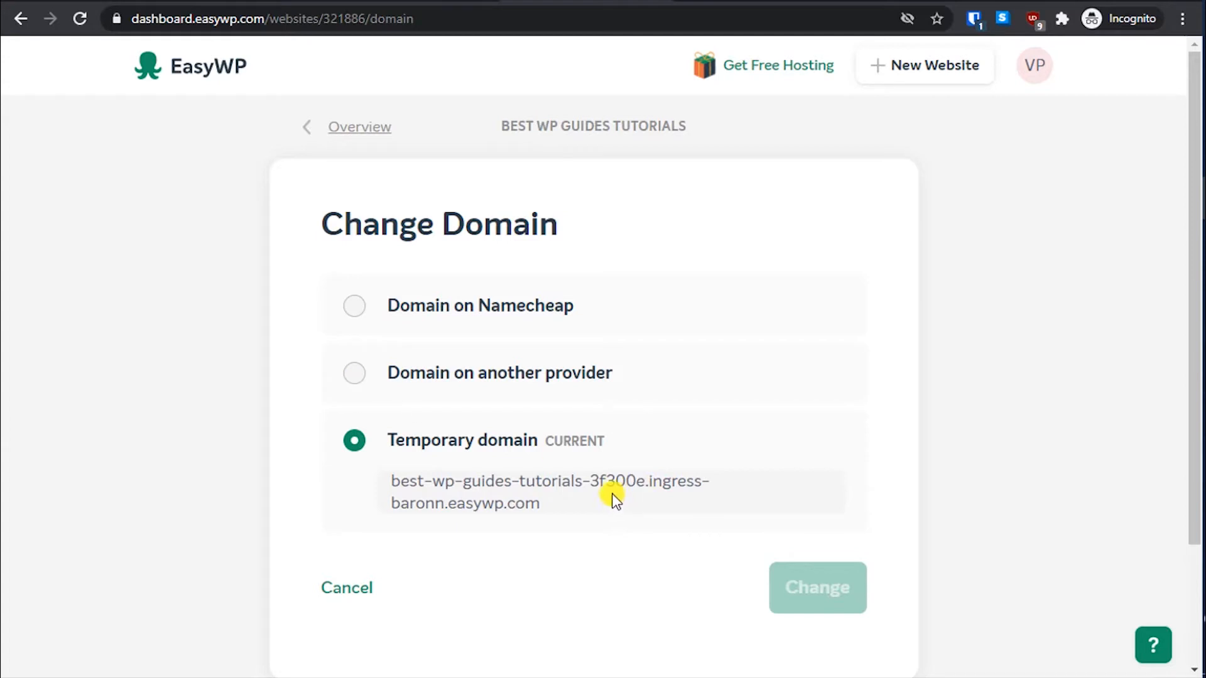
pyautogui.moveTo(508, 427)
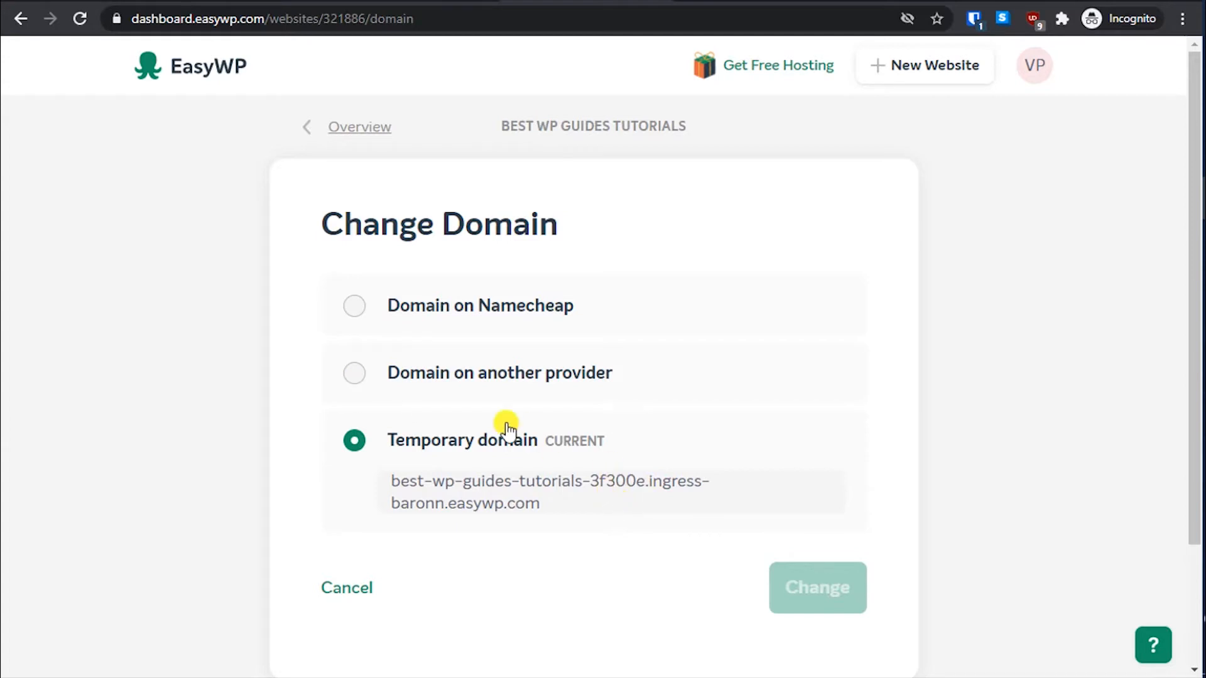
pyautogui.moveTo(490, 487)
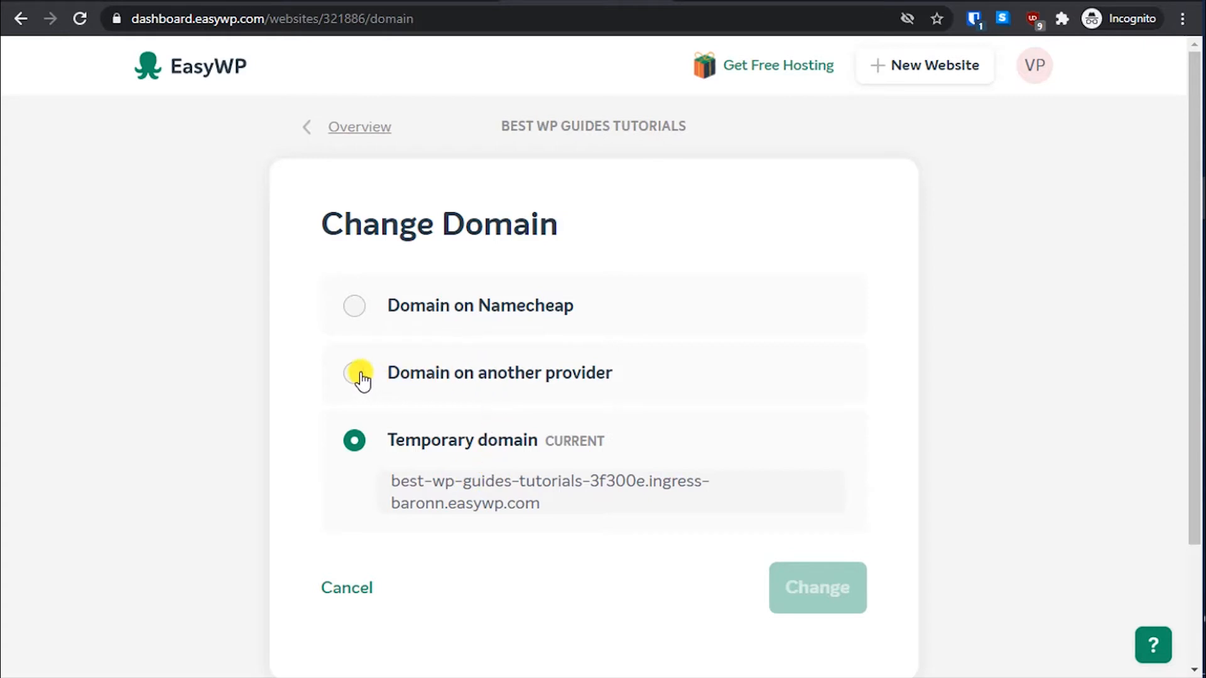
pyautogui.click(354, 373)
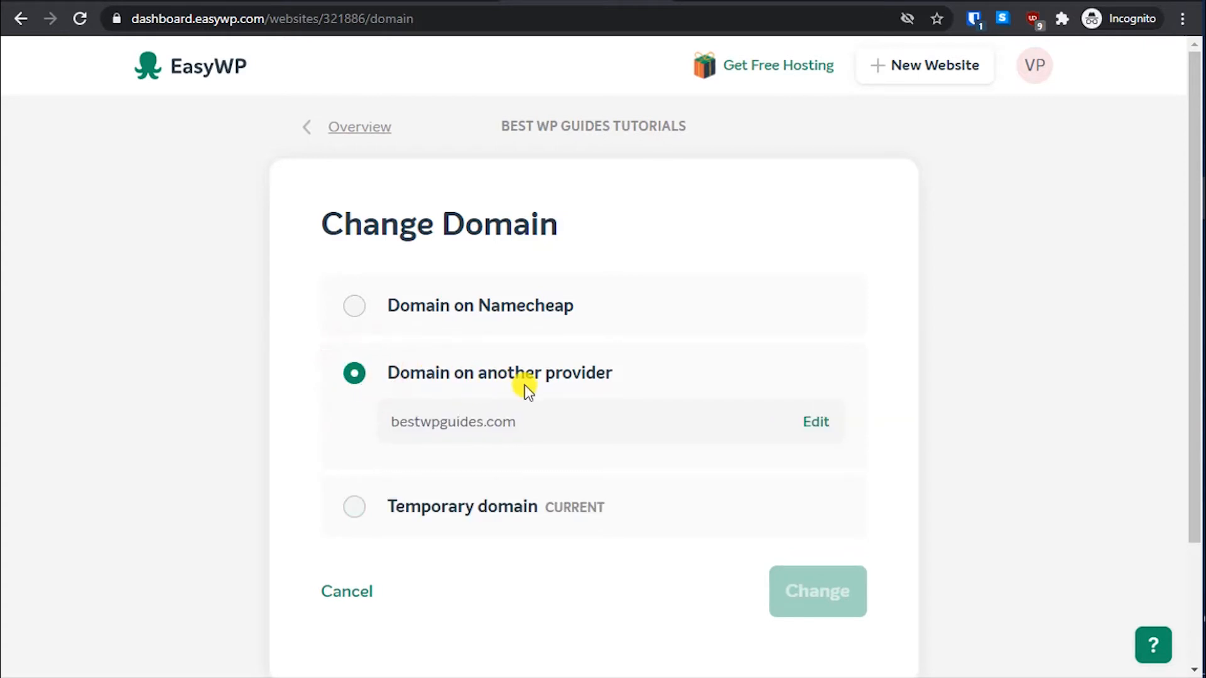
pyautogui.moveTo(535, 388)
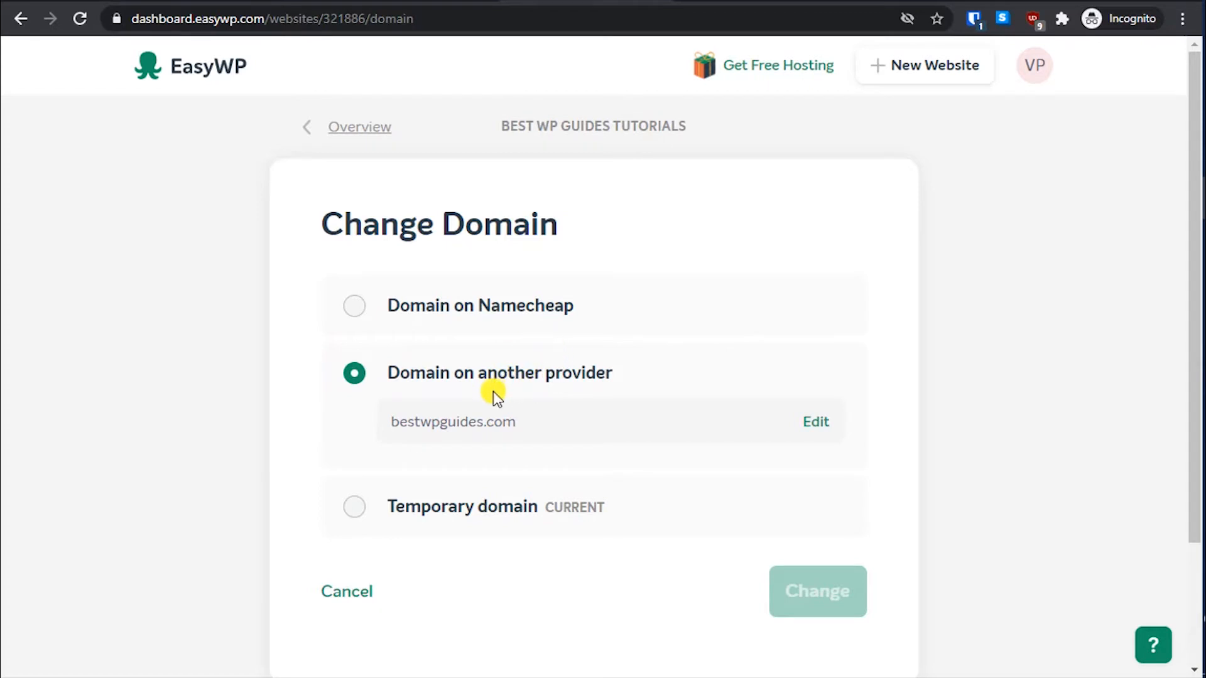
pyautogui.moveTo(408, 301)
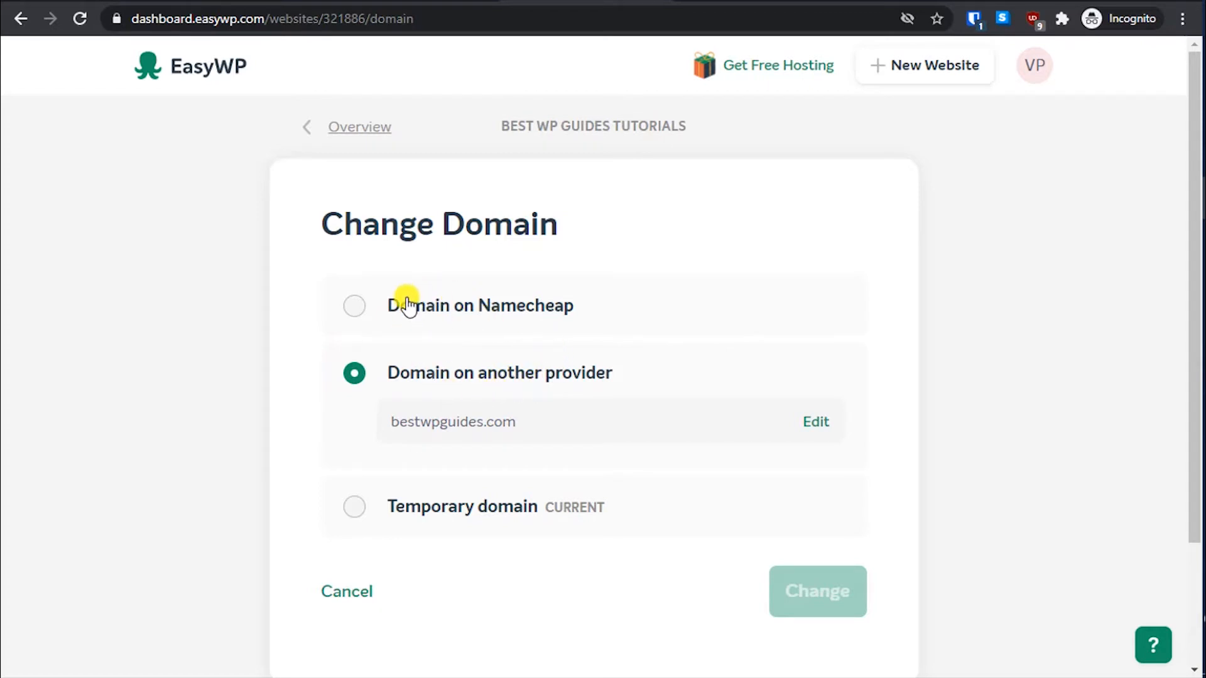
pyautogui.moveTo(429, 359)
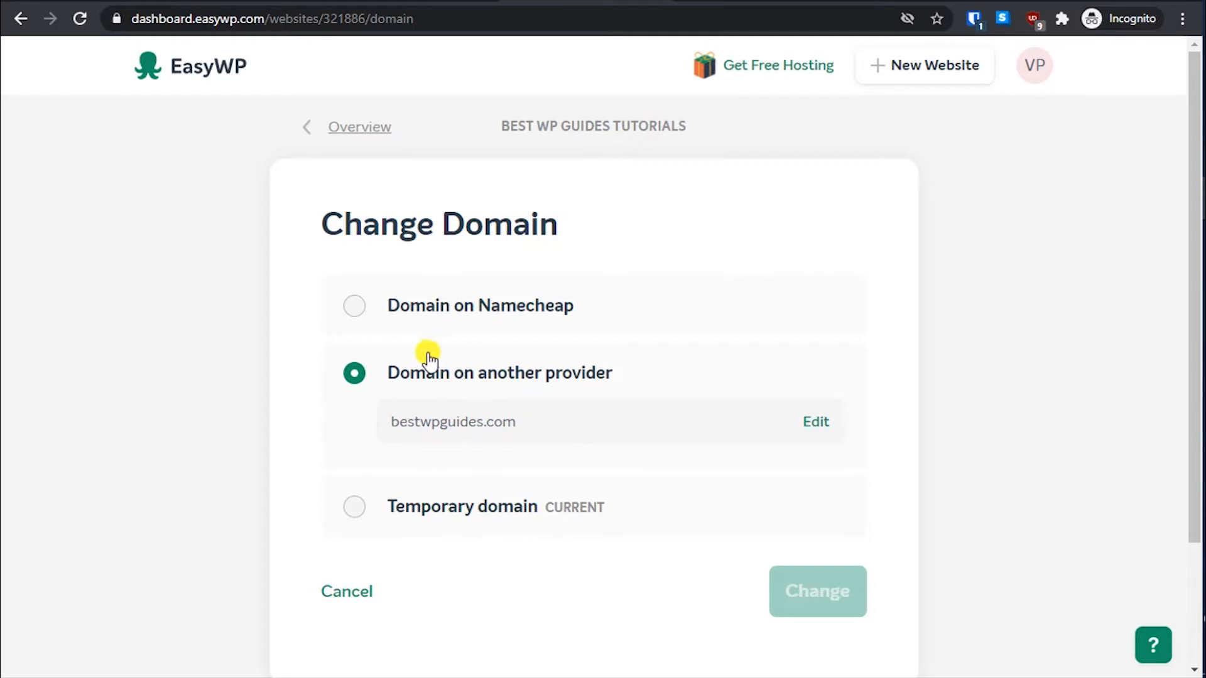
pyautogui.moveTo(486, 493)
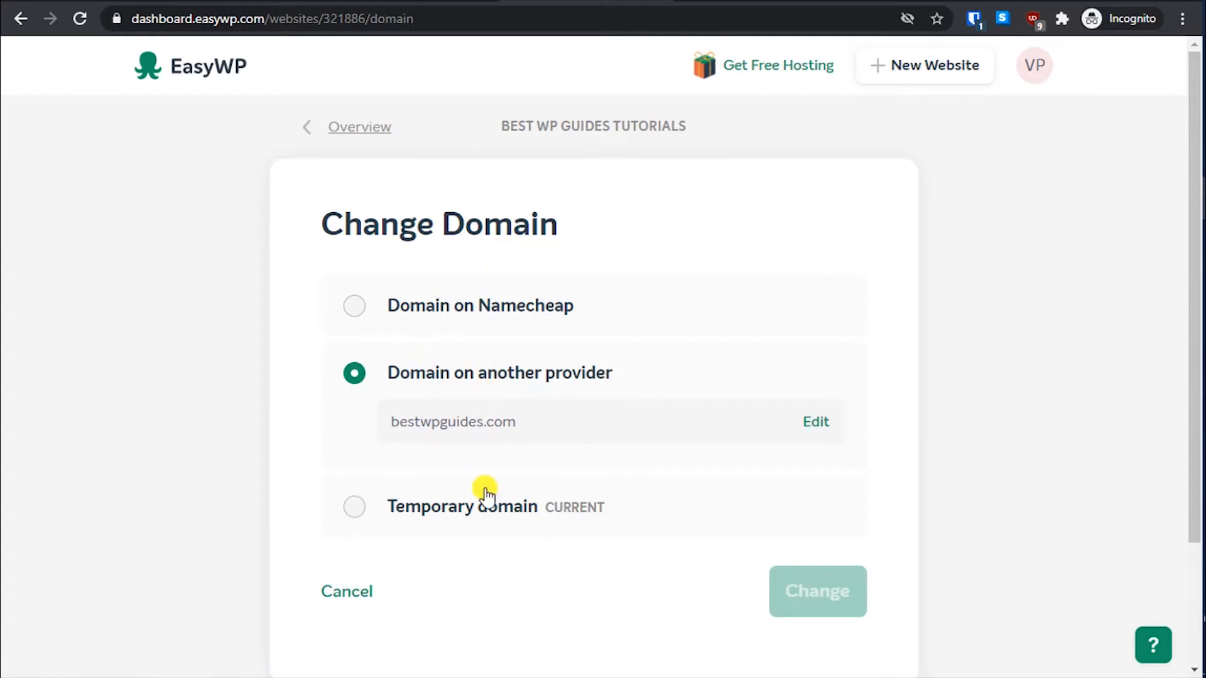
pyautogui.moveTo(511, 446)
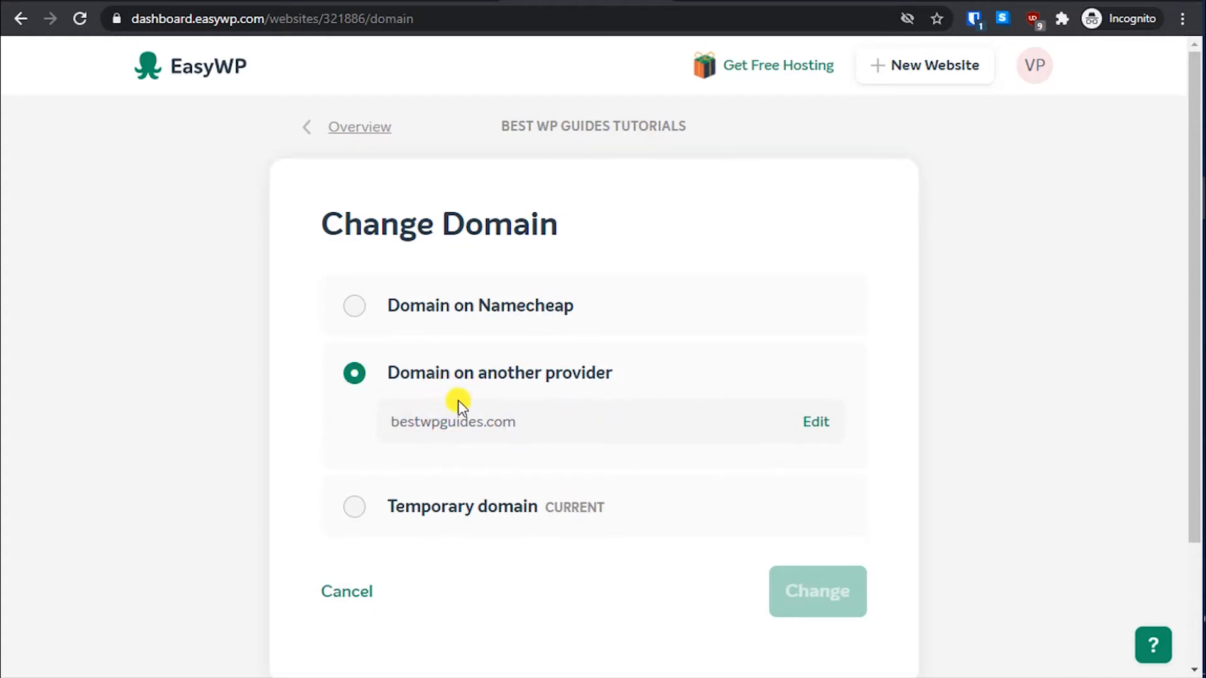
pyautogui.moveTo(615, 424)
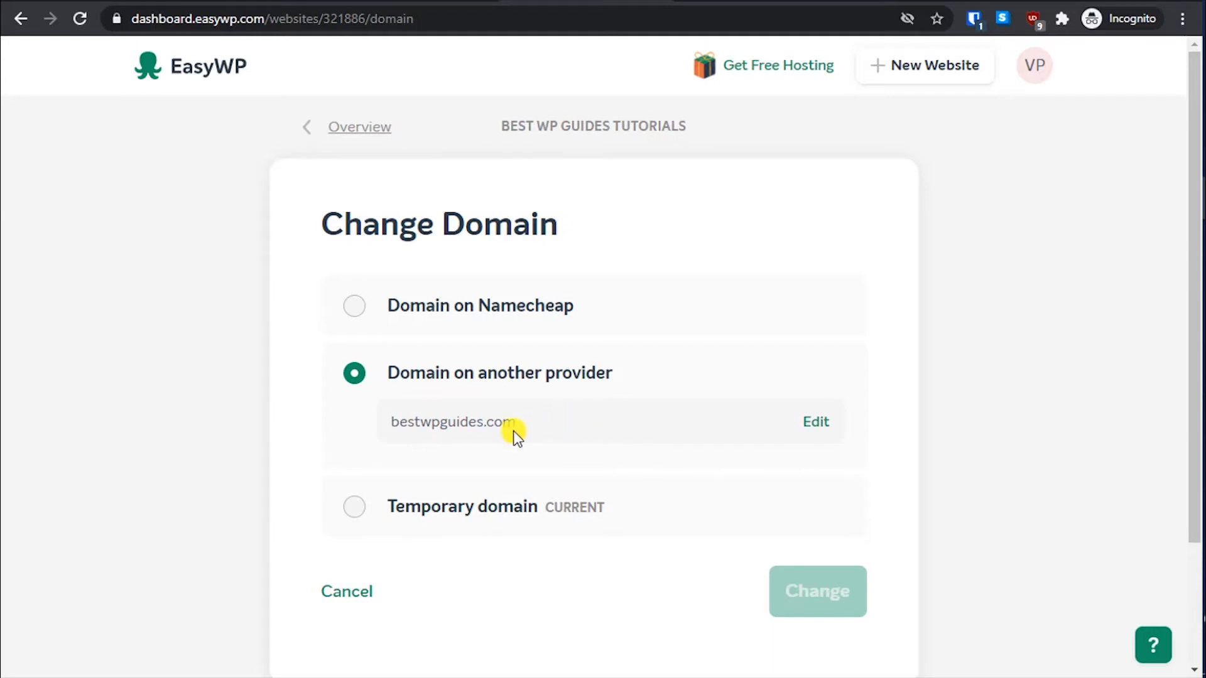
# Set the other-provider domain to bonzour.website and copy the ALIAS target ingress-baronn.easywp.com.
pyautogui.click(816, 422)
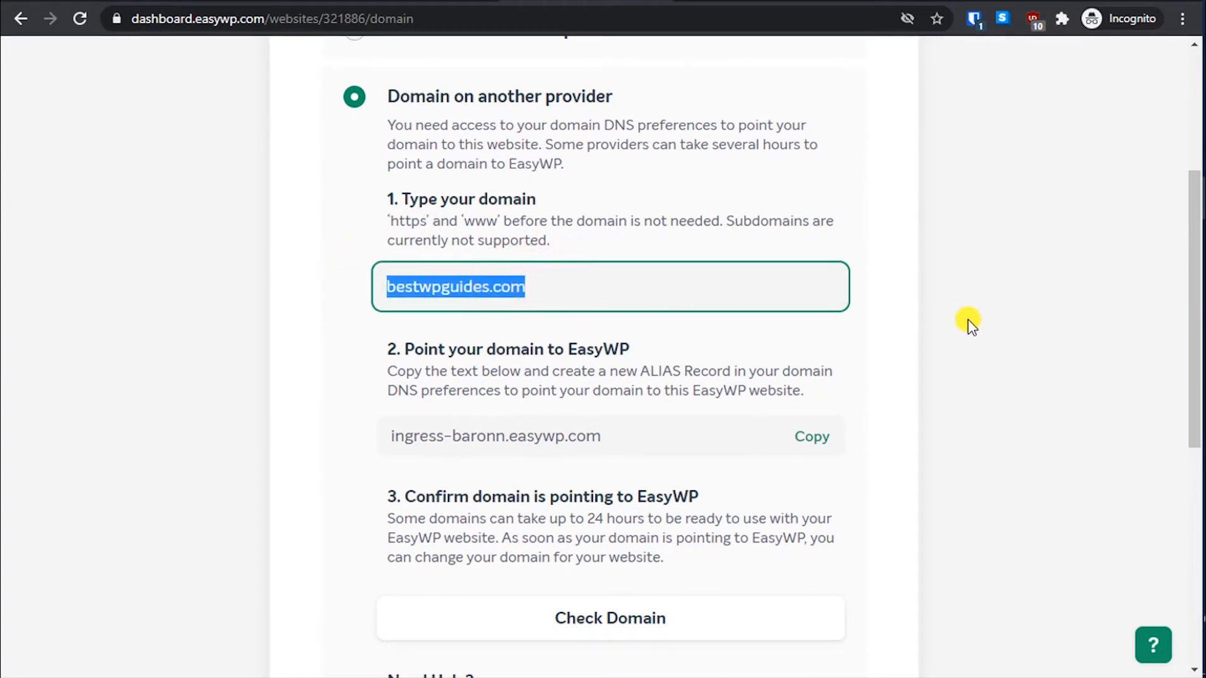
pyautogui.write('bonzour.website')
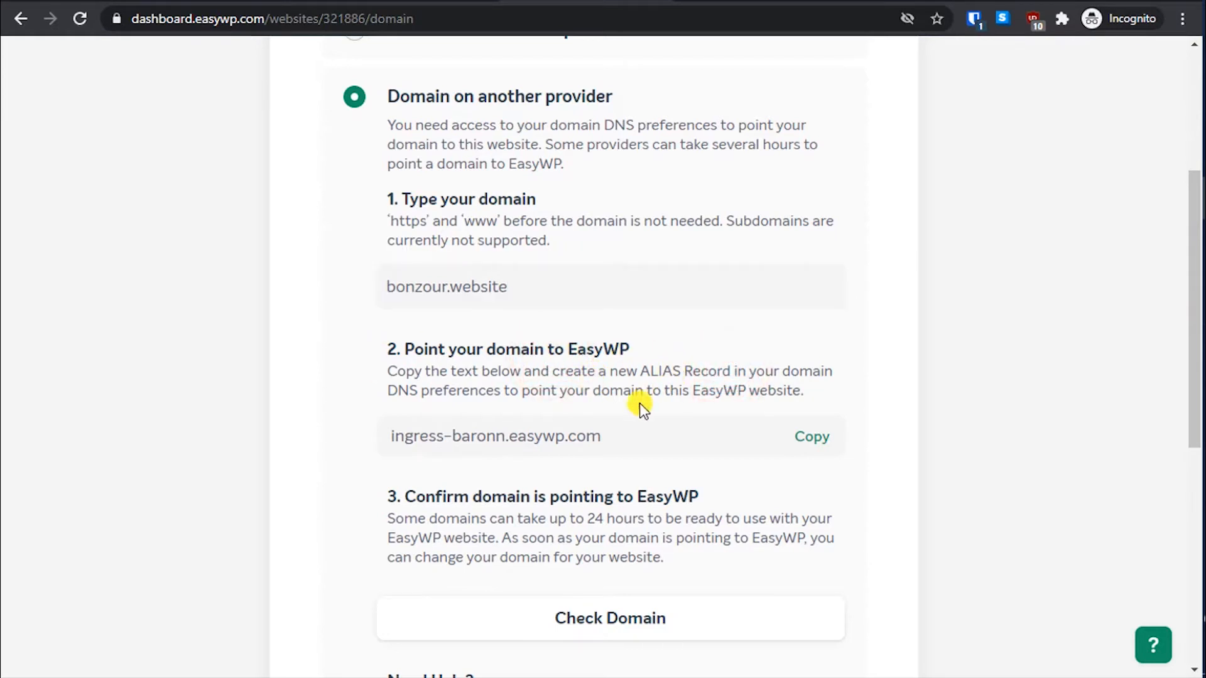
pyautogui.moveTo(497, 385)
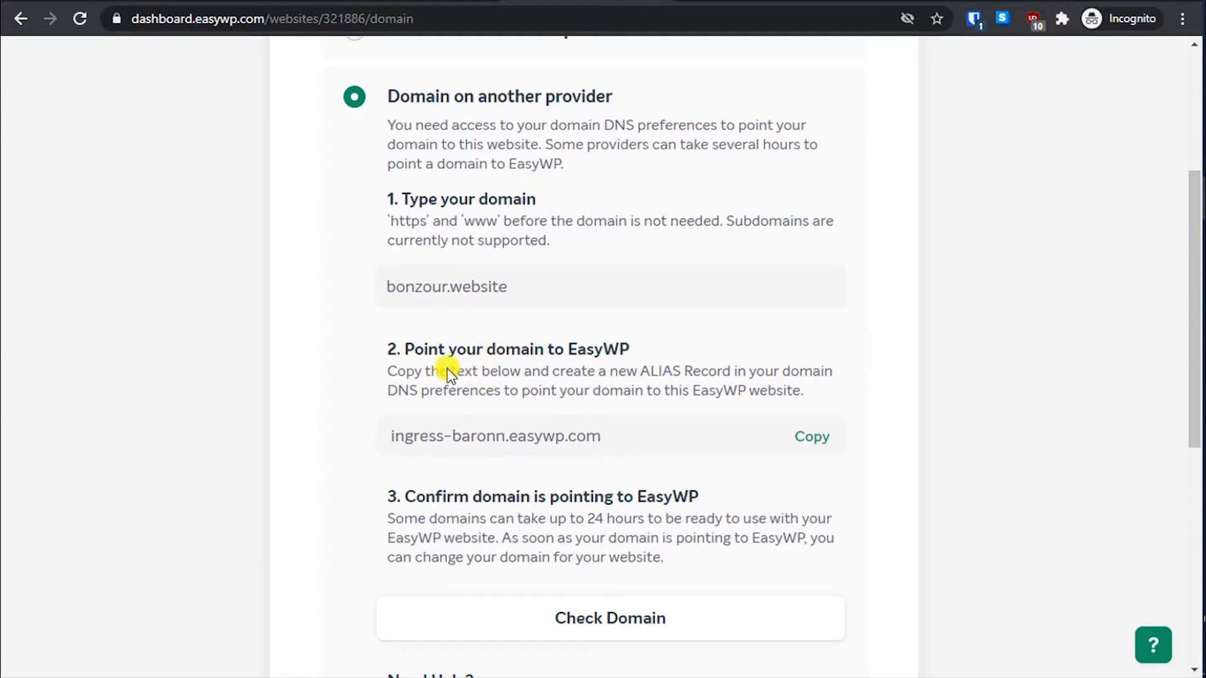
pyautogui.moveTo(473, 383)
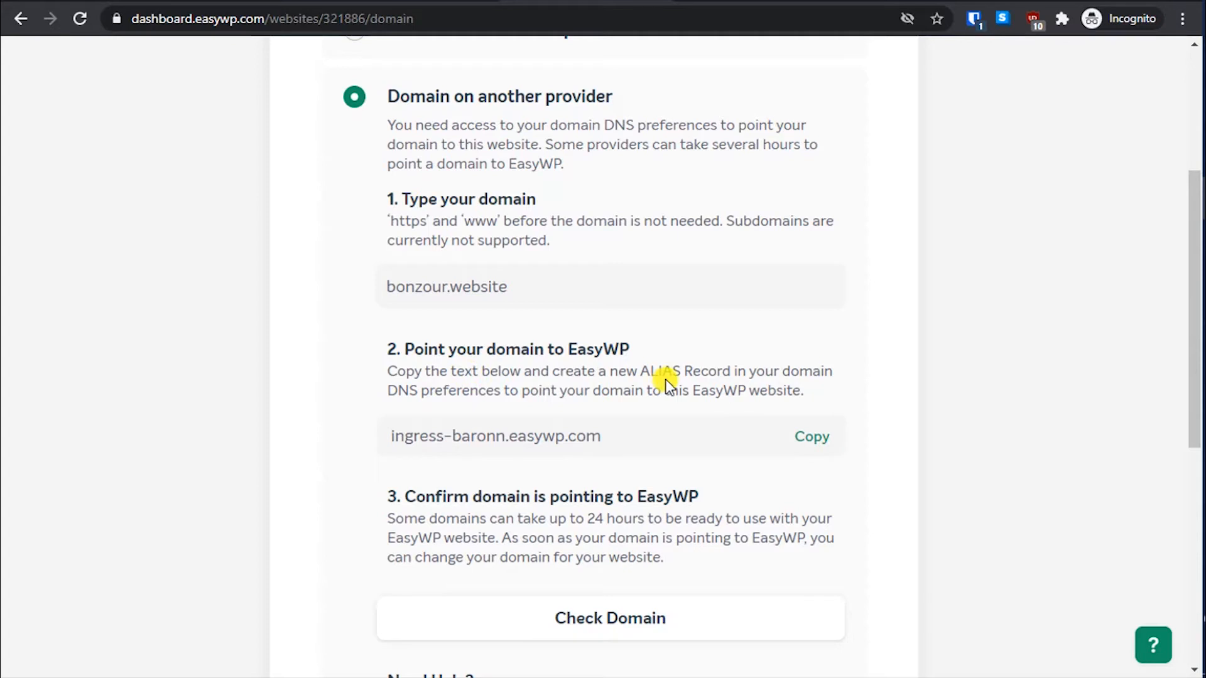
pyautogui.moveTo(608, 408)
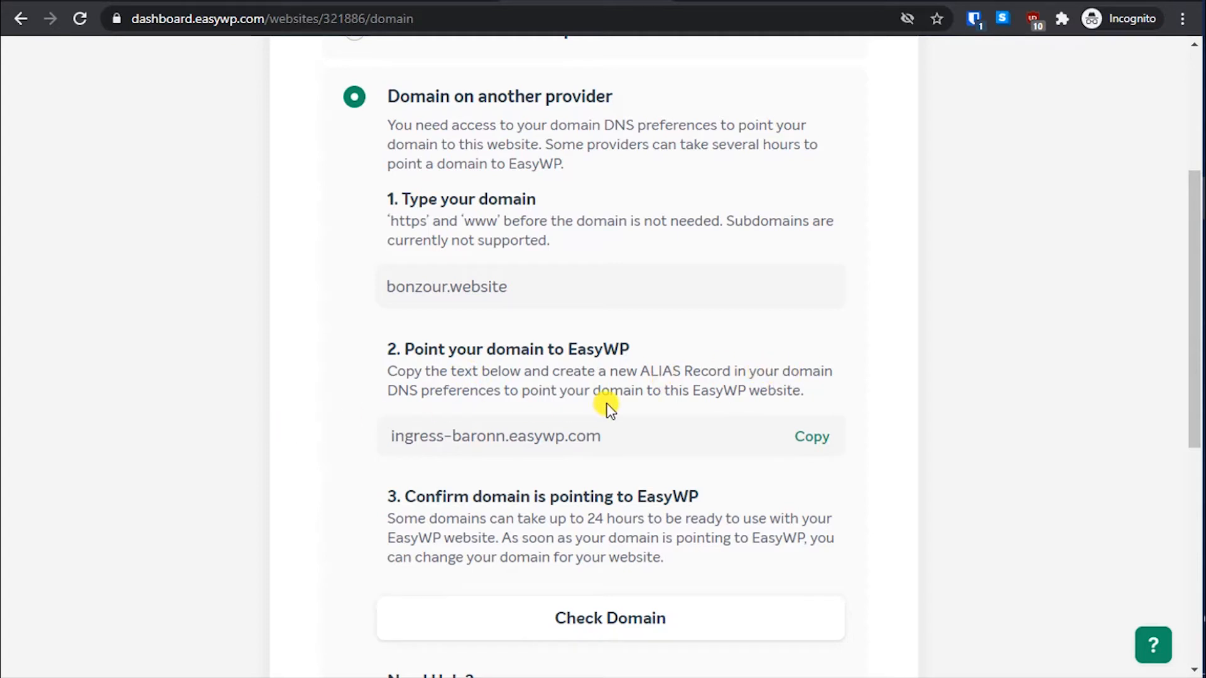
pyautogui.scroll(-3)
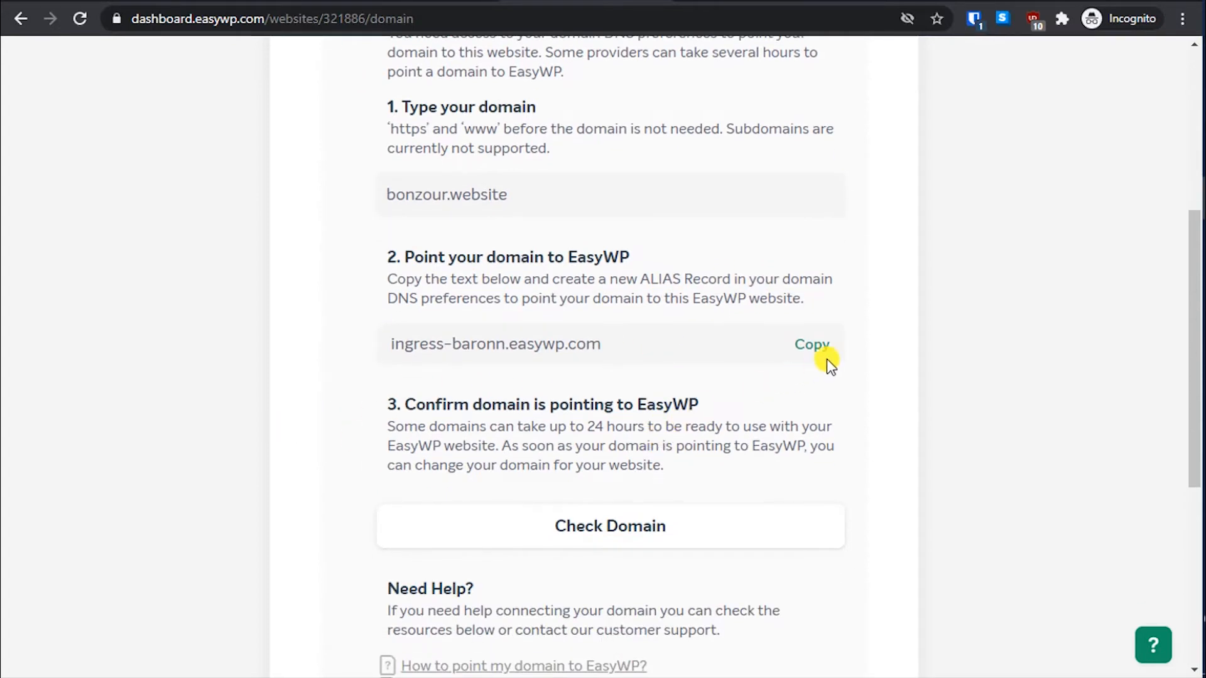
pyautogui.click(811, 344)
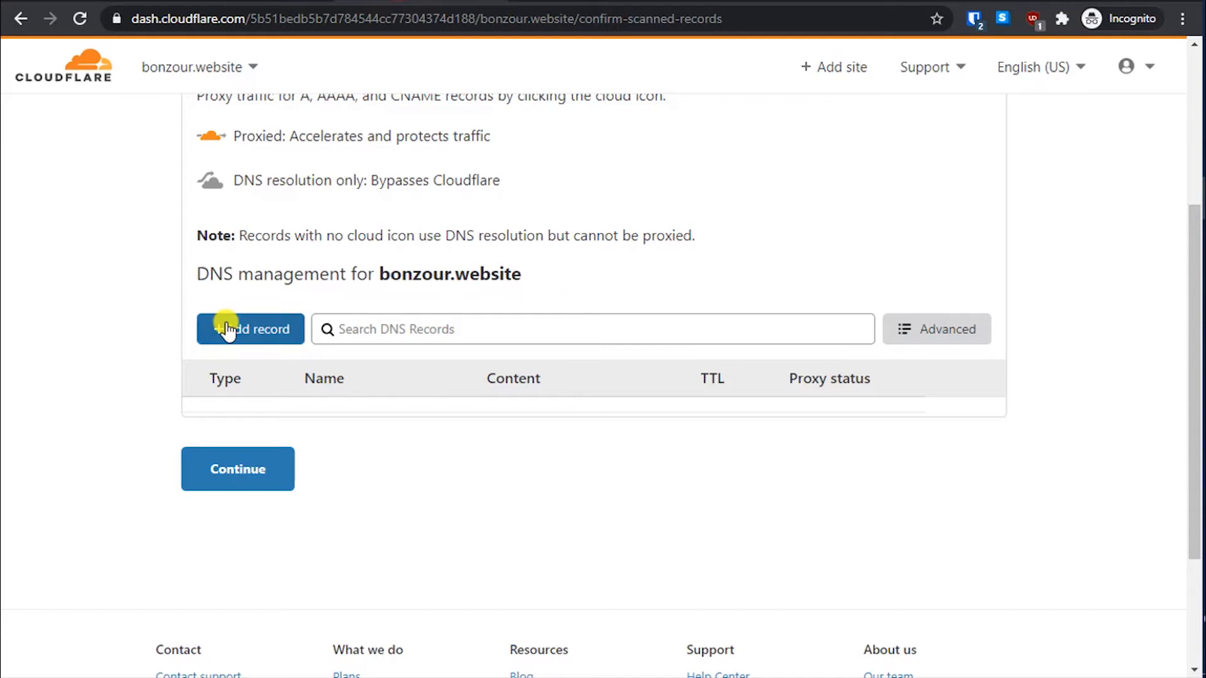
# Save a DNS-only CNAME record with name @ targeting ingress-baronn.easywp.com.
pyautogui.click(250, 329)
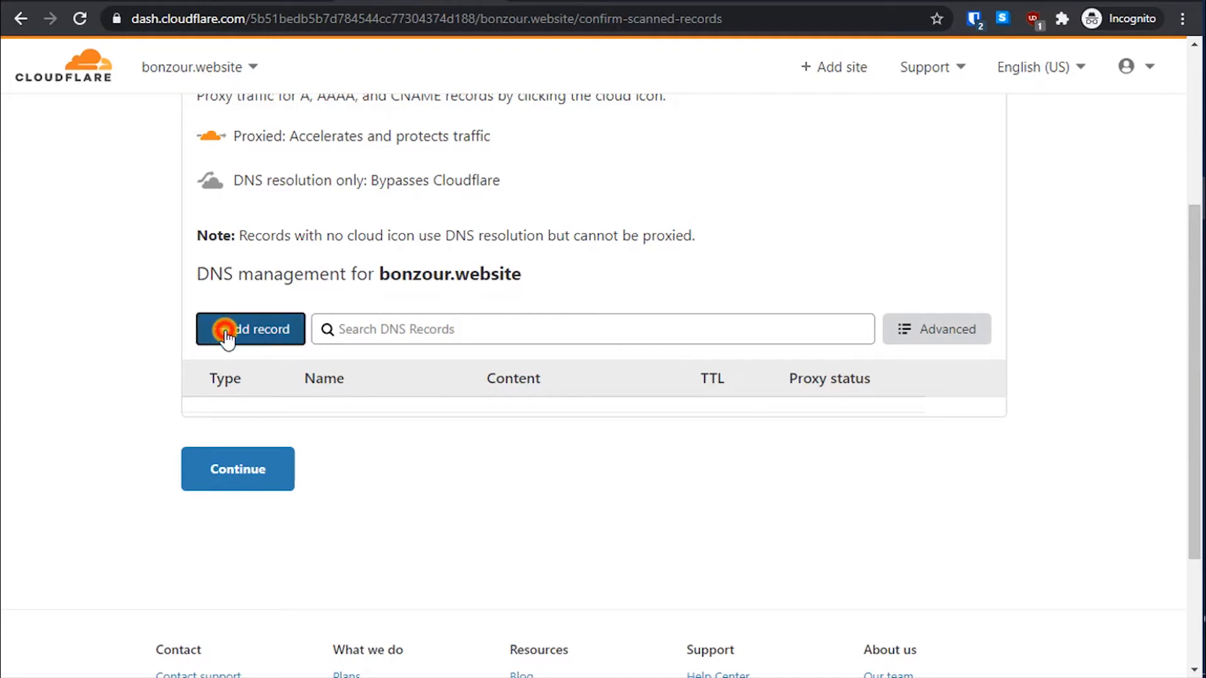
pyautogui.click(250, 330)
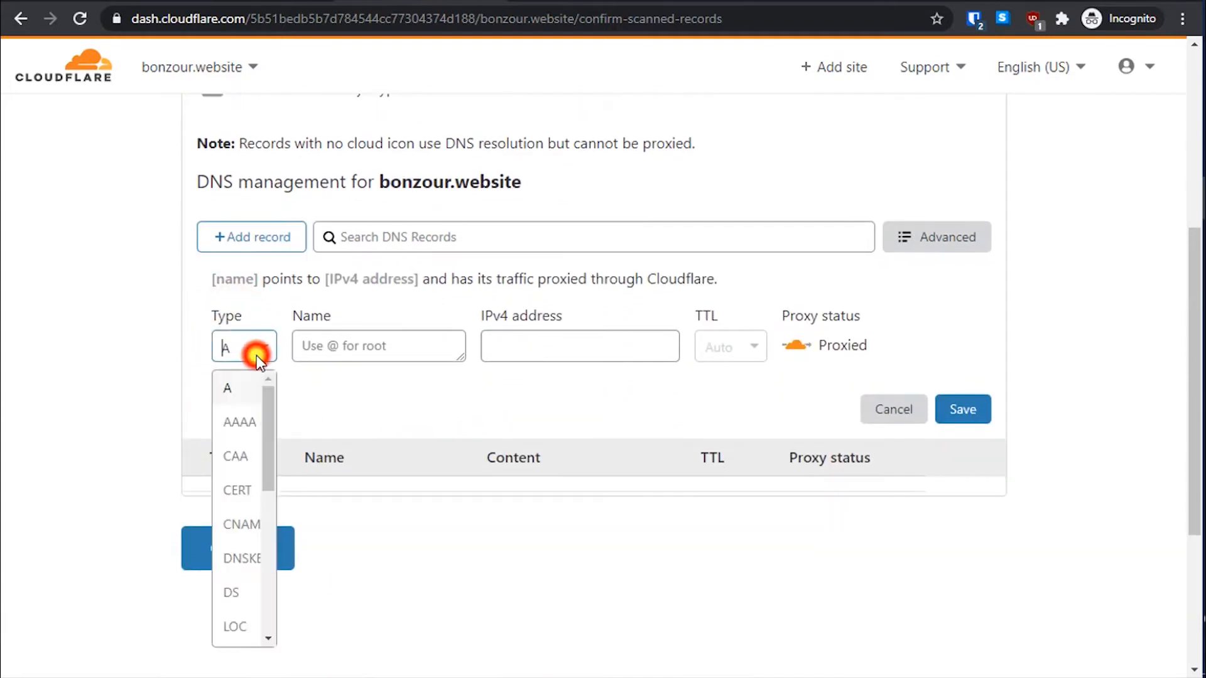
pyautogui.moveTo(242, 524)
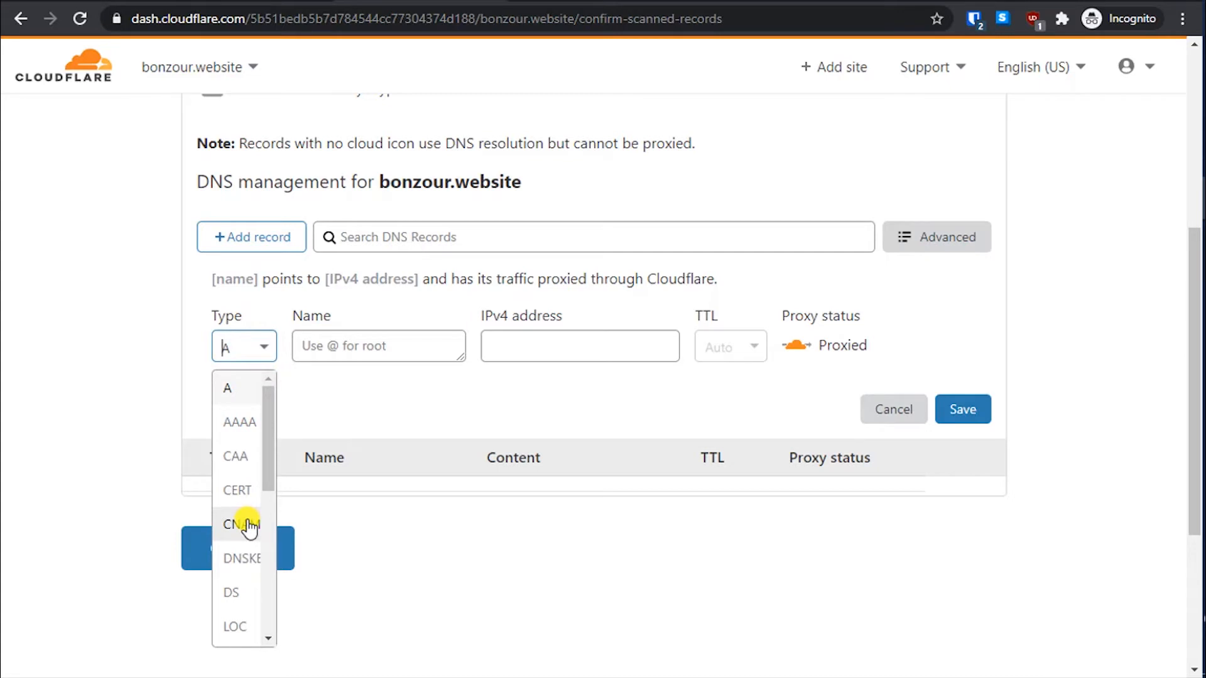
pyautogui.click(239, 524)
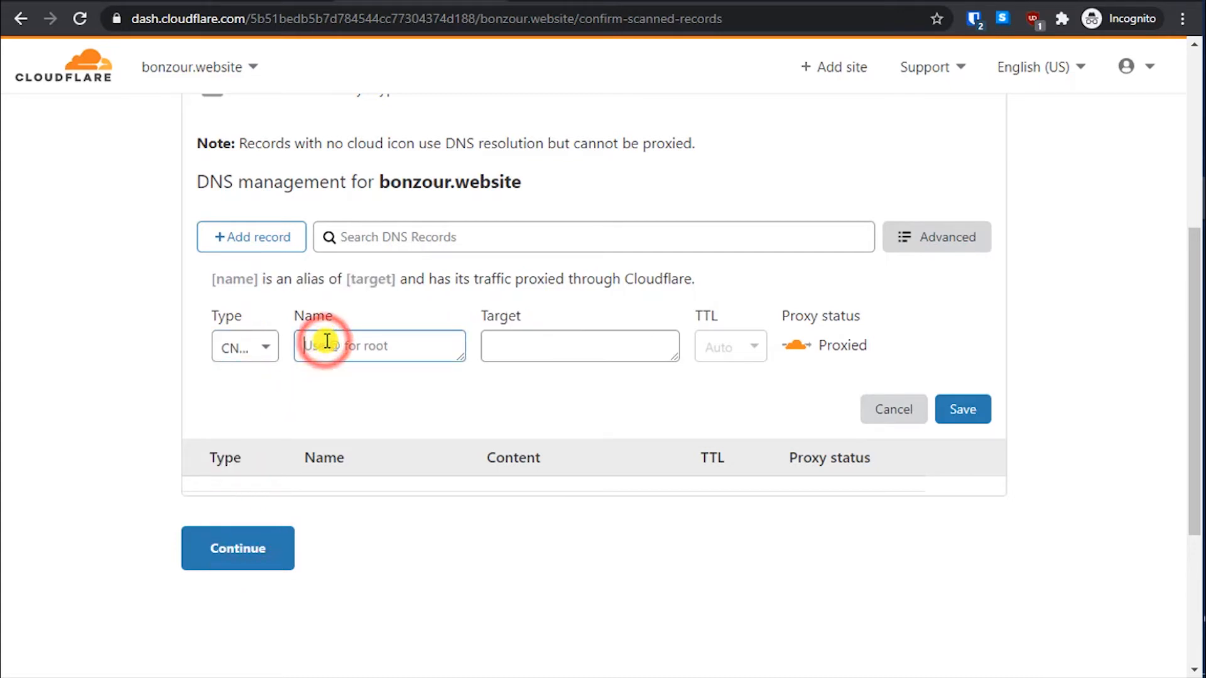
pyautogui.write('@')
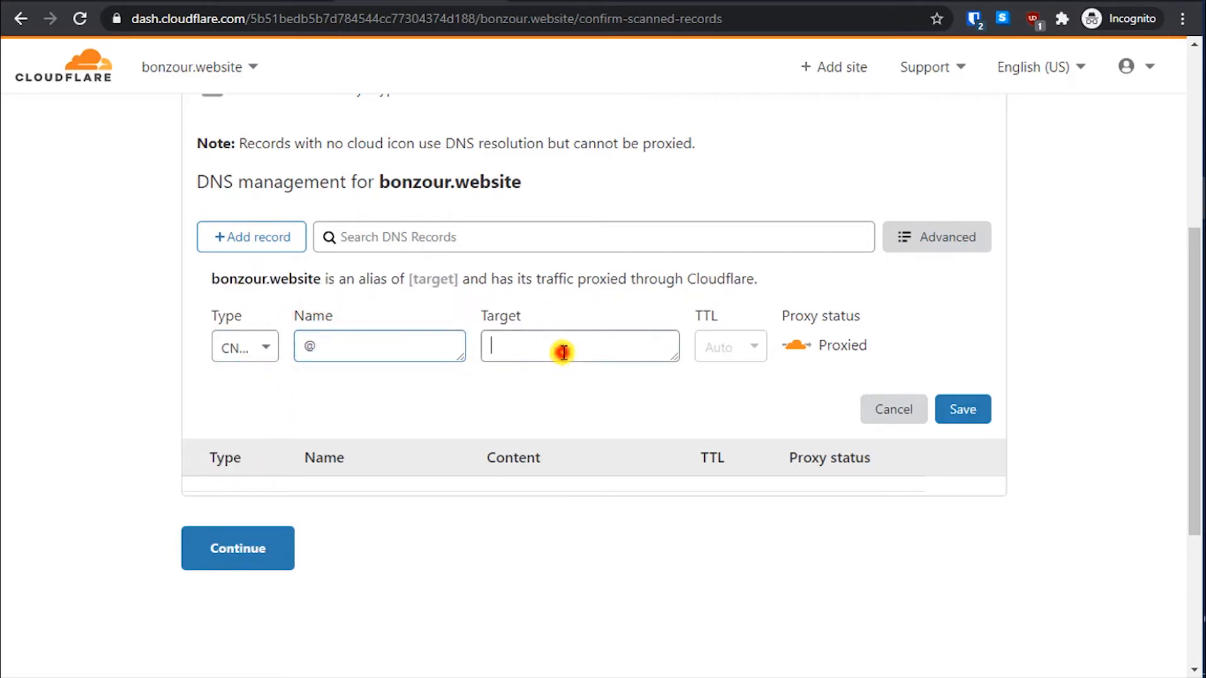
pyautogui.rightClick(562, 353)
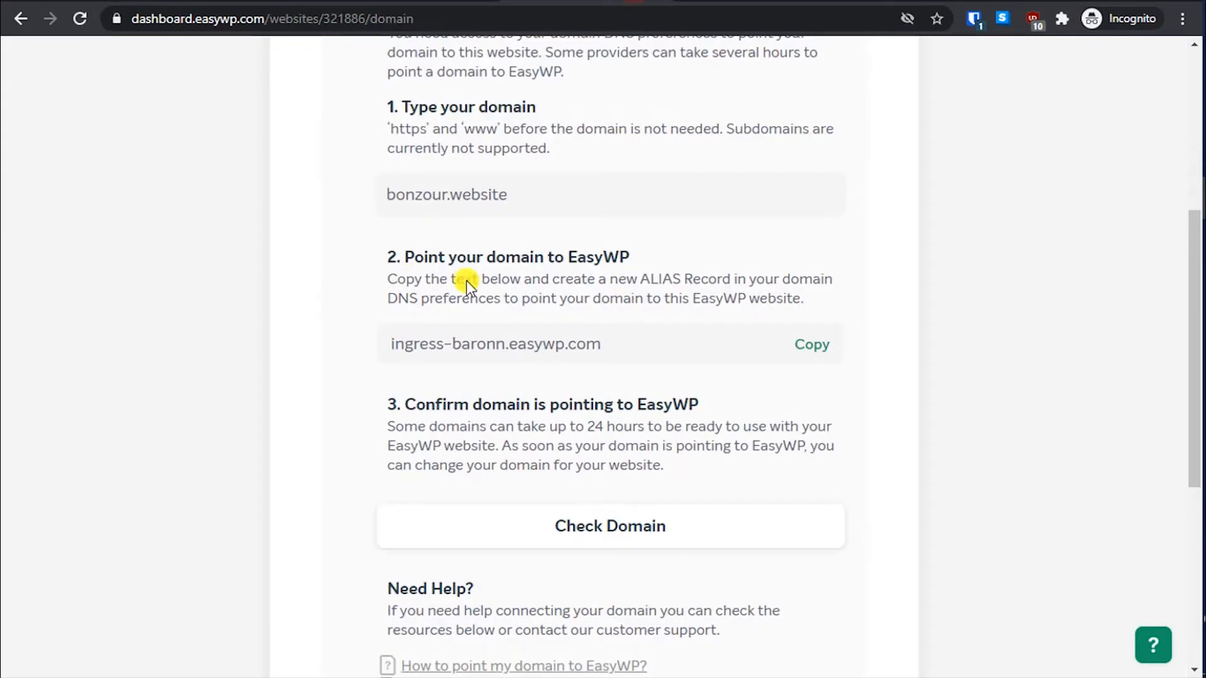
pyautogui.moveTo(533, 316)
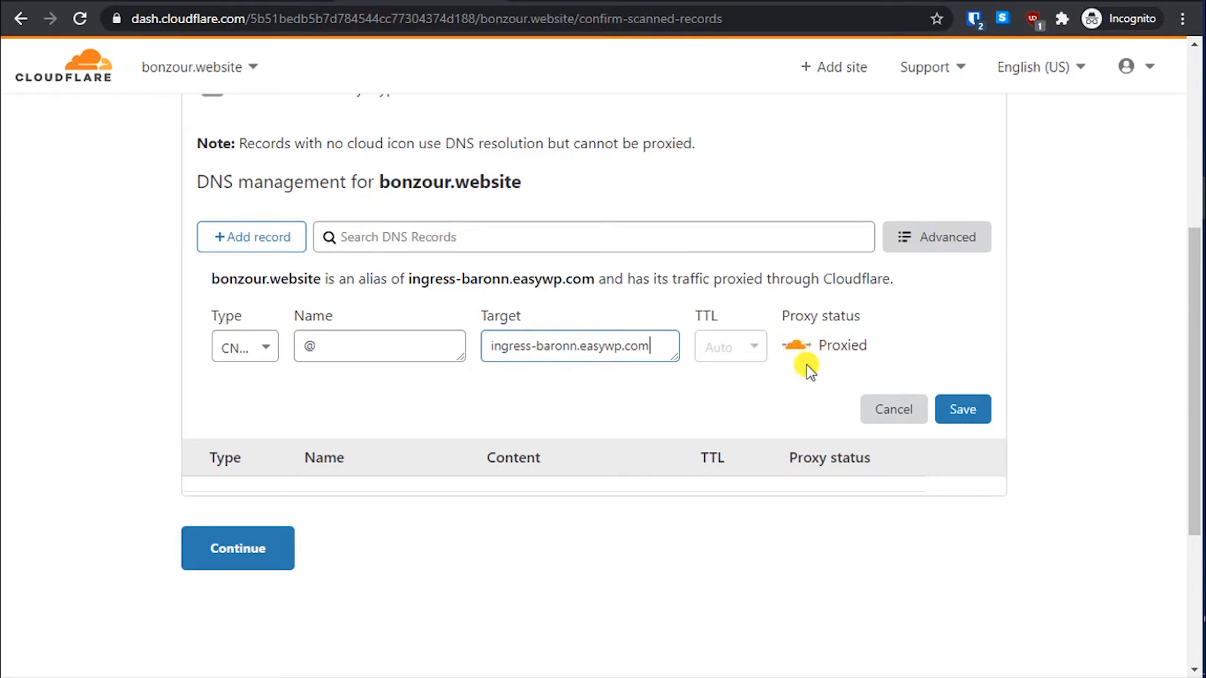
pyautogui.click(796, 345)
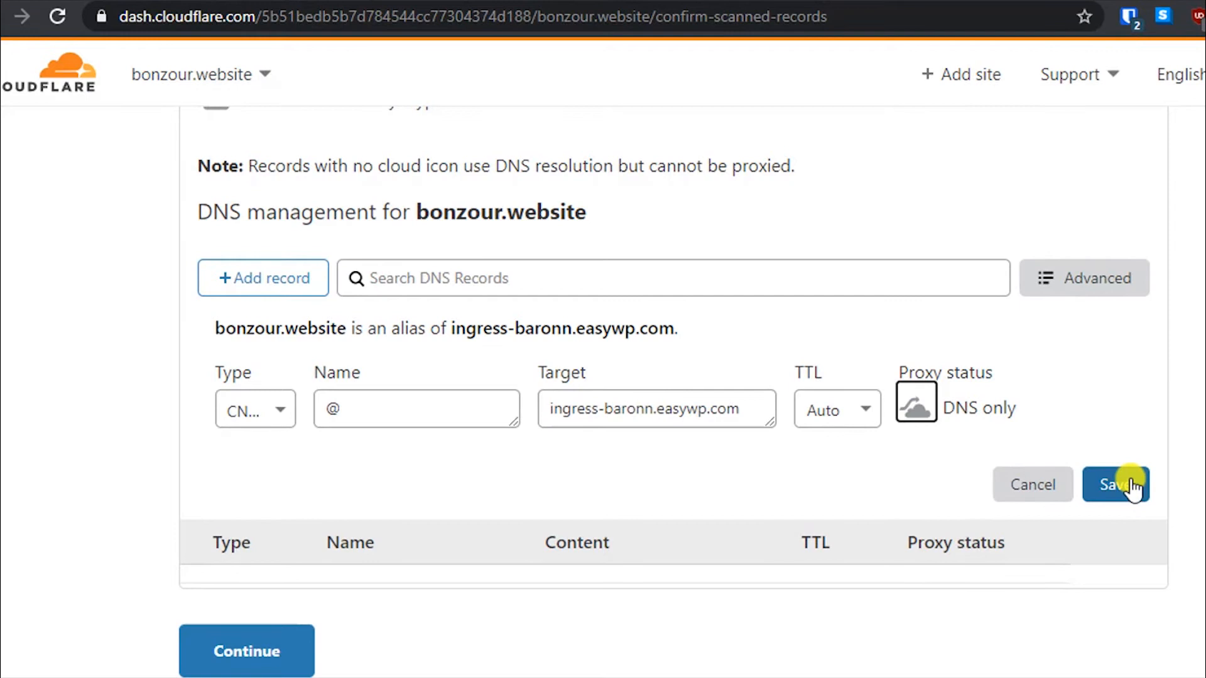
pyautogui.click(1114, 484)
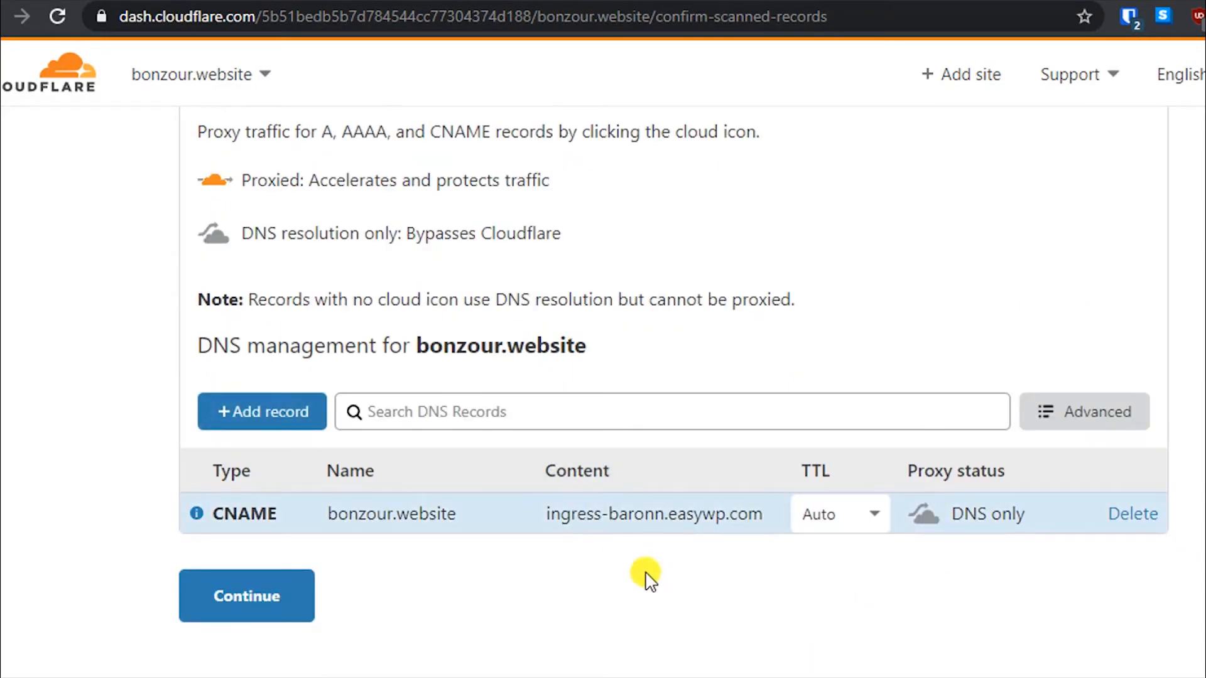
pyautogui.moveTo(195, 516)
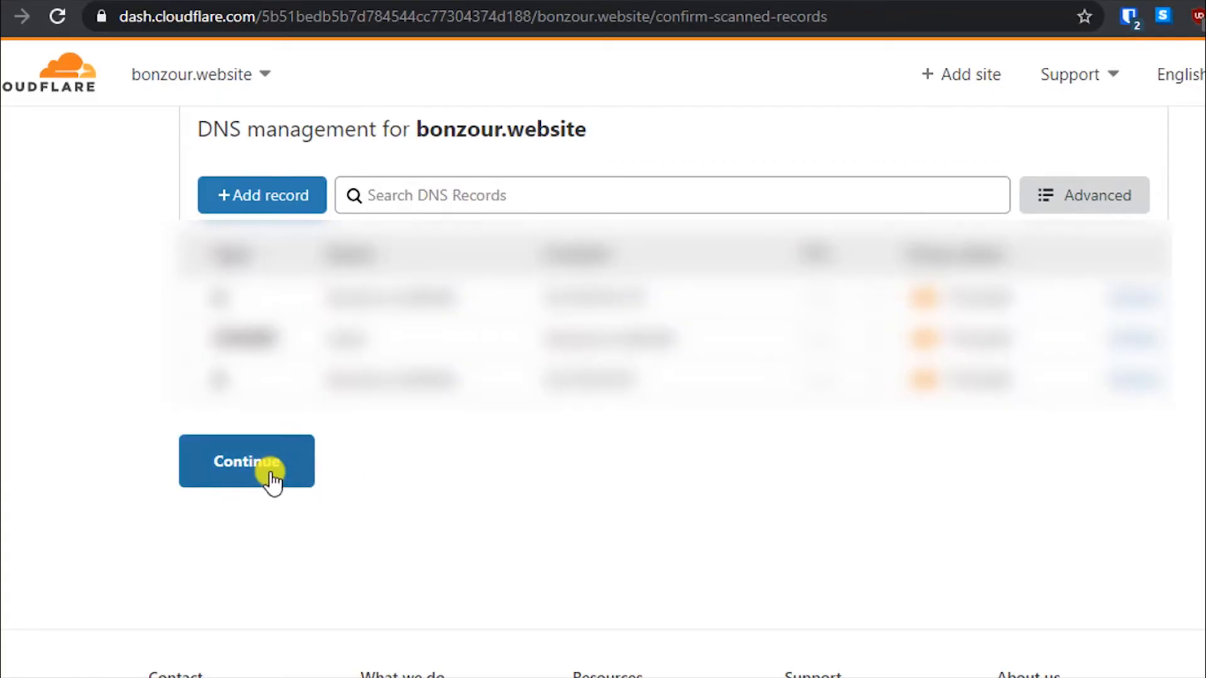
# Go to the nameserver directions and copy Nameserver 1, adam.ns.cloudflare.com.
pyautogui.click(247, 463)
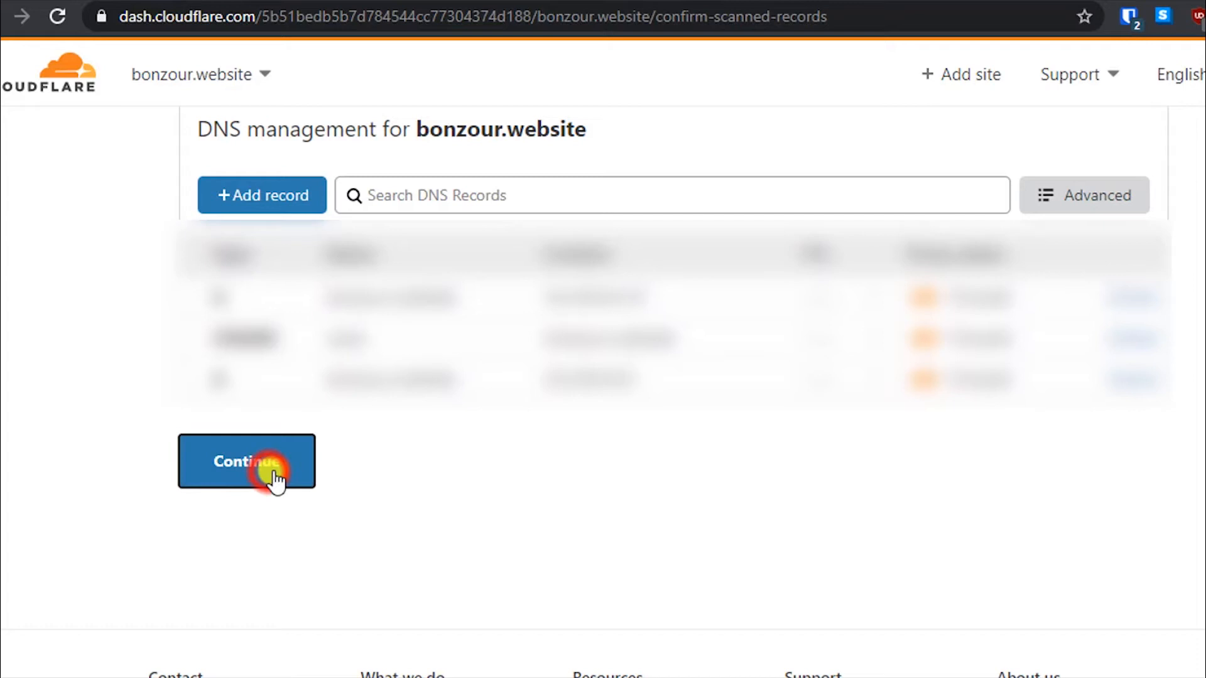
pyautogui.click(247, 462)
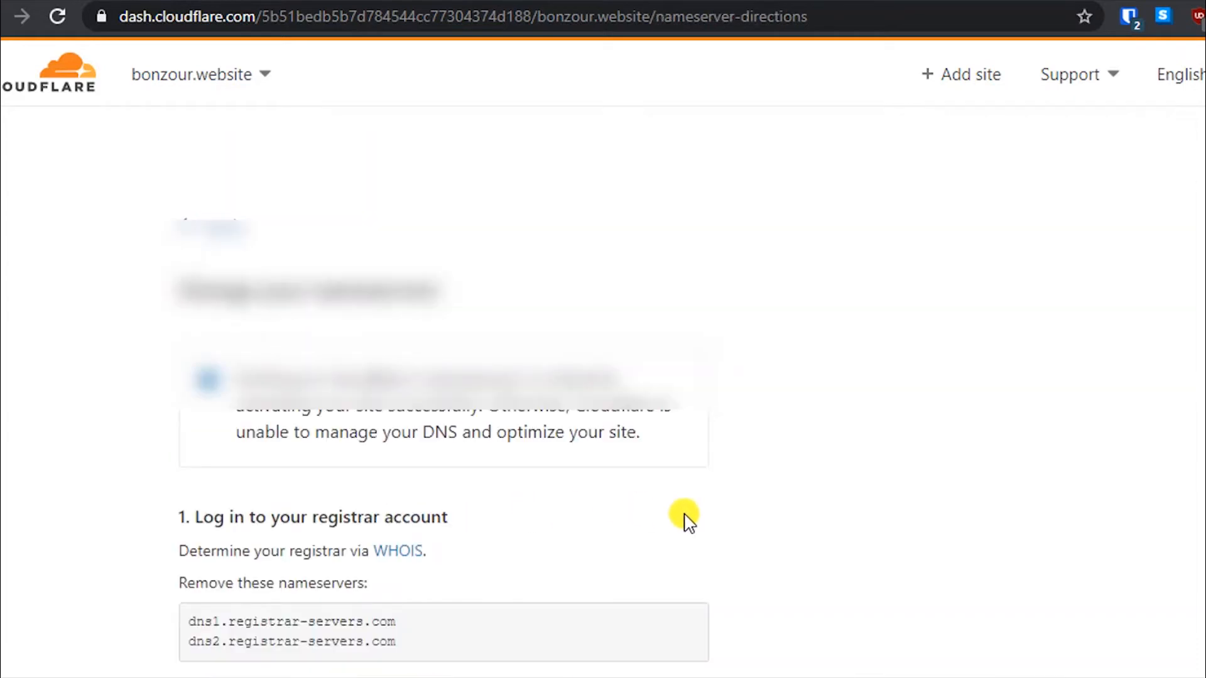
pyautogui.scroll(-3)
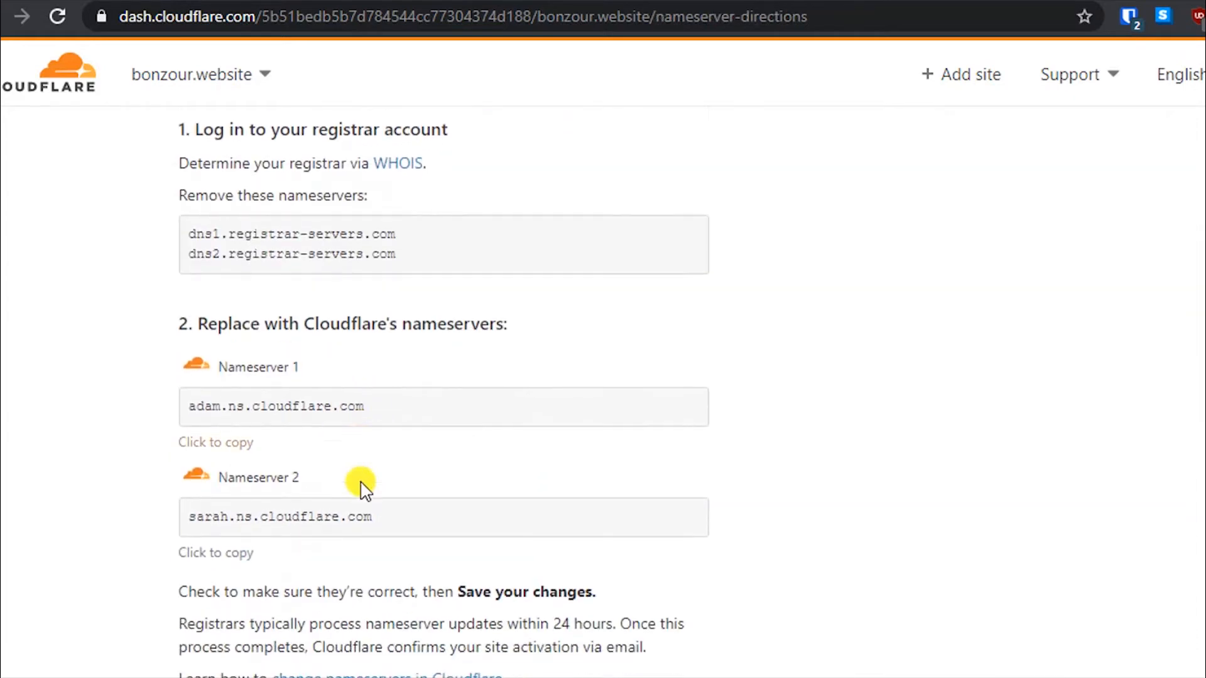
pyautogui.scroll(-3)
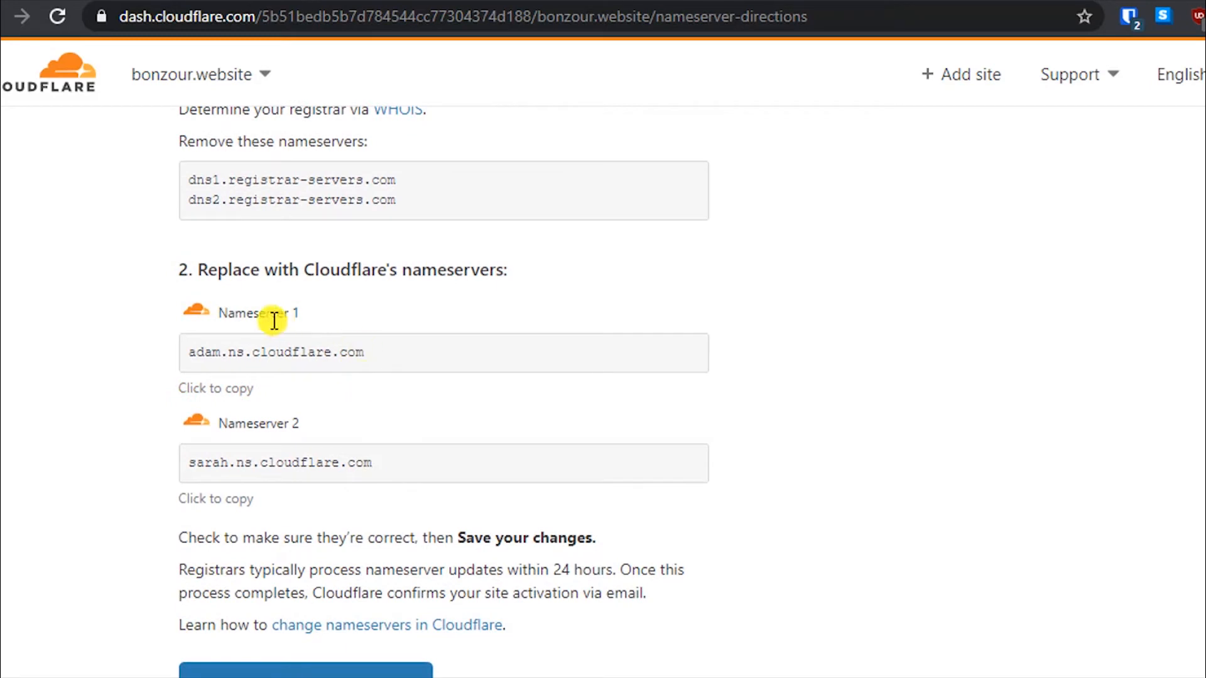
pyautogui.moveTo(276, 289)
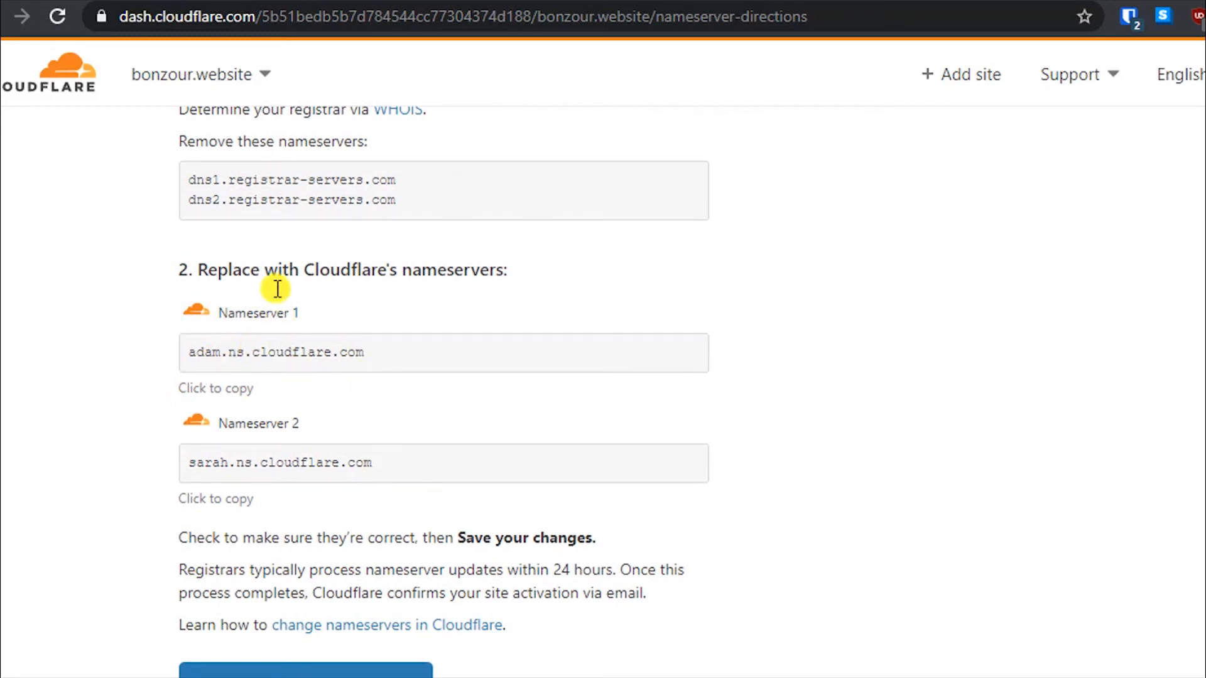
pyautogui.moveTo(280, 462)
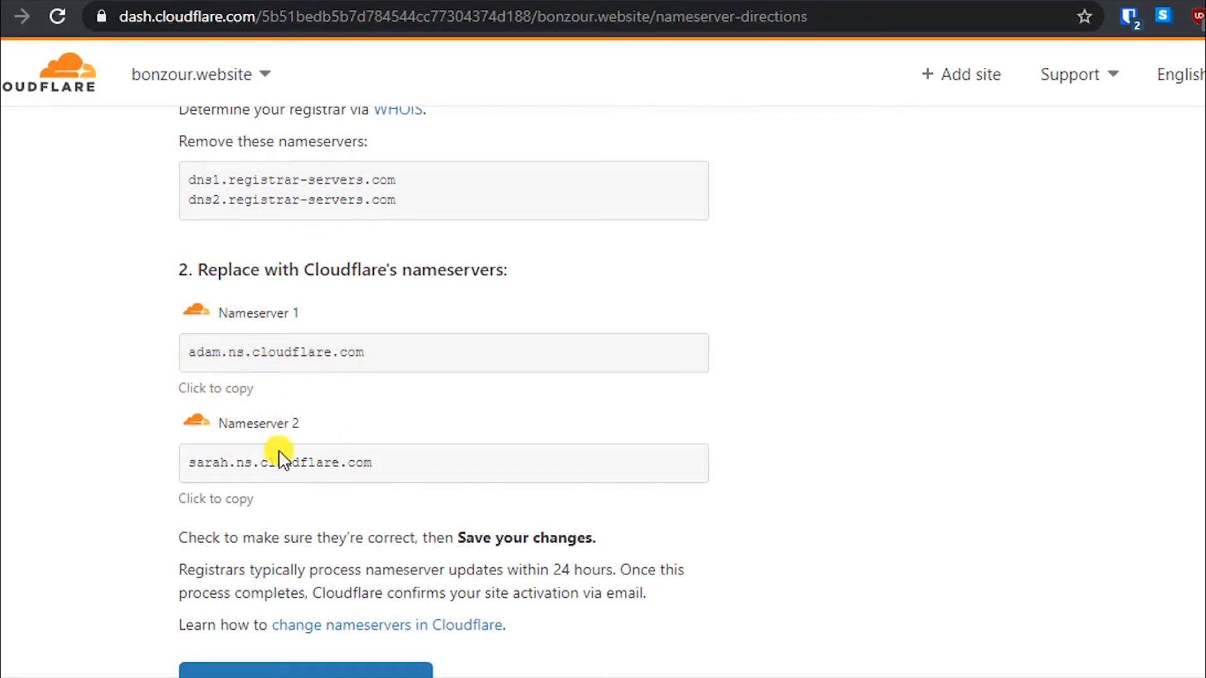
pyautogui.click(276, 353)
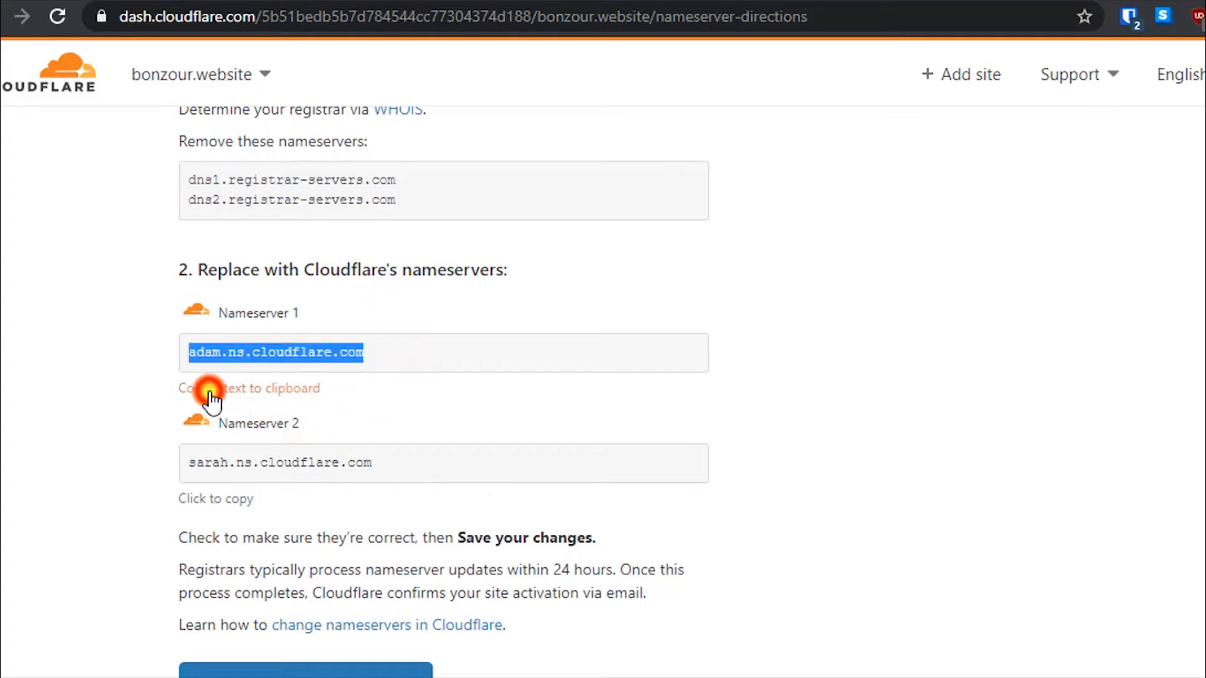
pyautogui.click(216, 387)
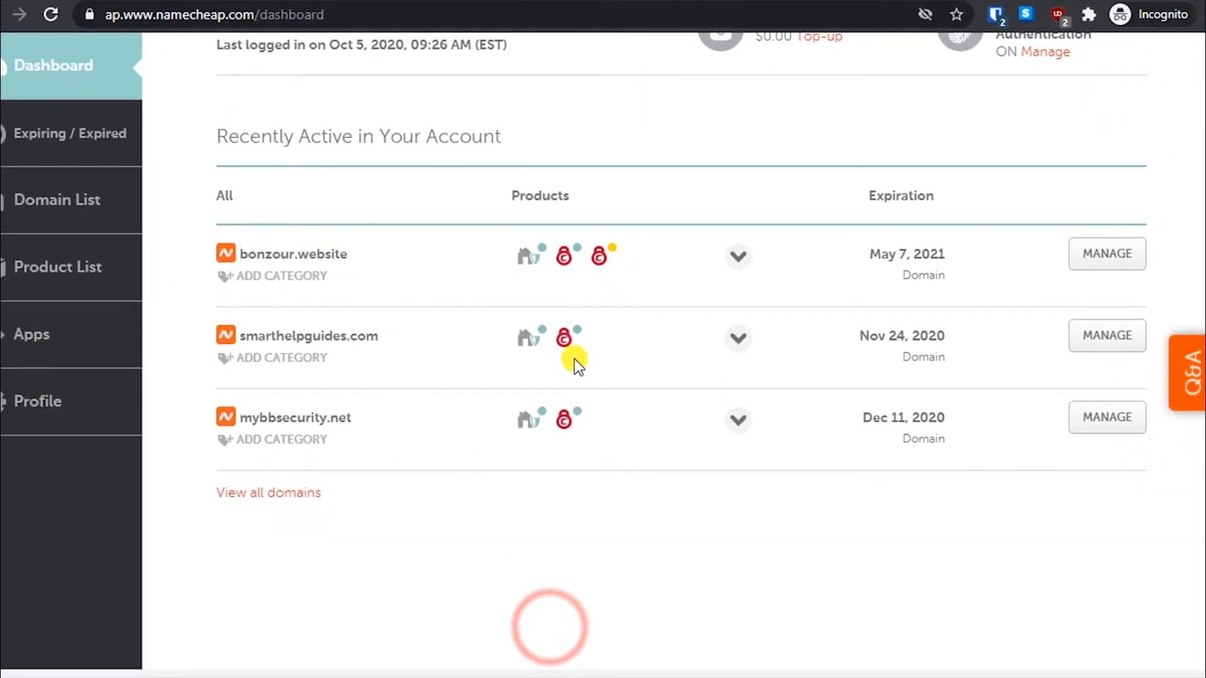
# Set bonzour.website to Custom DNS with adam.ns.cloudflare.com and sarah.ns.cloudflare.com, and save.
pyautogui.scroll(3)
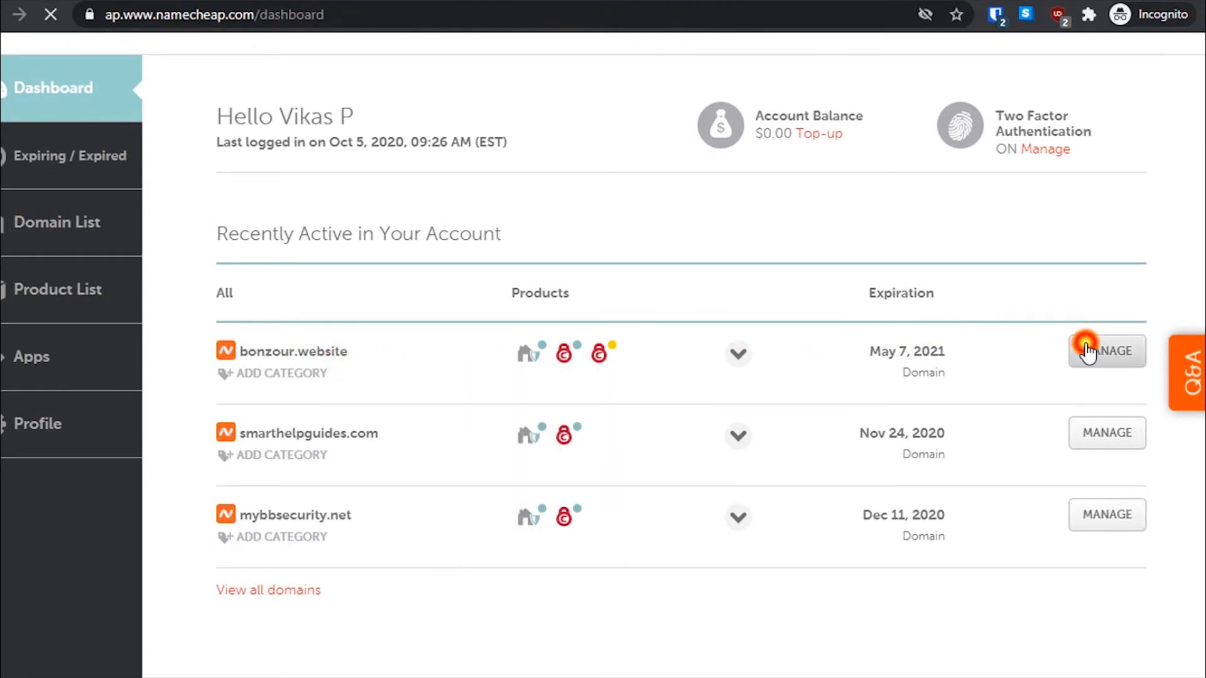
pyautogui.click(1106, 350)
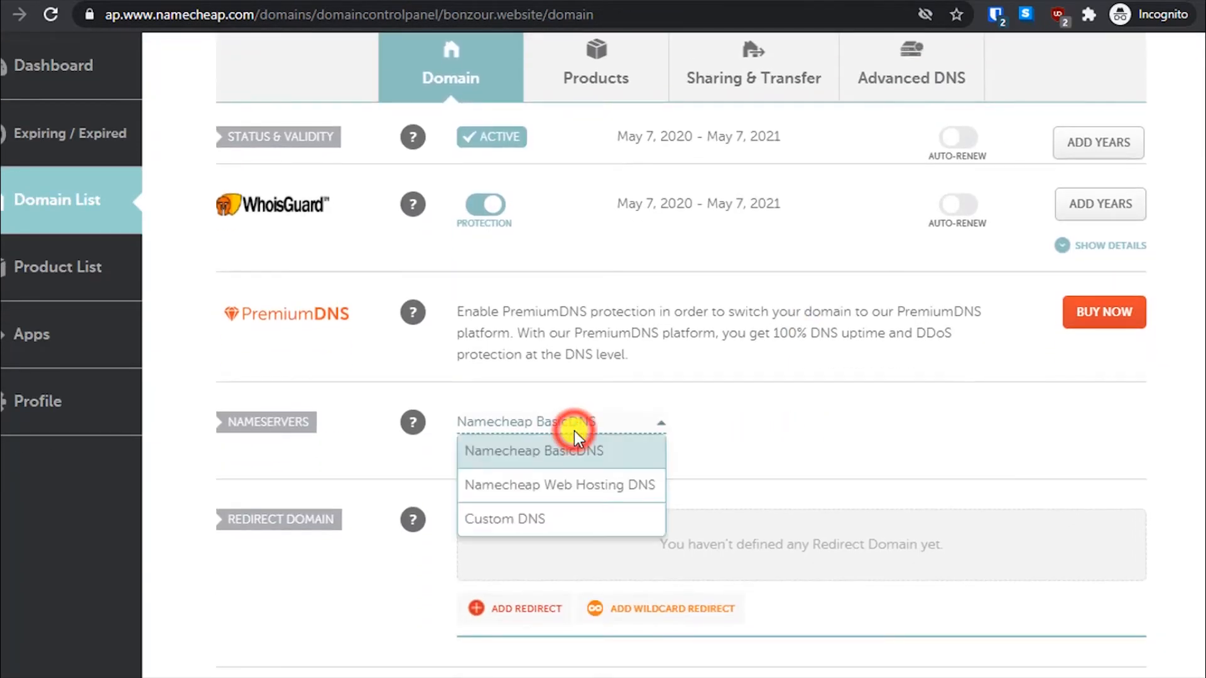
pyautogui.click(505, 519)
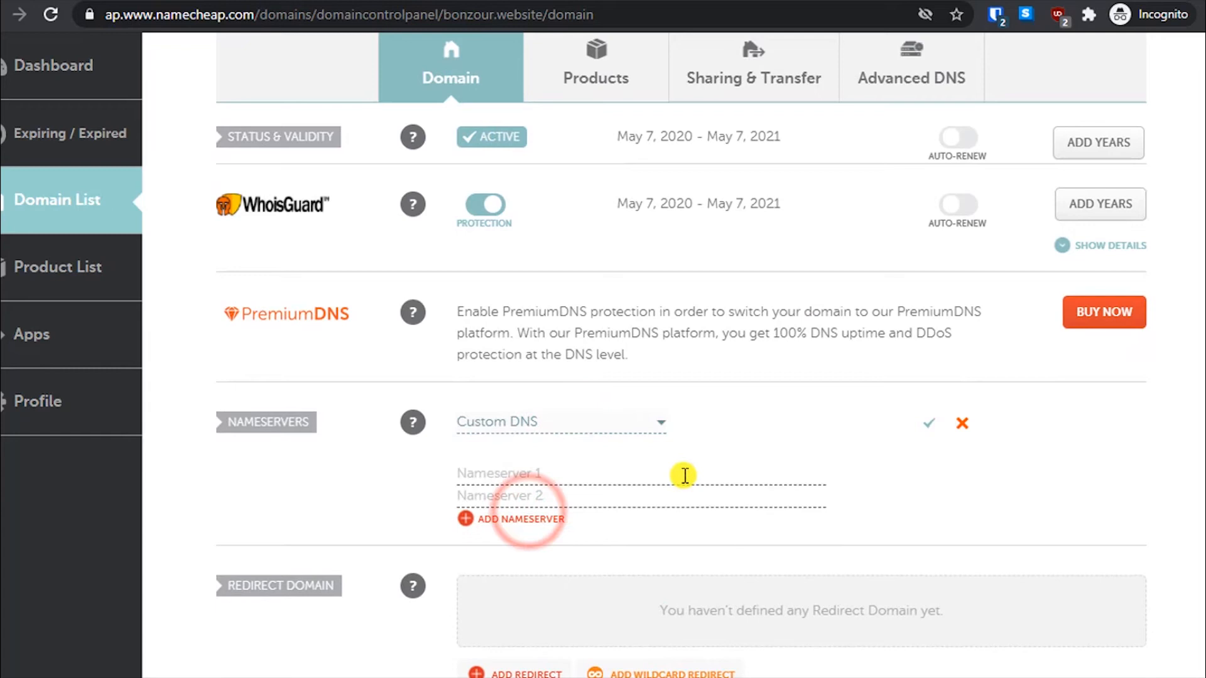
pyautogui.write('adam.ns.cloudflare.com')
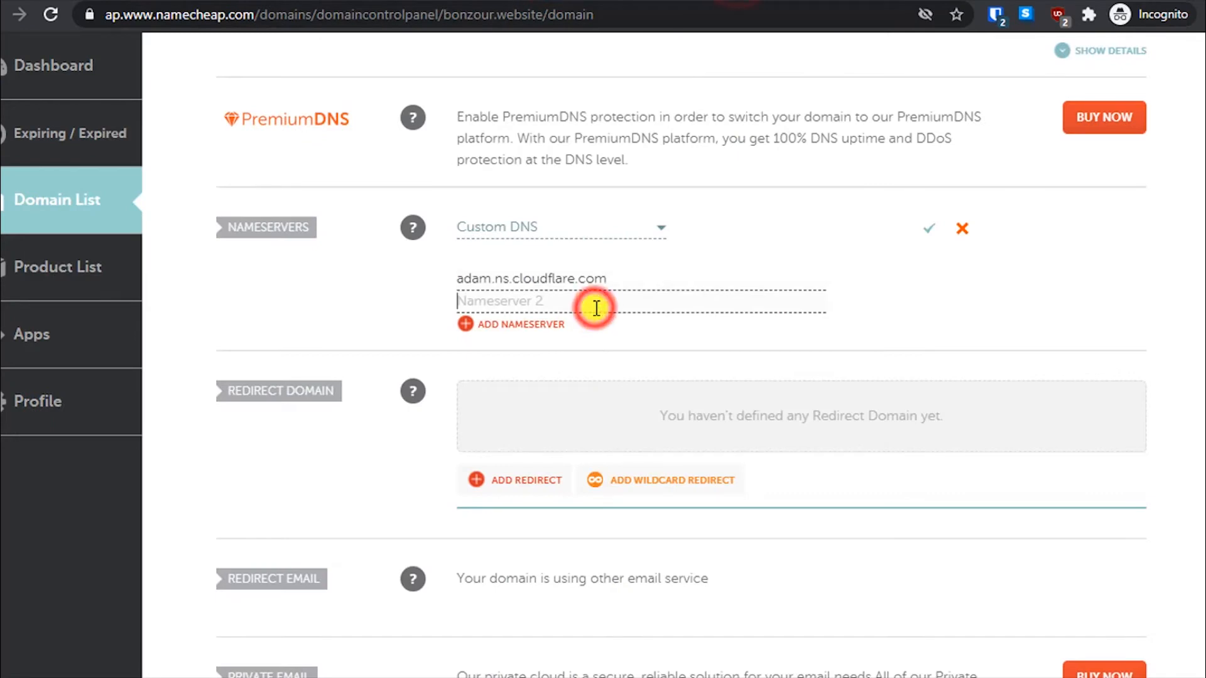
pyautogui.write('sarah.ns.cloudflare.com')
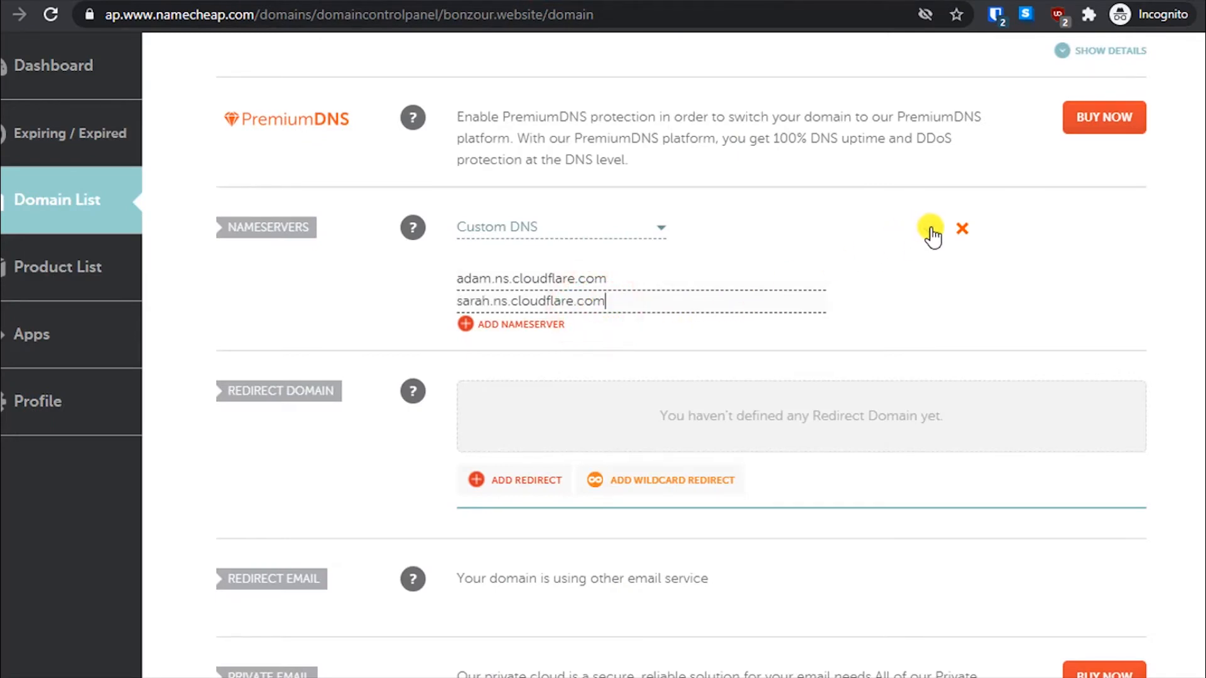
pyautogui.moveTo(932, 230)
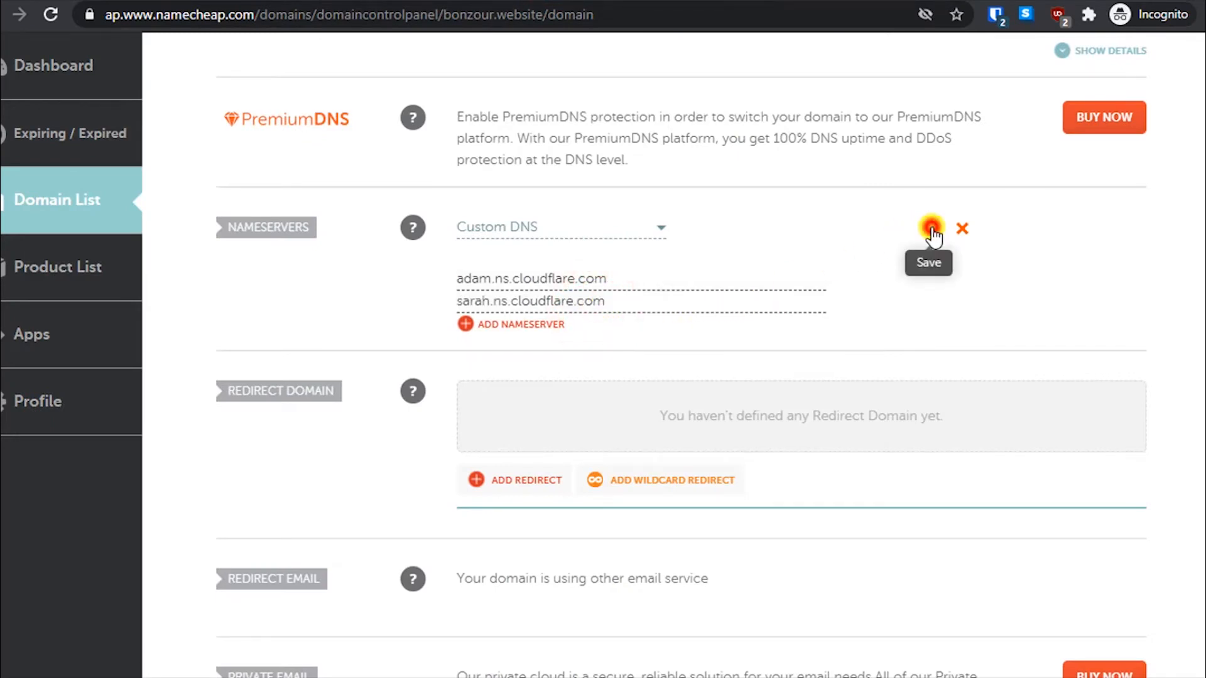
pyautogui.click(930, 229)
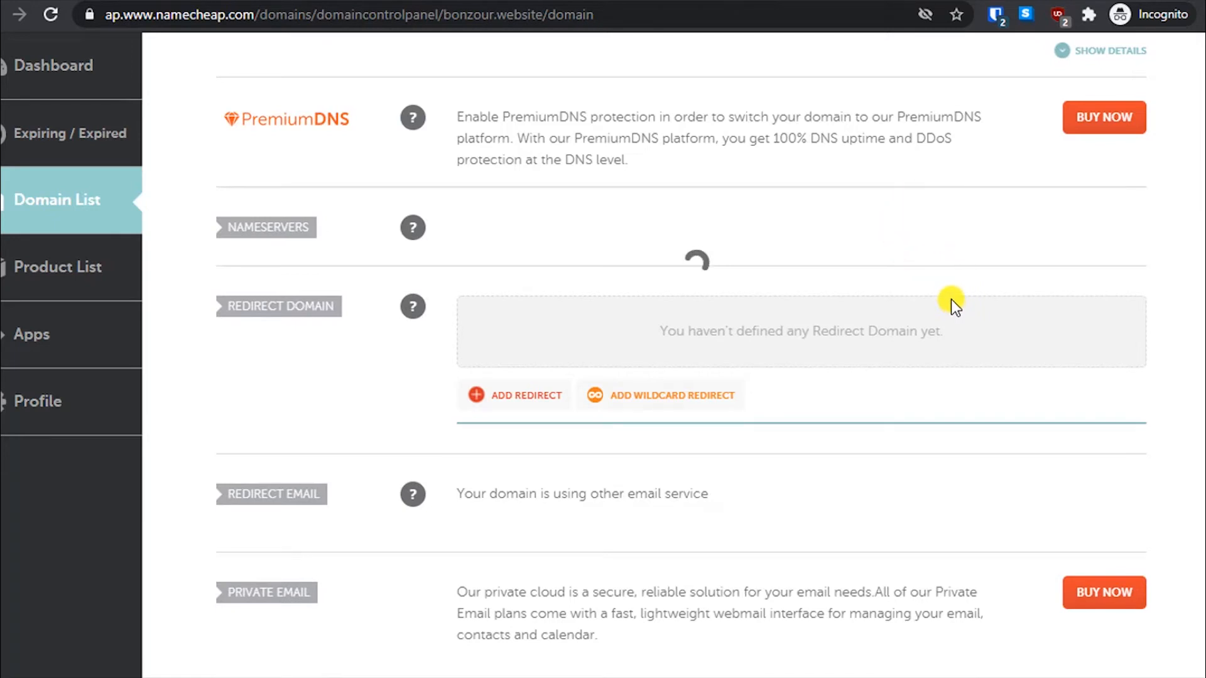
pyautogui.moveTo(940, 277)
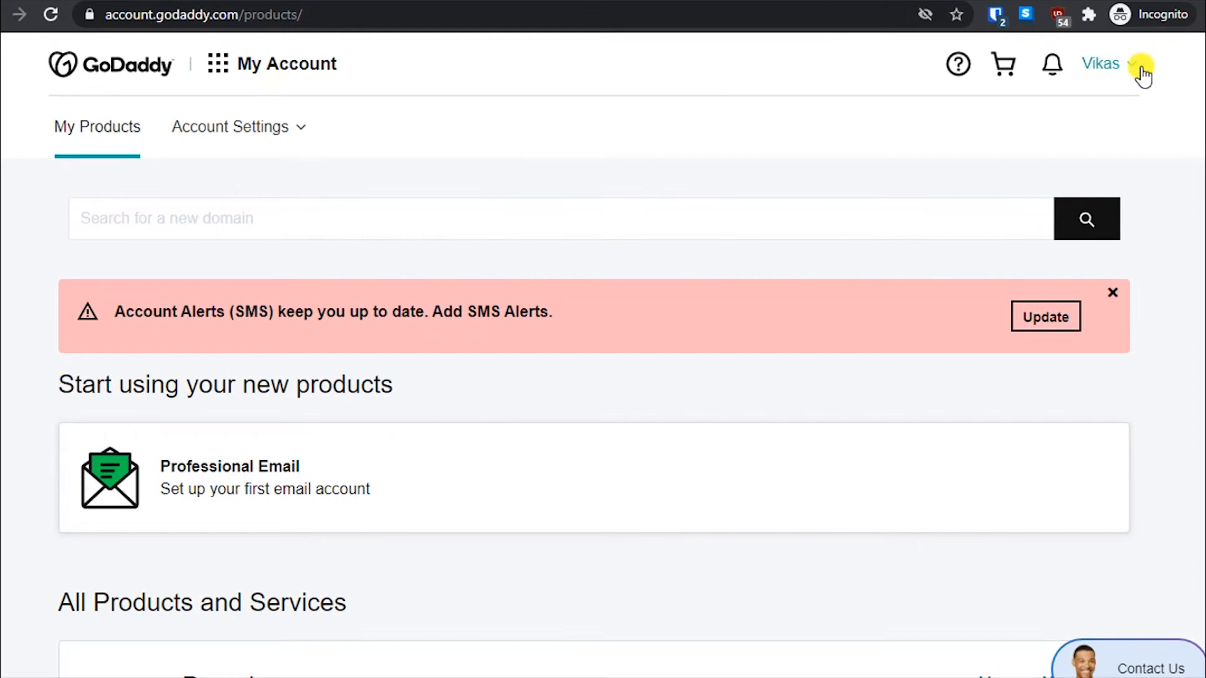
# Open the DNS settings for bestwpguides.com from GoDaddy's My Products list.
pyautogui.click(1141, 64)
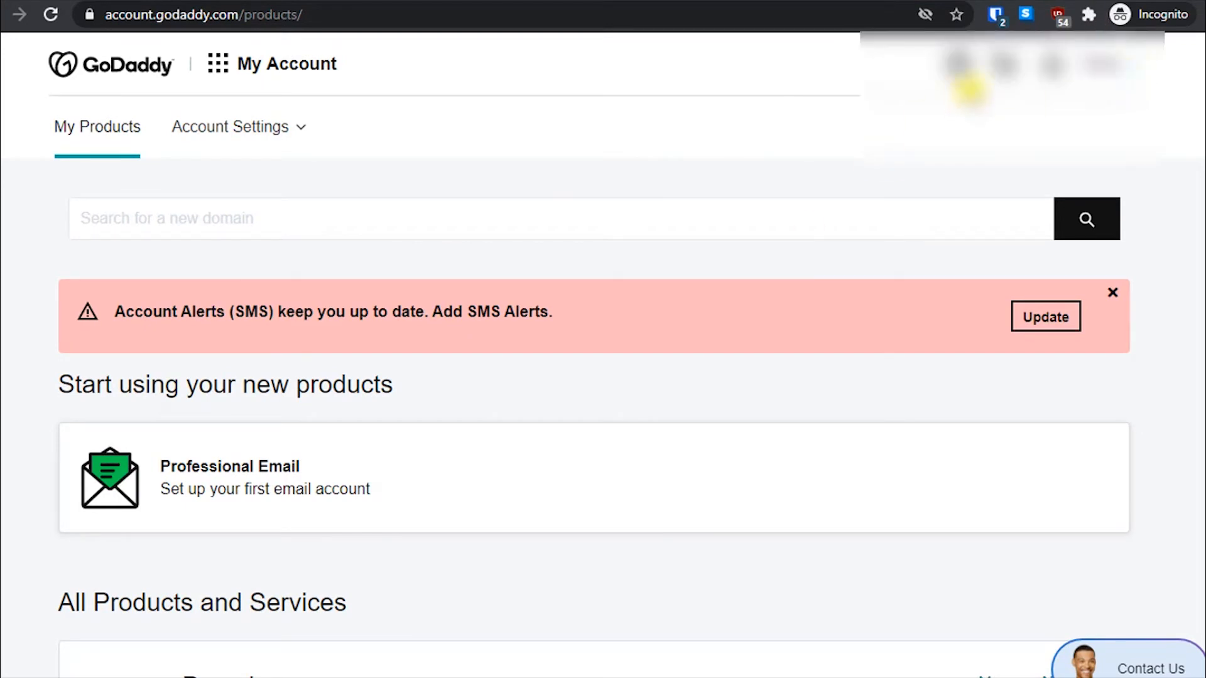
pyautogui.click(1120, 14)
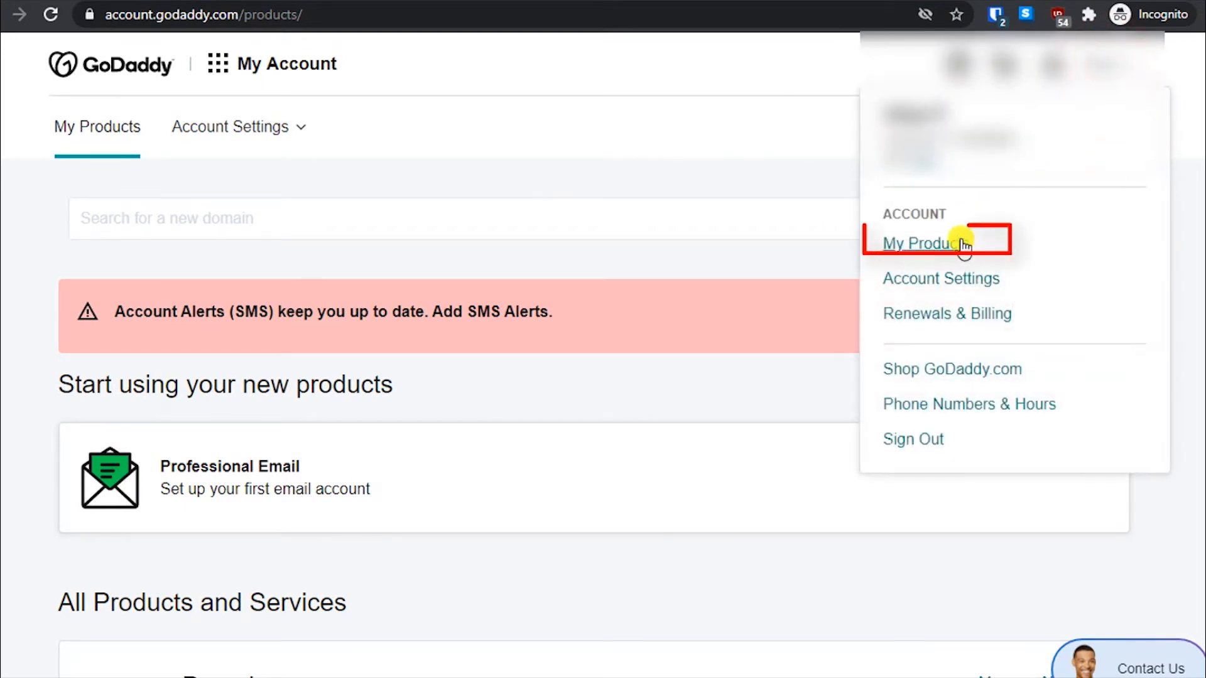
pyautogui.click(922, 243)
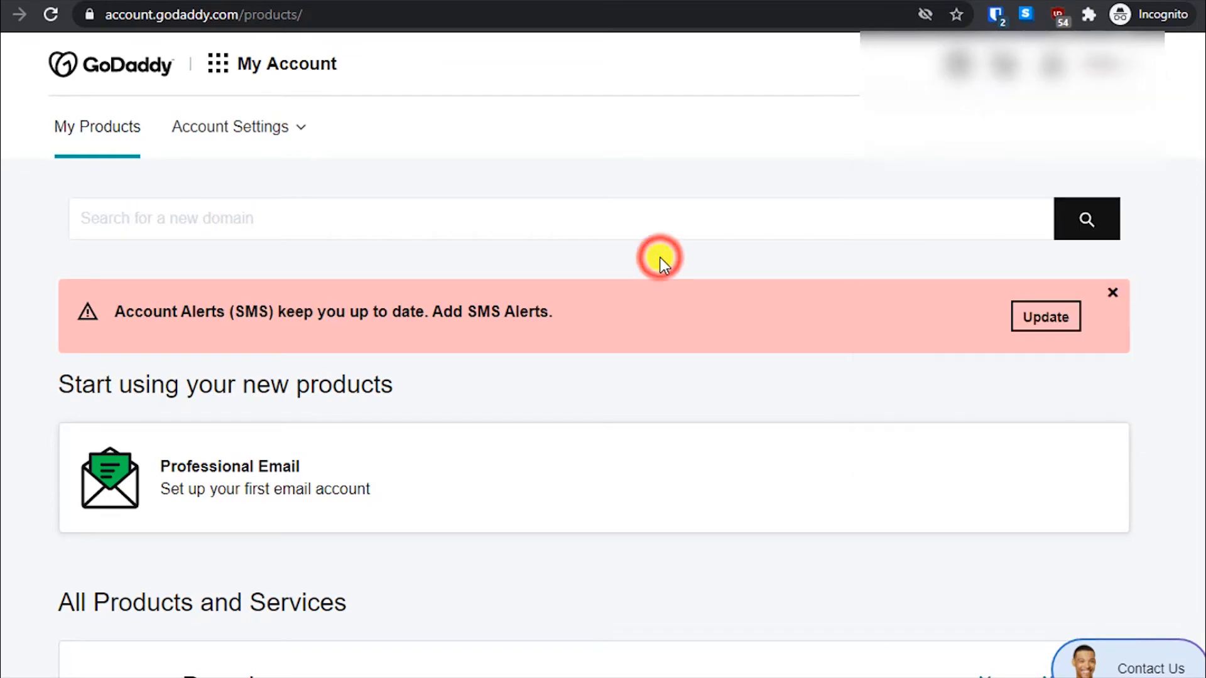
pyautogui.scroll(-3)
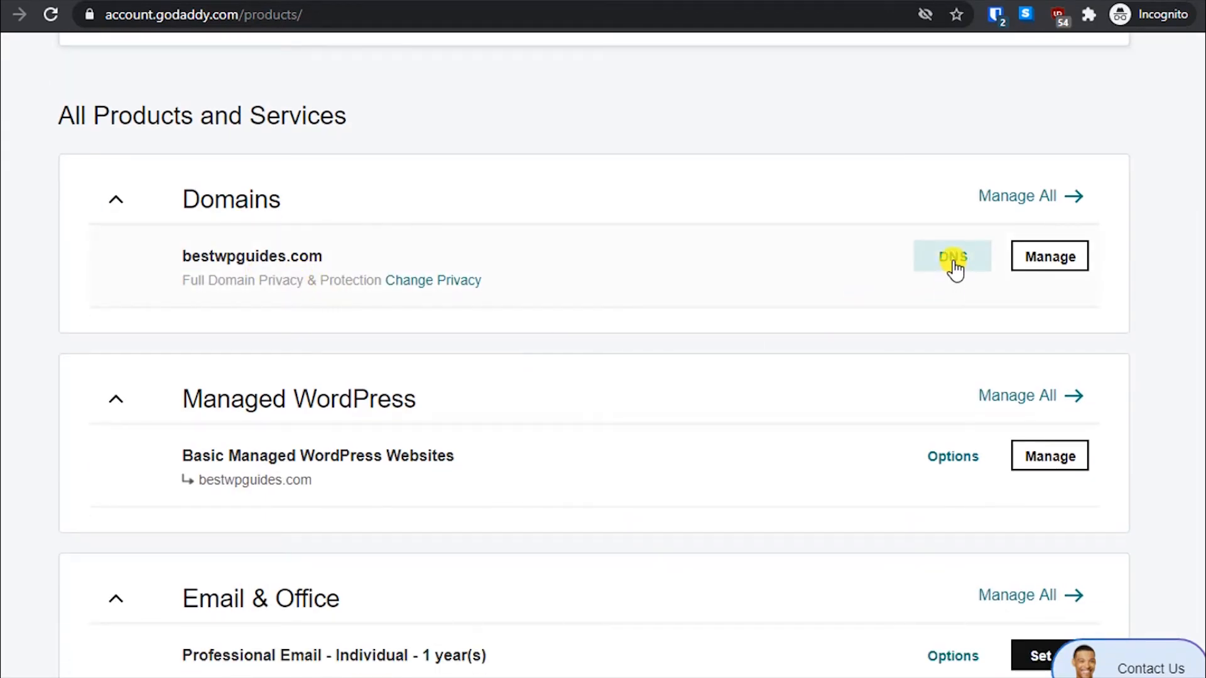
pyautogui.click(952, 256)
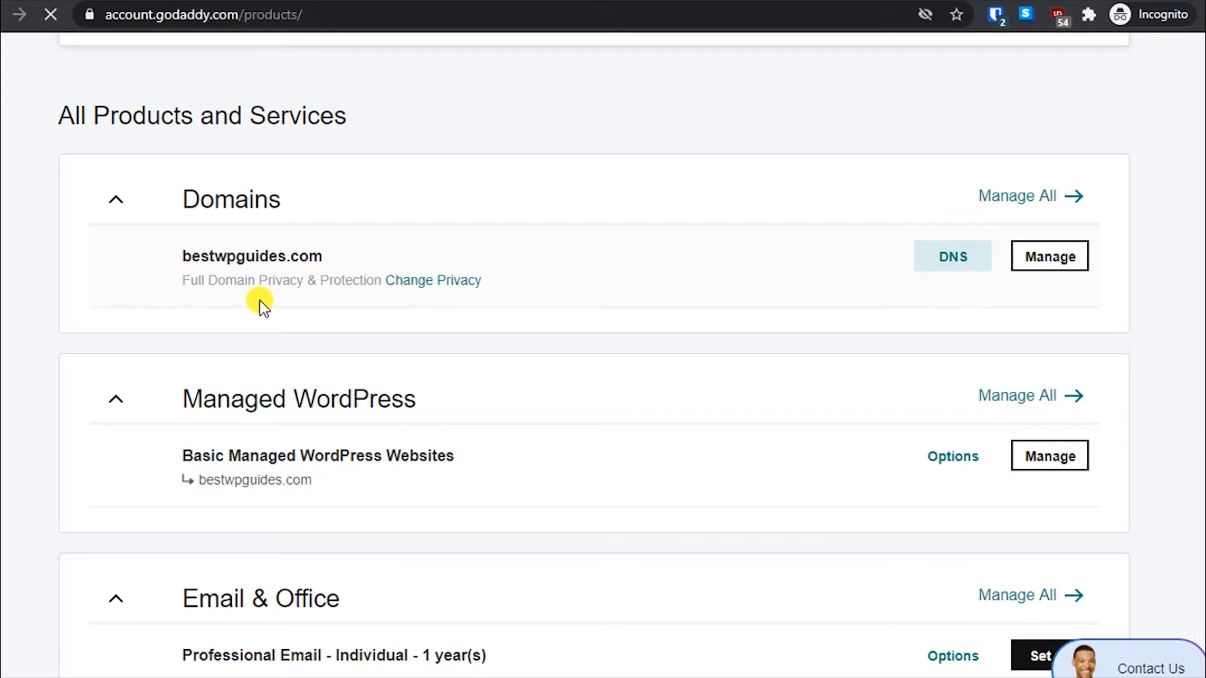
pyautogui.click(951, 257)
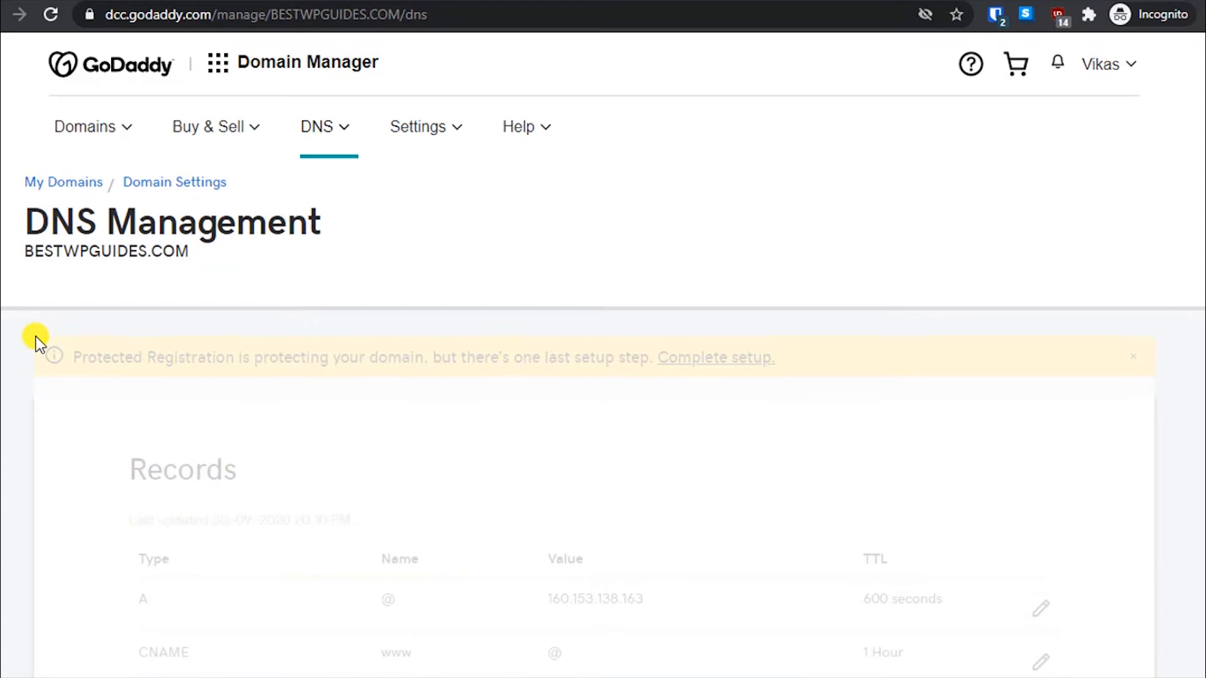
# Start changing bestwpguides.com's nameservers to the two Cloudflare nameservers.
pyautogui.scroll(-3)
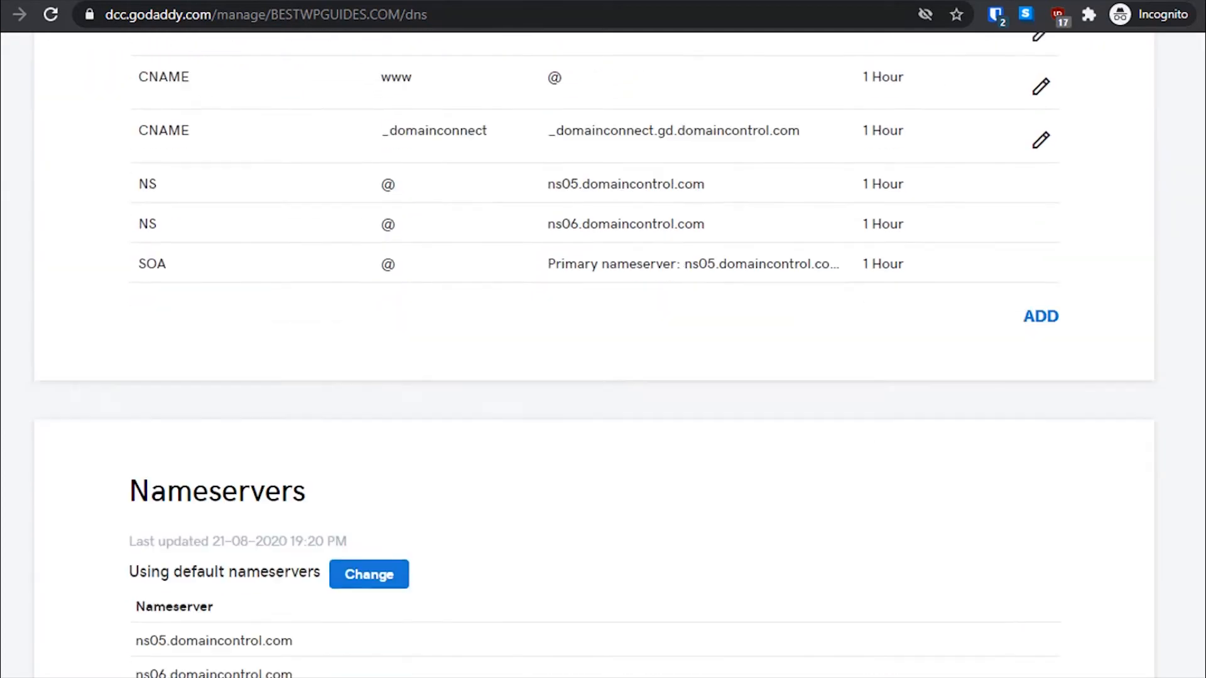
pyautogui.scroll(-3)
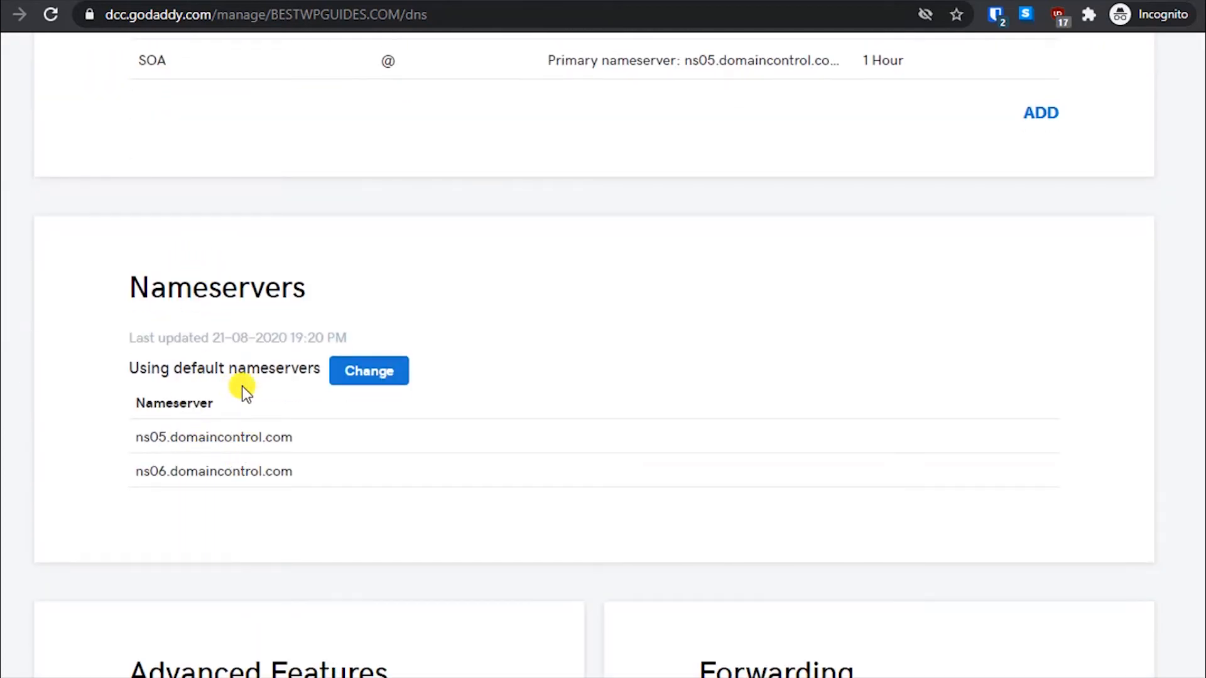
pyautogui.click(369, 371)
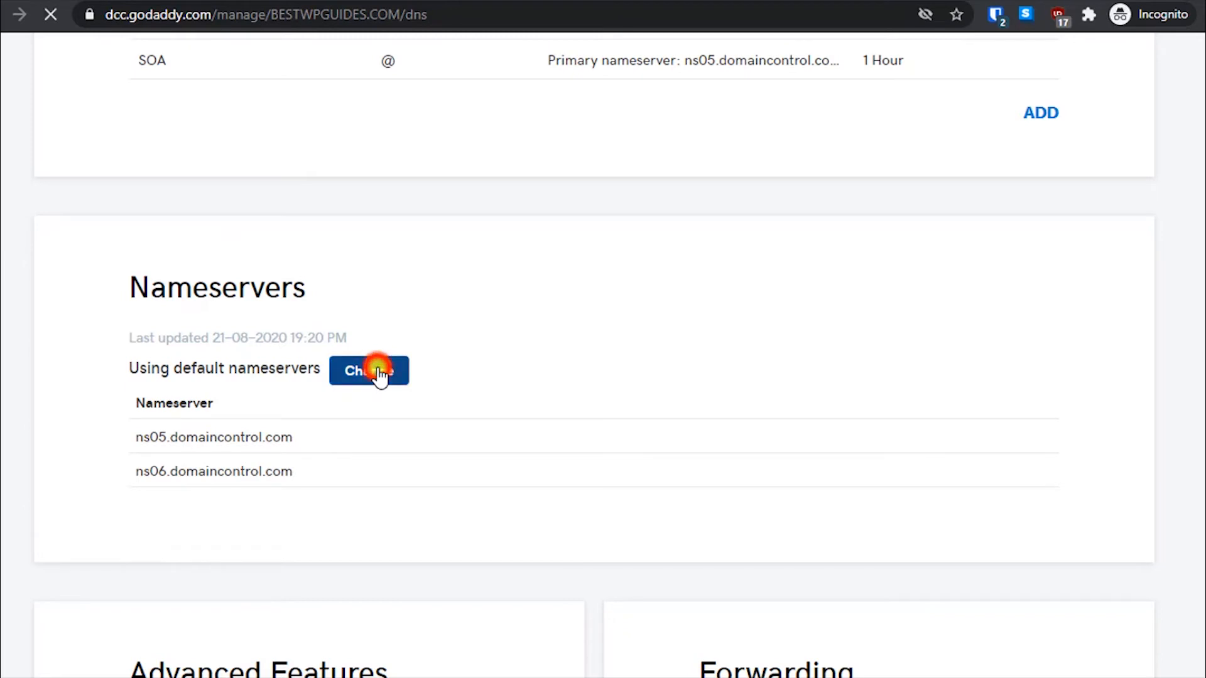
pyautogui.click(369, 370)
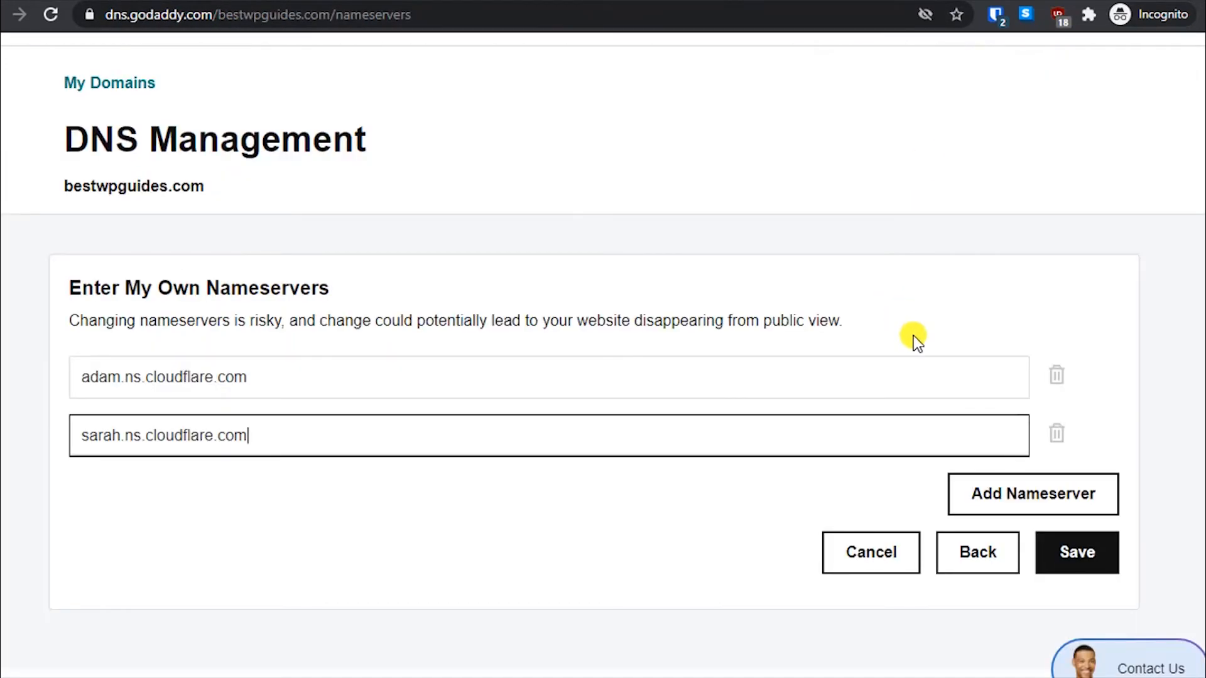
pyautogui.moveTo(209, 254)
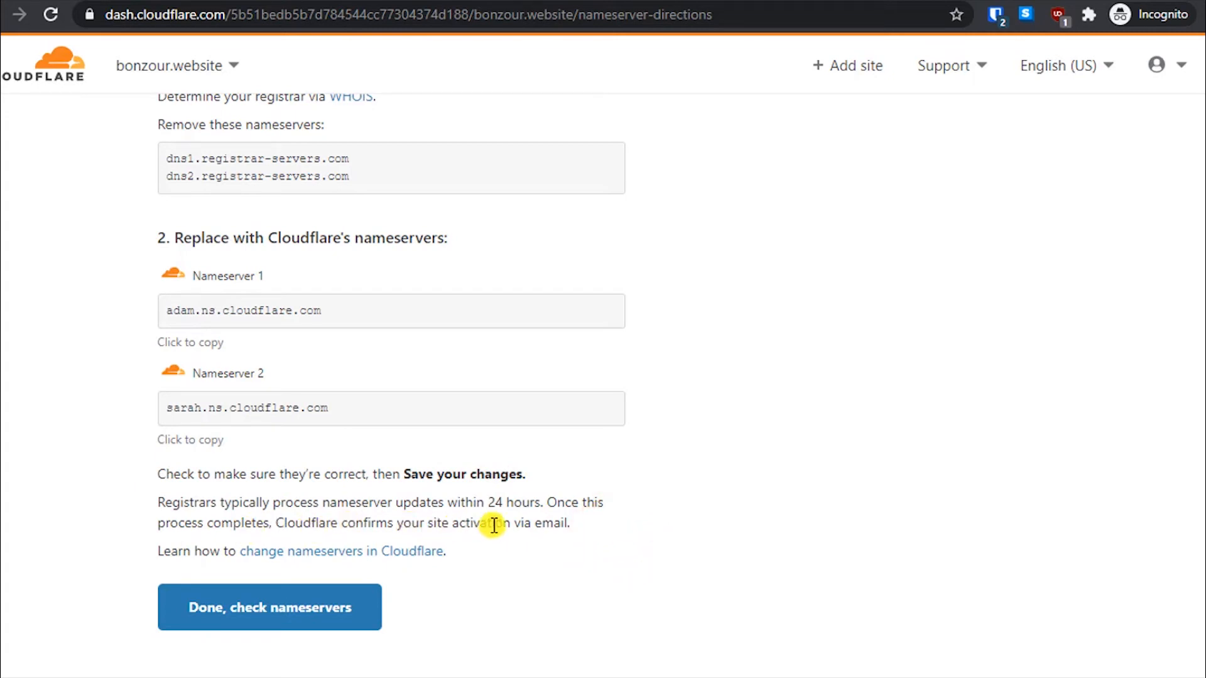
pyautogui.moveTo(879, 573)
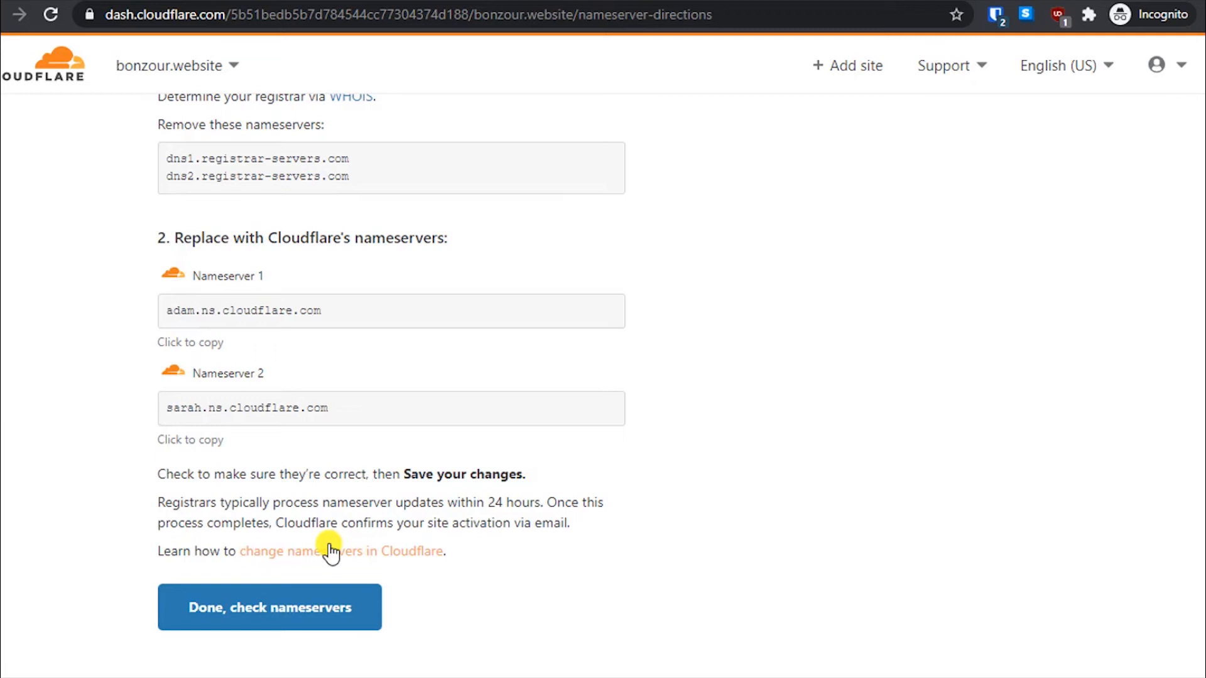
# Confirm the nameservers are changed with 'Done, check nameservers'.
pyautogui.click(270, 606)
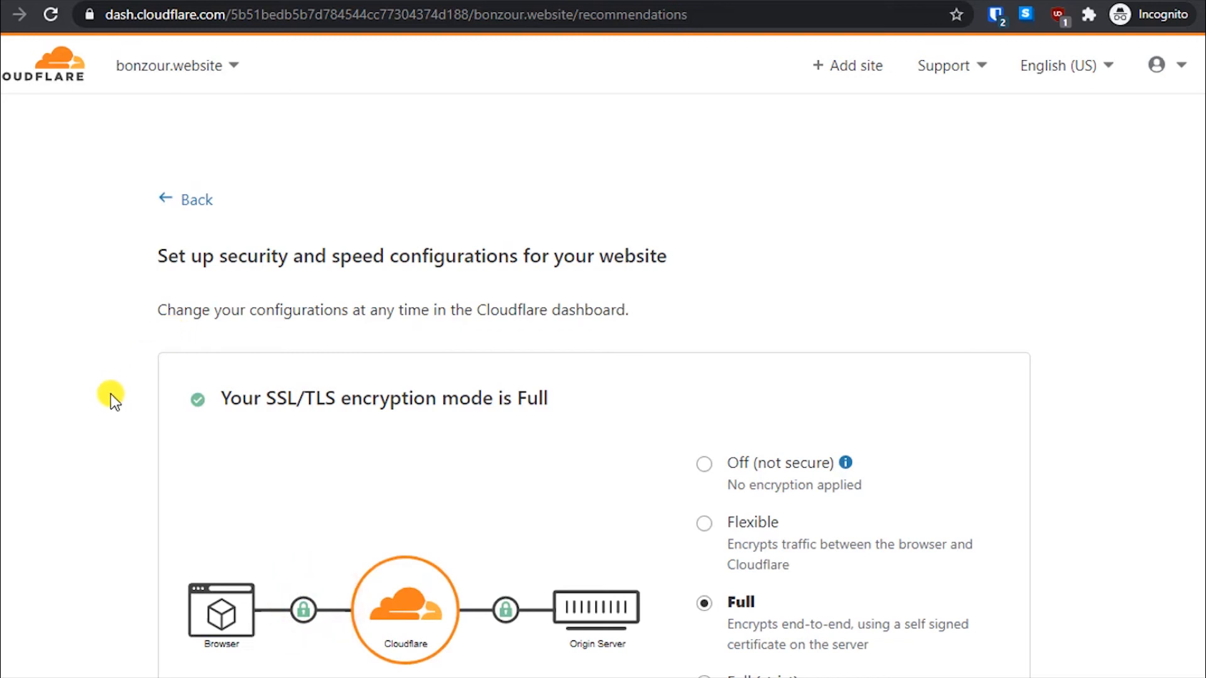
# Switch bonzour.website's SSL/TLS encryption mode to Flexible.
pyautogui.scroll(-3)
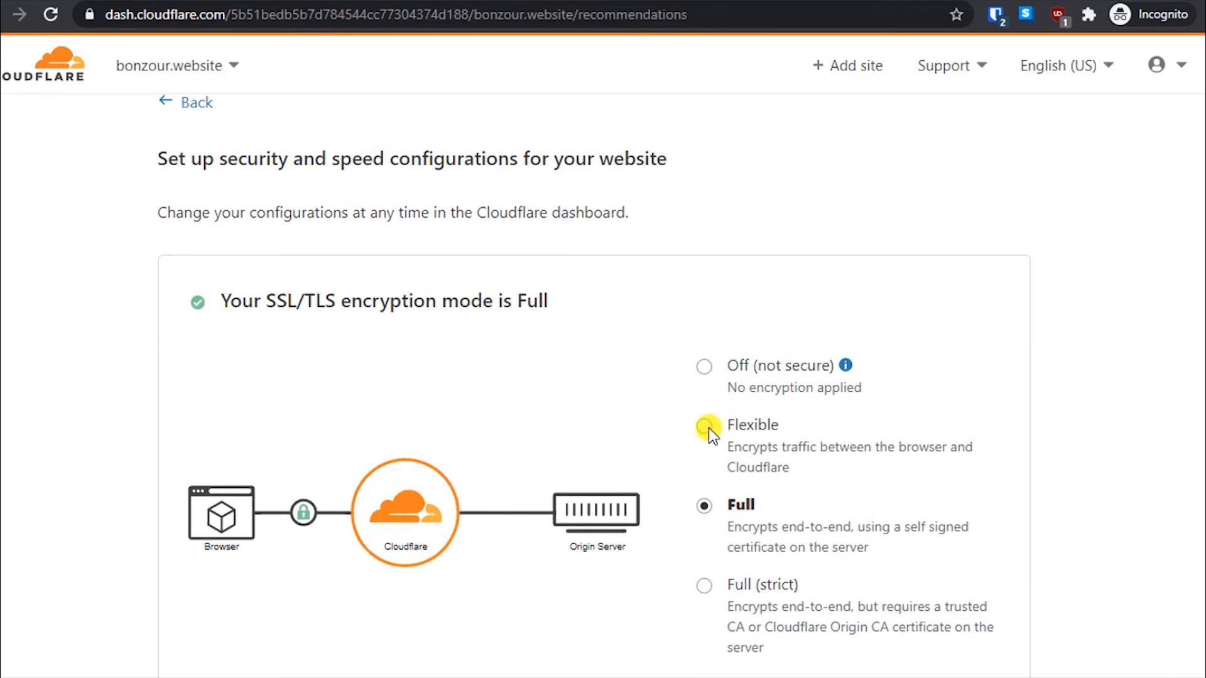
pyautogui.click(703, 426)
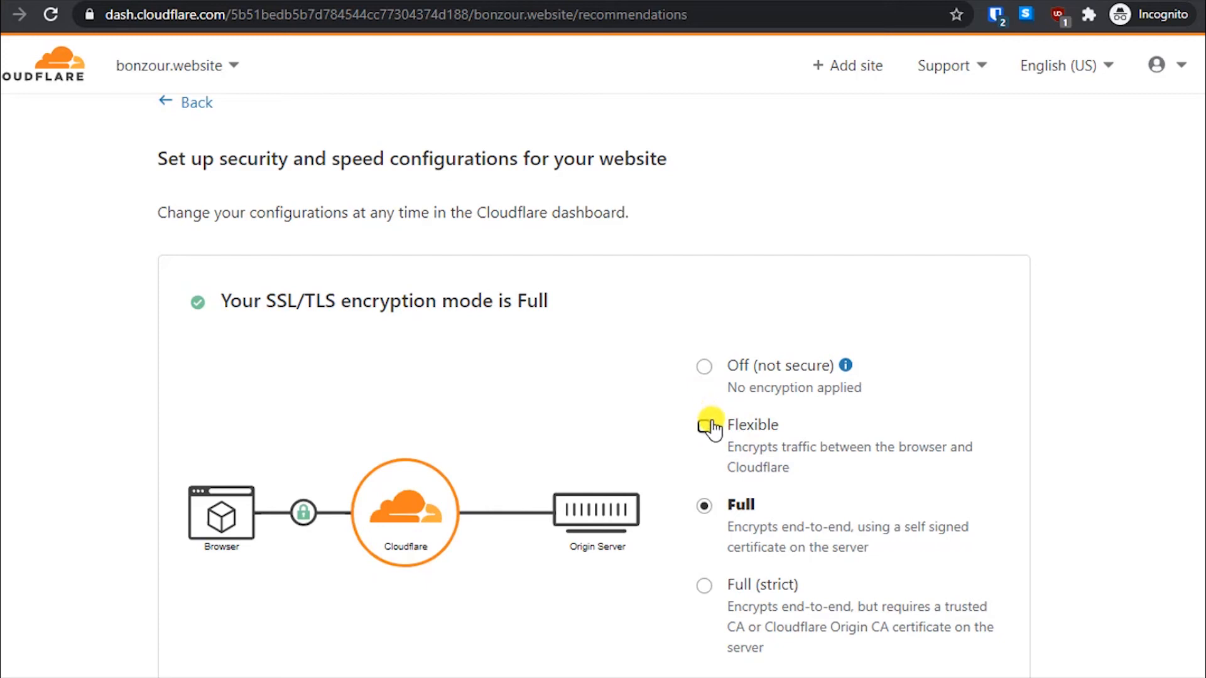
pyautogui.click(703, 425)
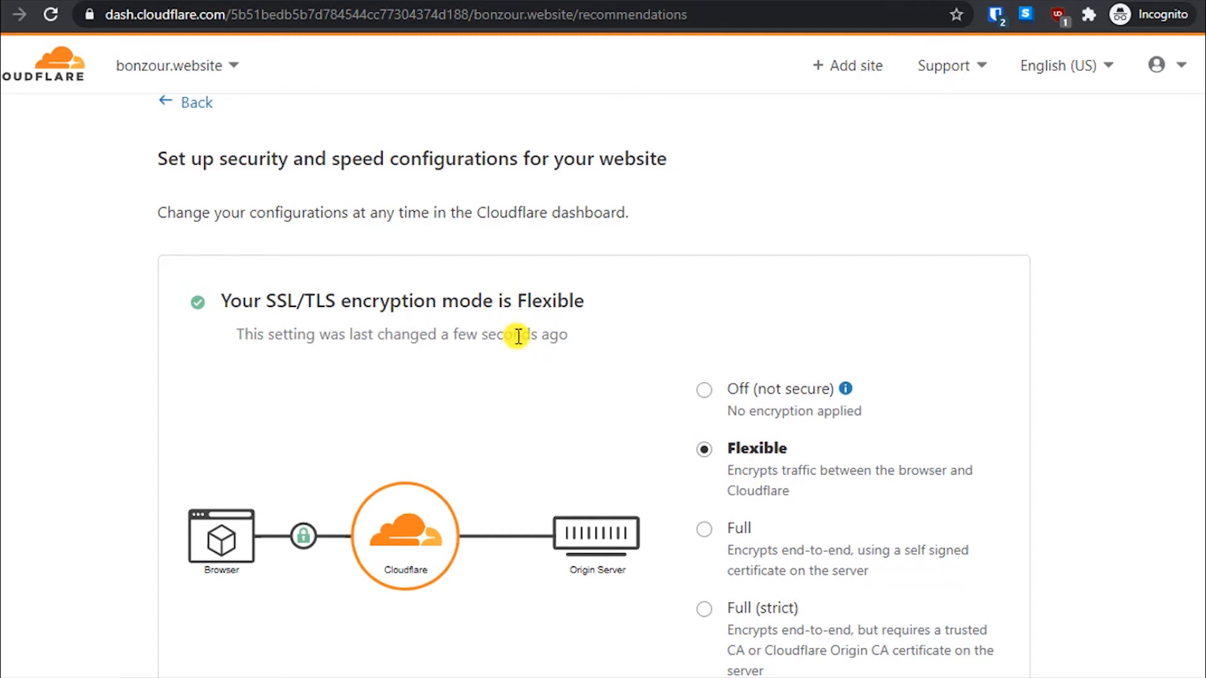
# Turn on Always Use HTTPS and finish the quick-start recommendations.
pyautogui.scroll(-3)
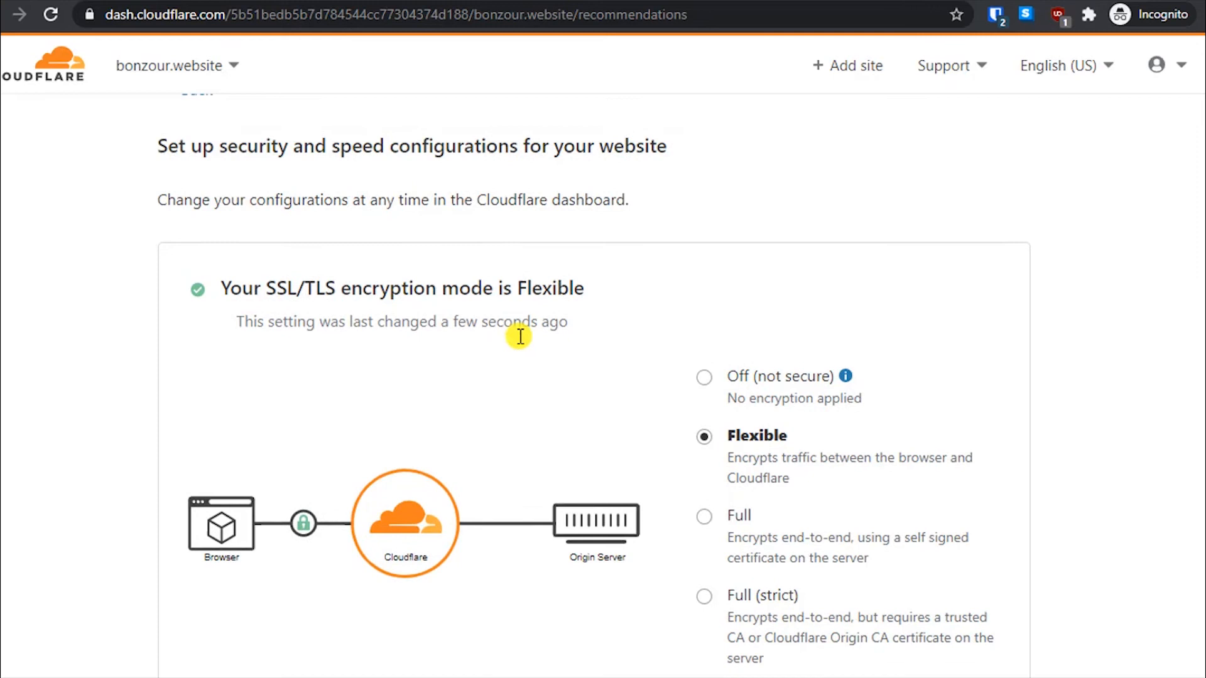
pyautogui.scroll(-3)
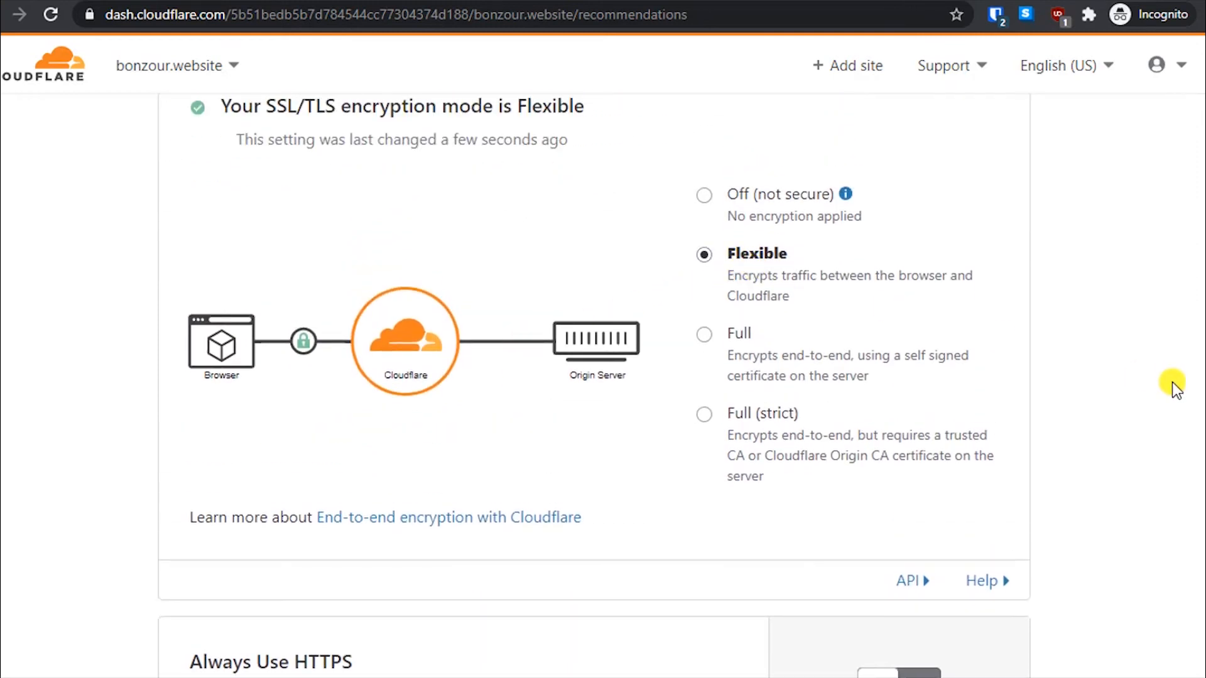
pyautogui.moveTo(1172, 383)
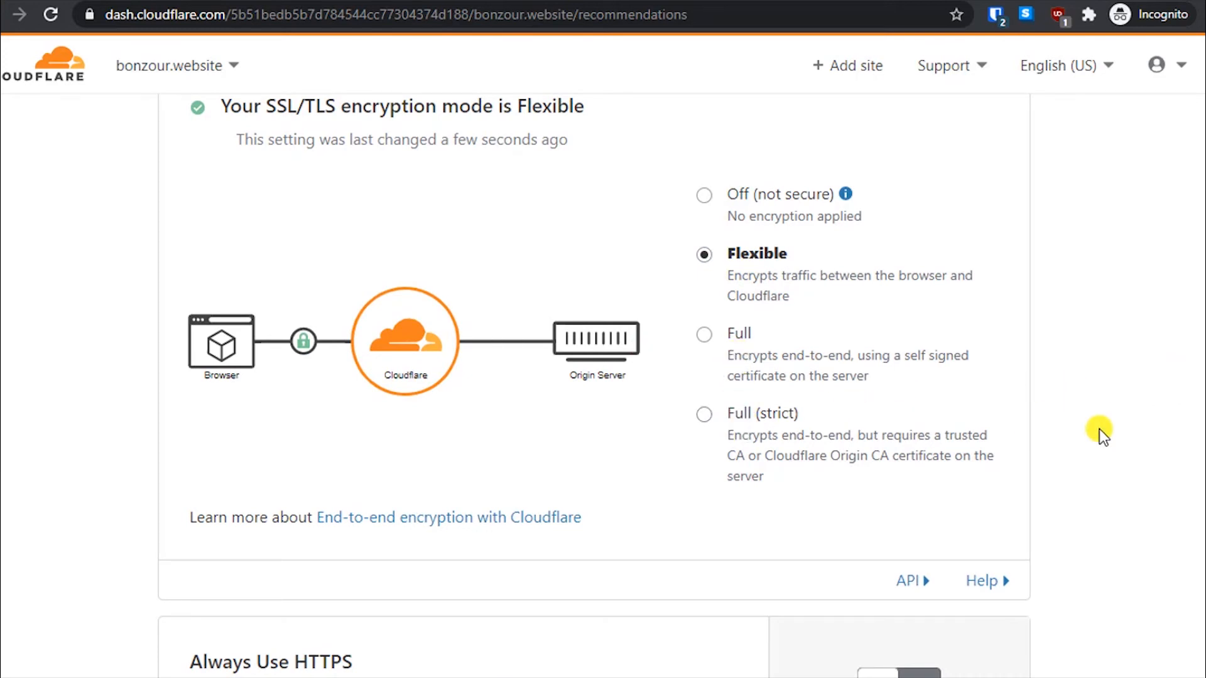
pyautogui.scroll(-3)
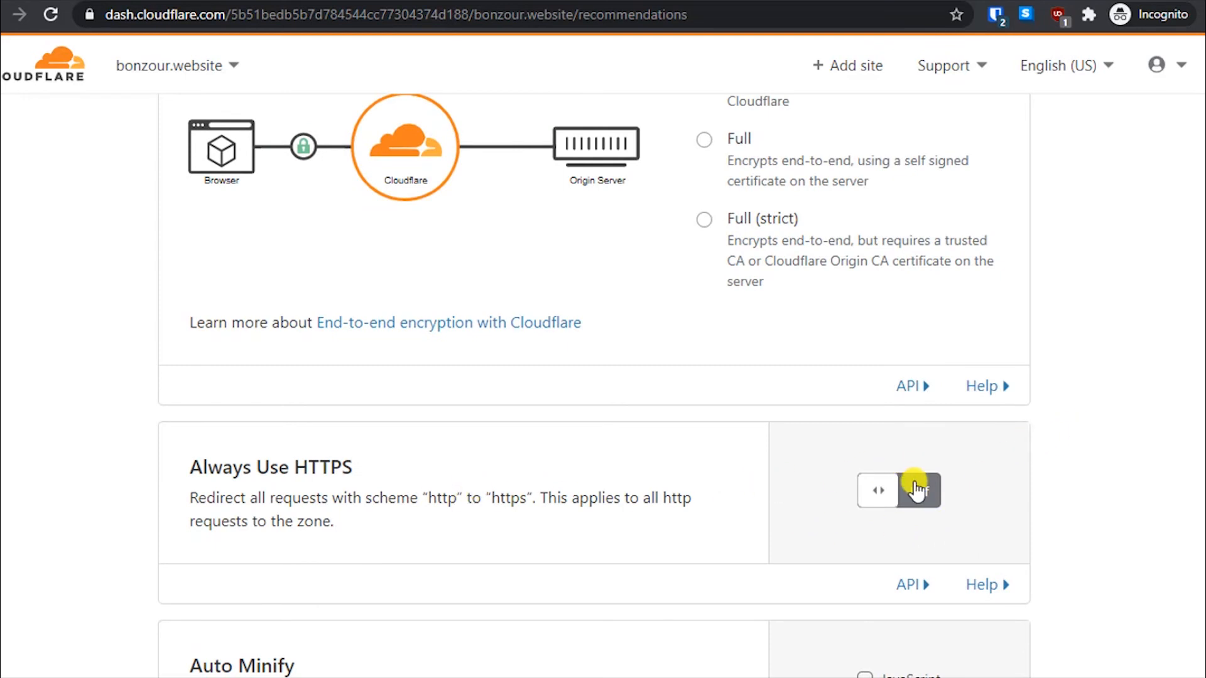
pyautogui.click(899, 491)
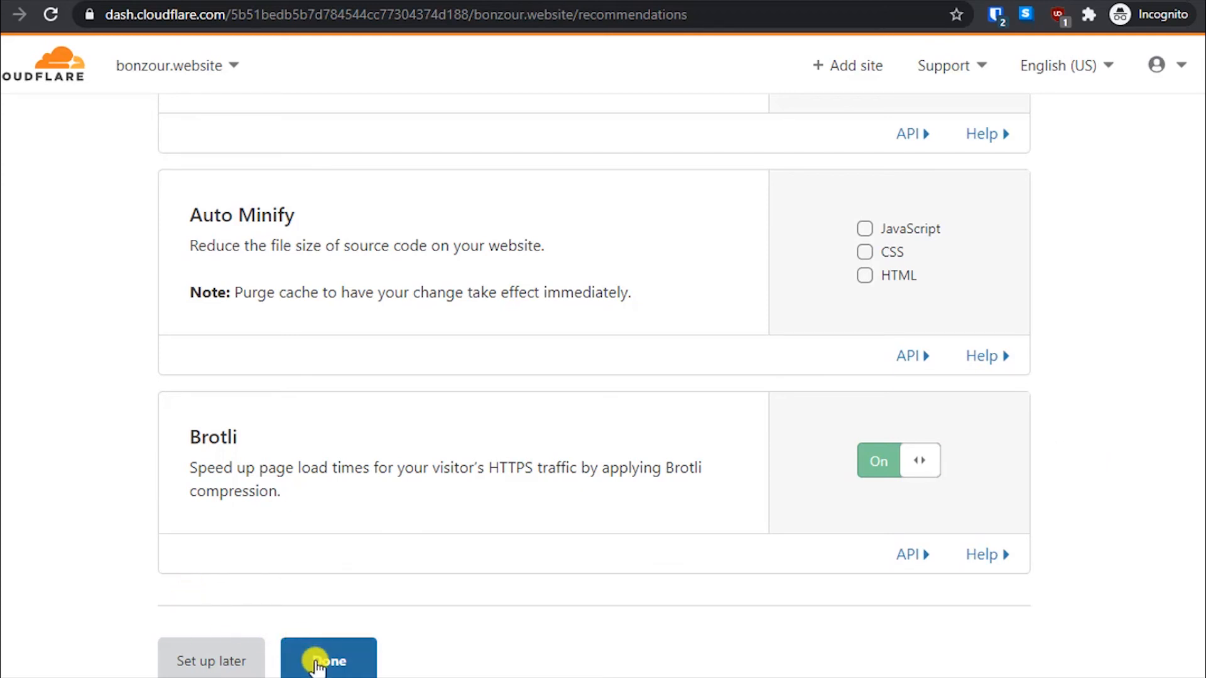
pyautogui.click(328, 660)
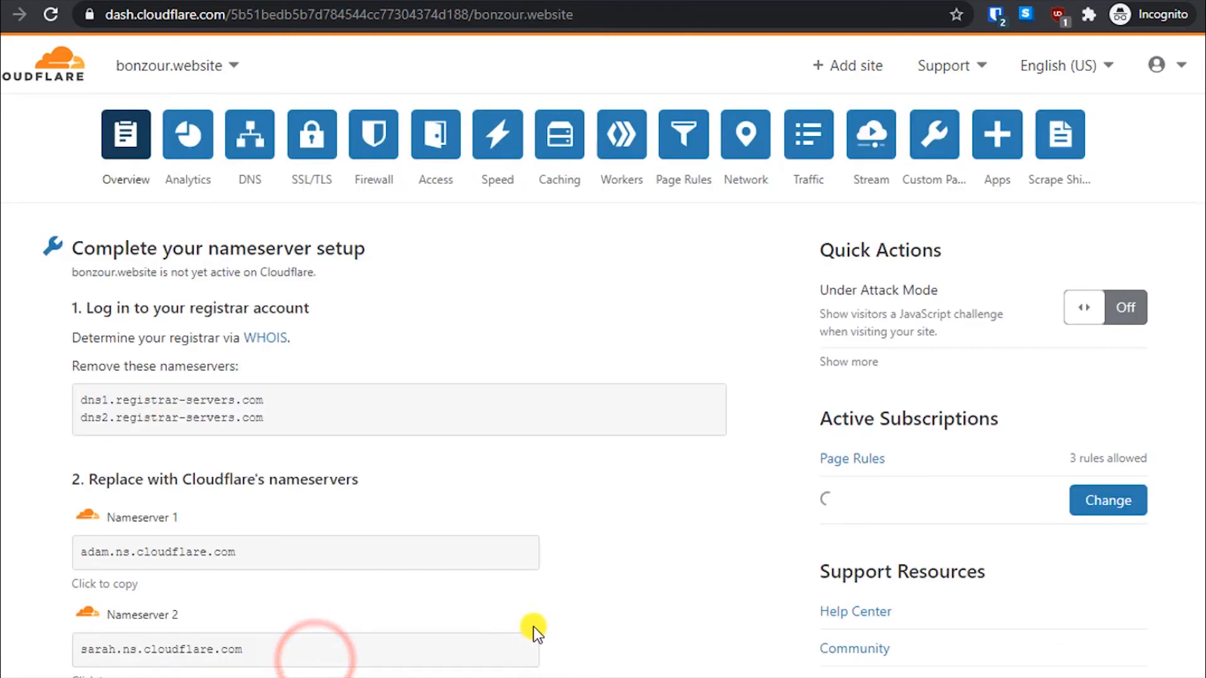
pyautogui.scroll(-3)
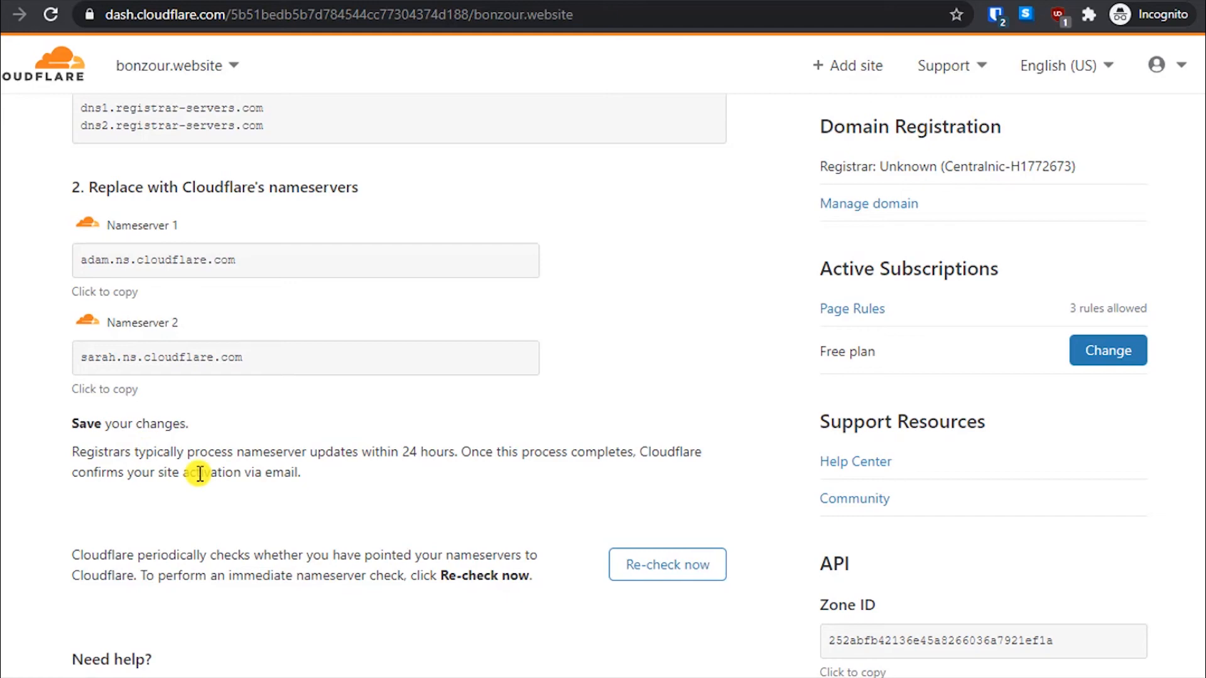
pyautogui.scroll(-3)
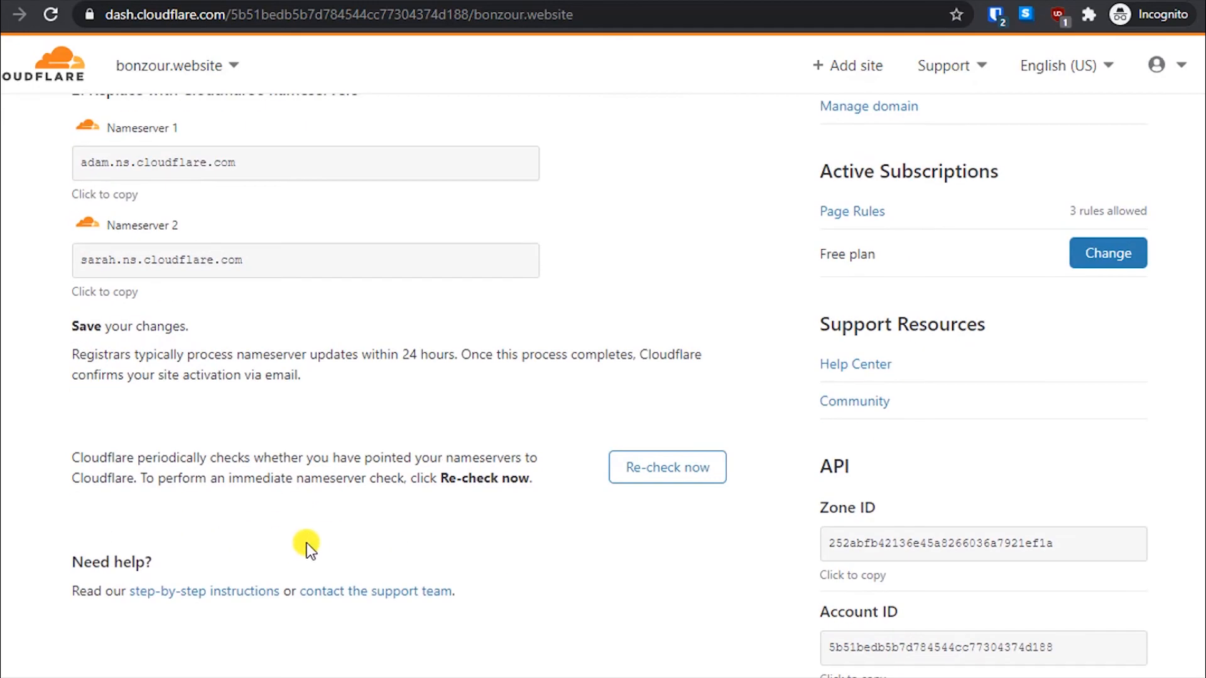
pyautogui.scroll(3)
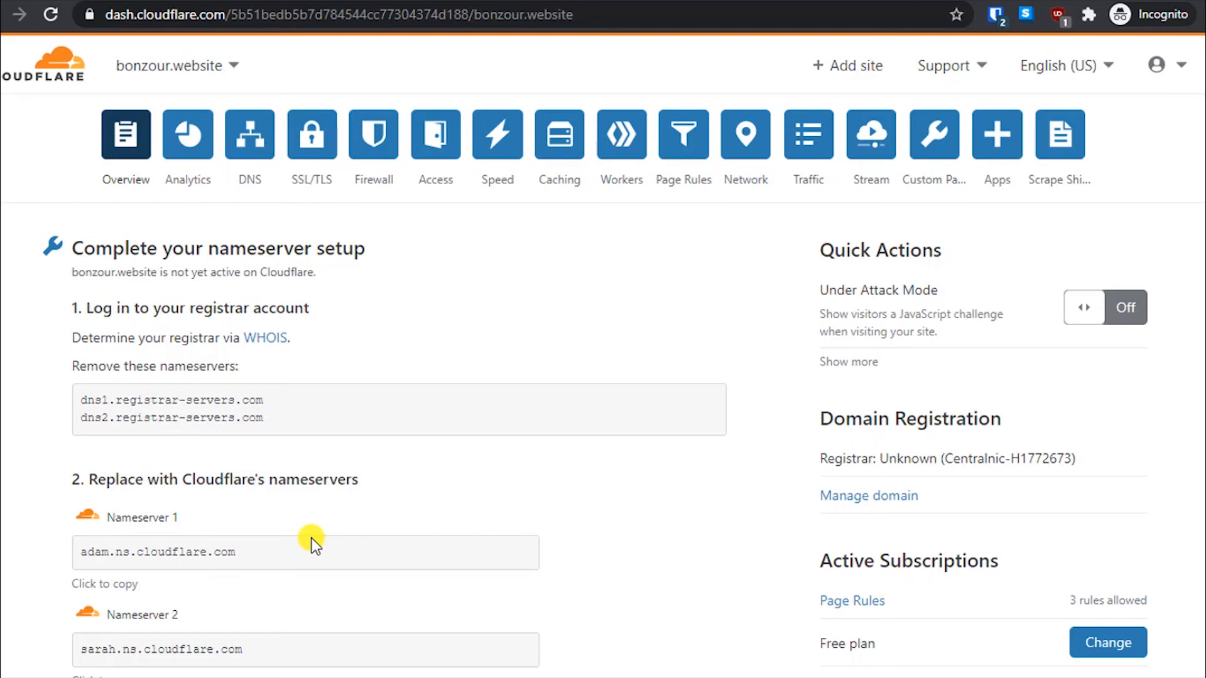
pyautogui.scroll(-3)
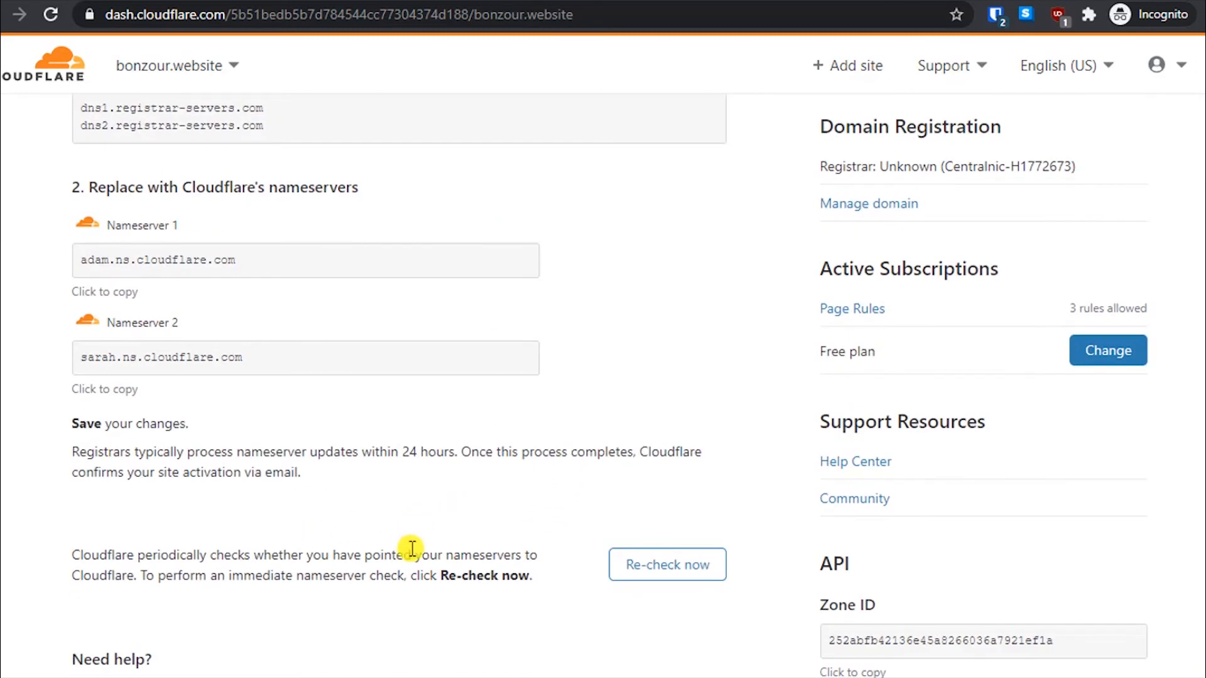
pyautogui.moveTo(480, 544)
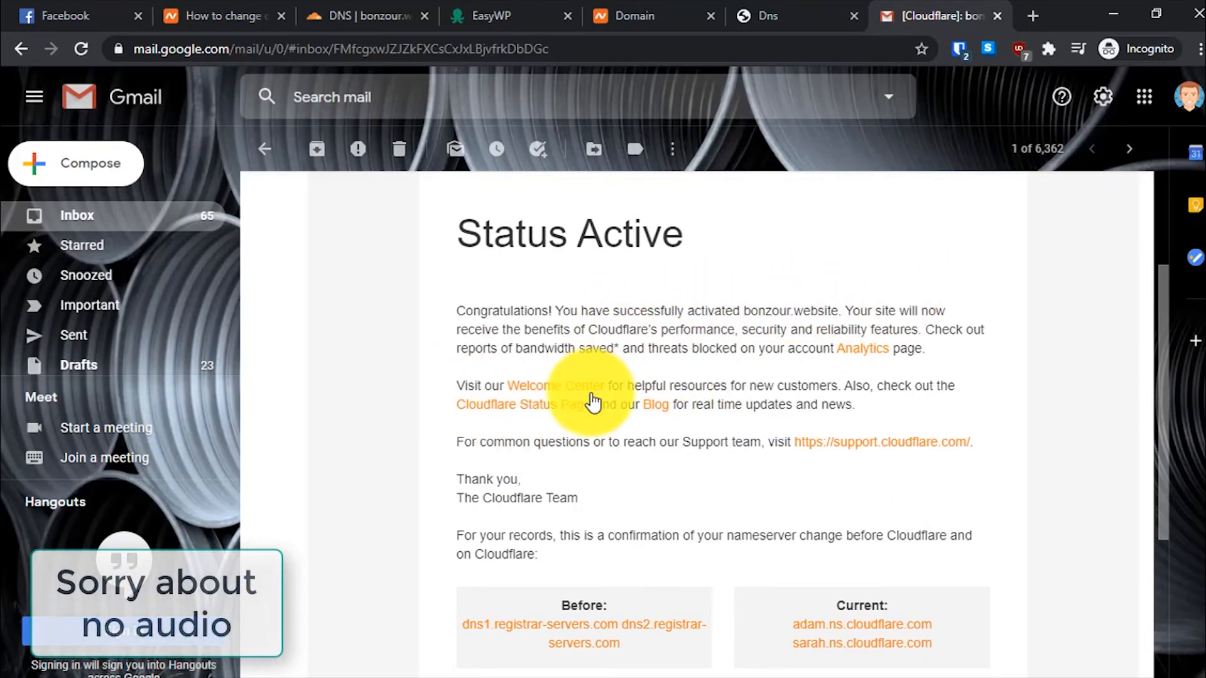
pyautogui.scroll(-3)
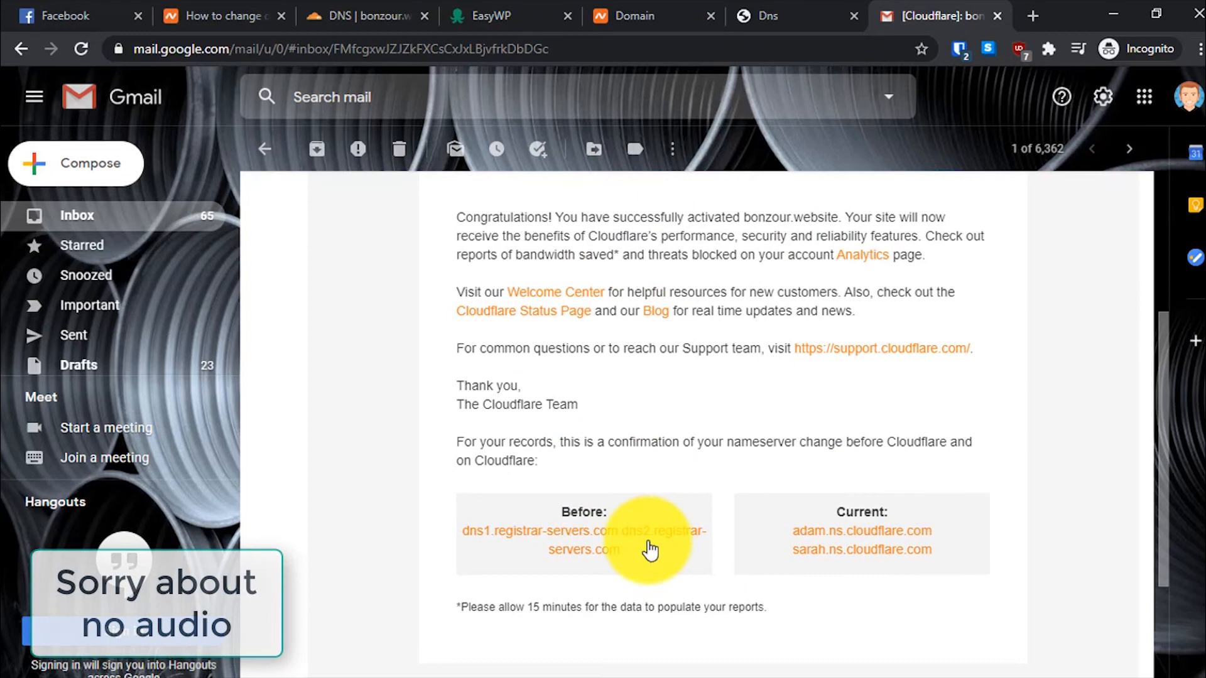
pyautogui.scroll(3)
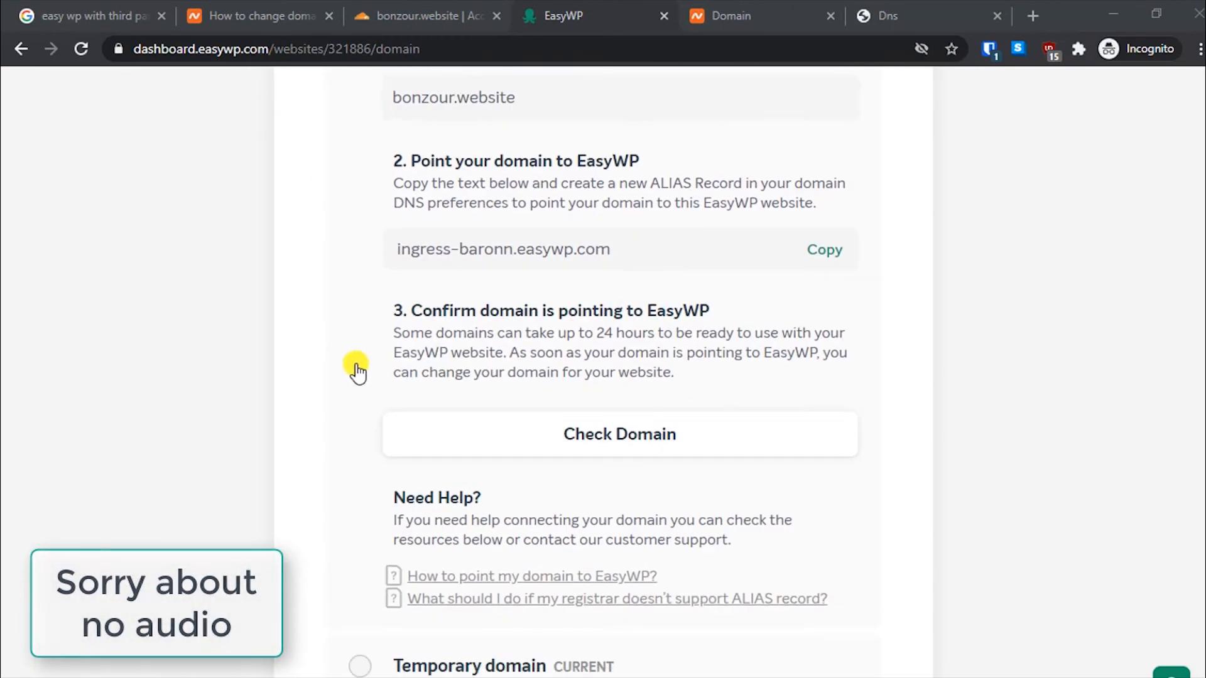
# Verify bonzour.website points to EasyWP, apply the domain change, and begin typing the address.
pyautogui.click(618, 434)
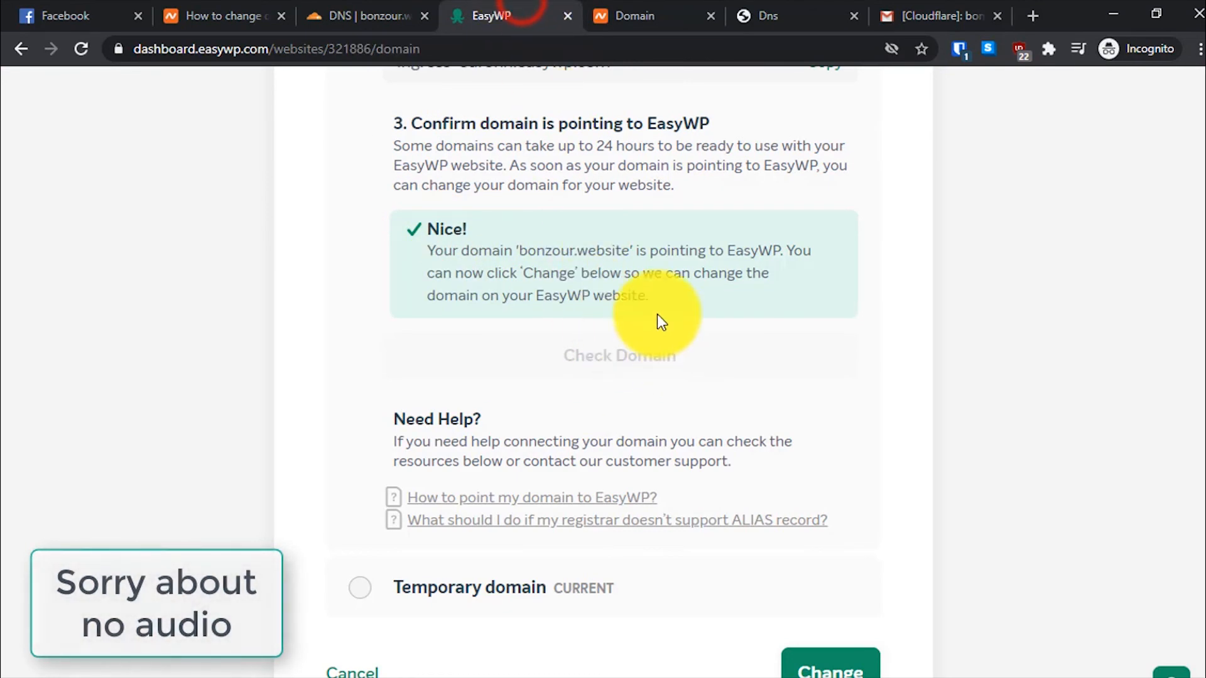
pyautogui.moveTo(939, 645)
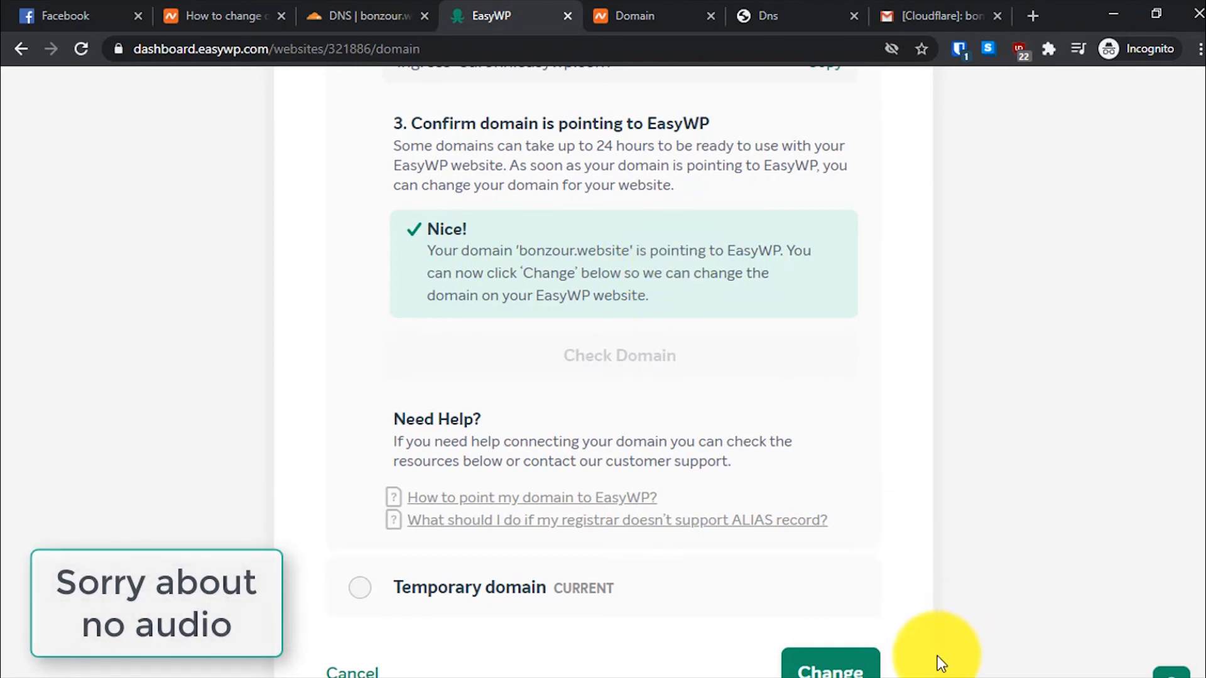
pyautogui.click(830, 665)
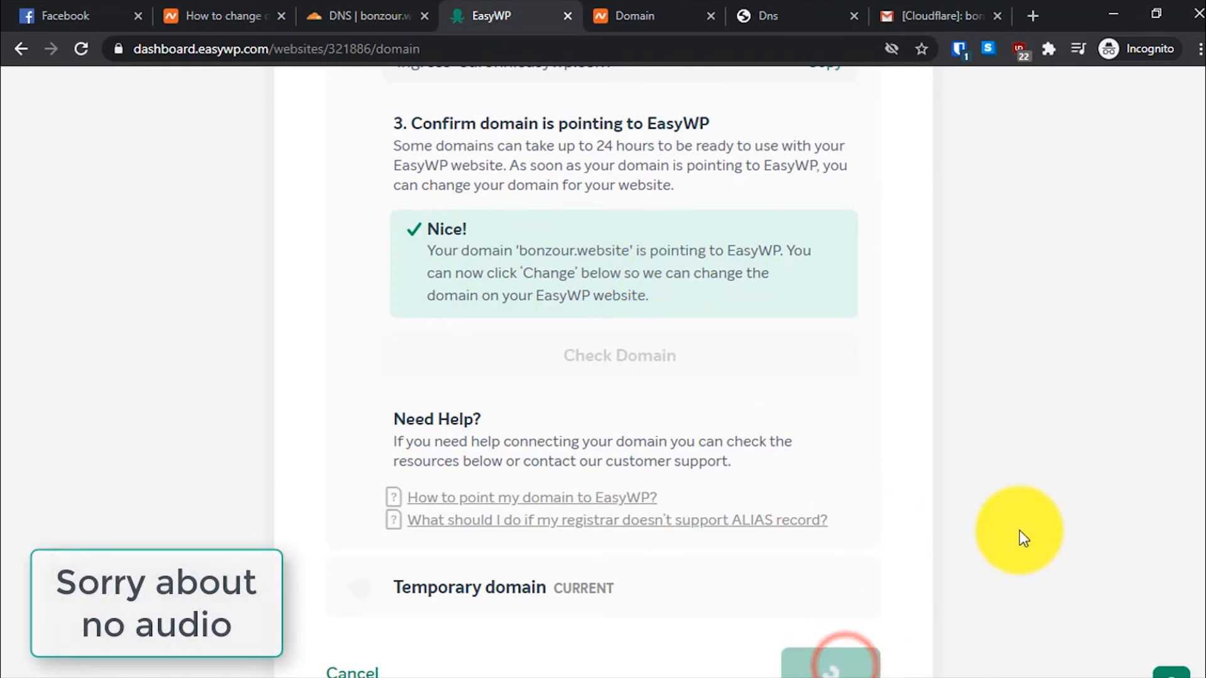
pyautogui.click(831, 661)
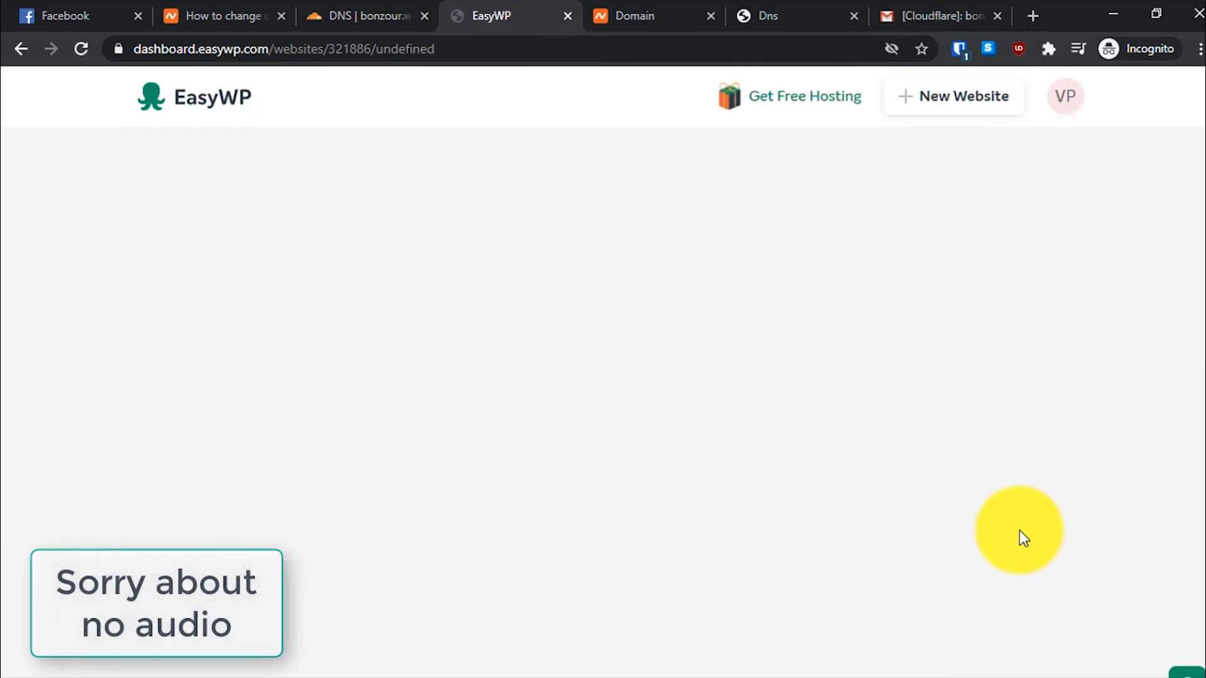
pyautogui.write('bonzour')
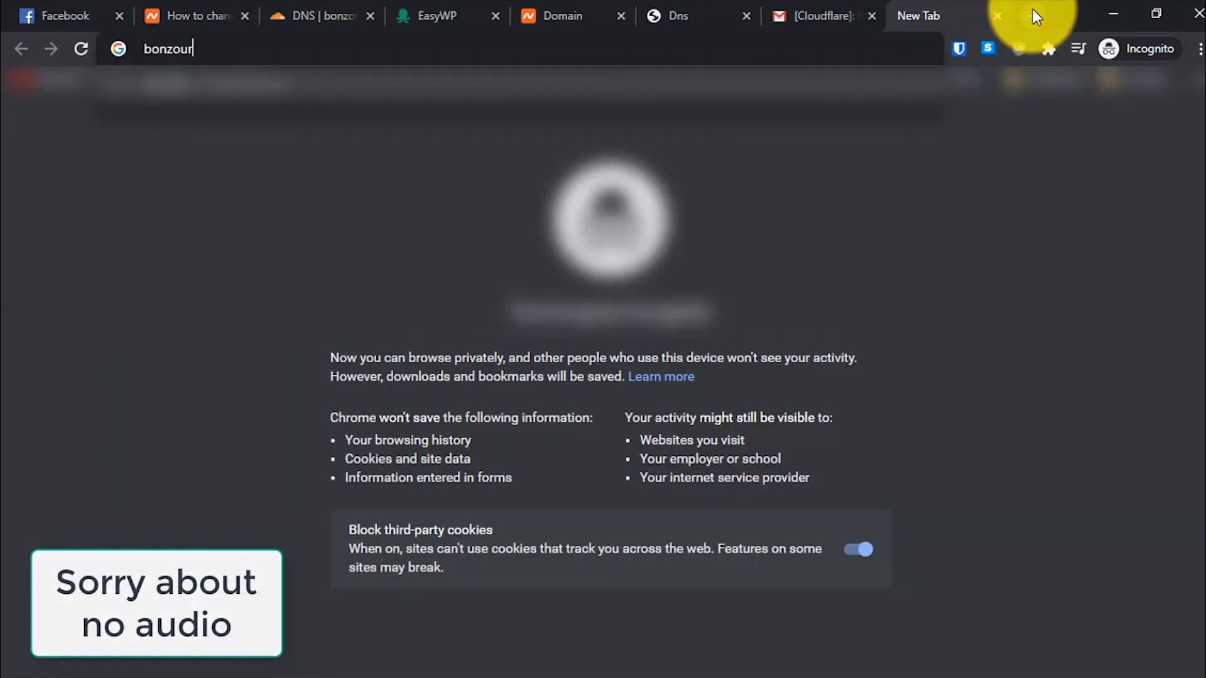
# Load bonzour.website, retry it over https, and view the certificate warning details.
pyautogui.write('.website')
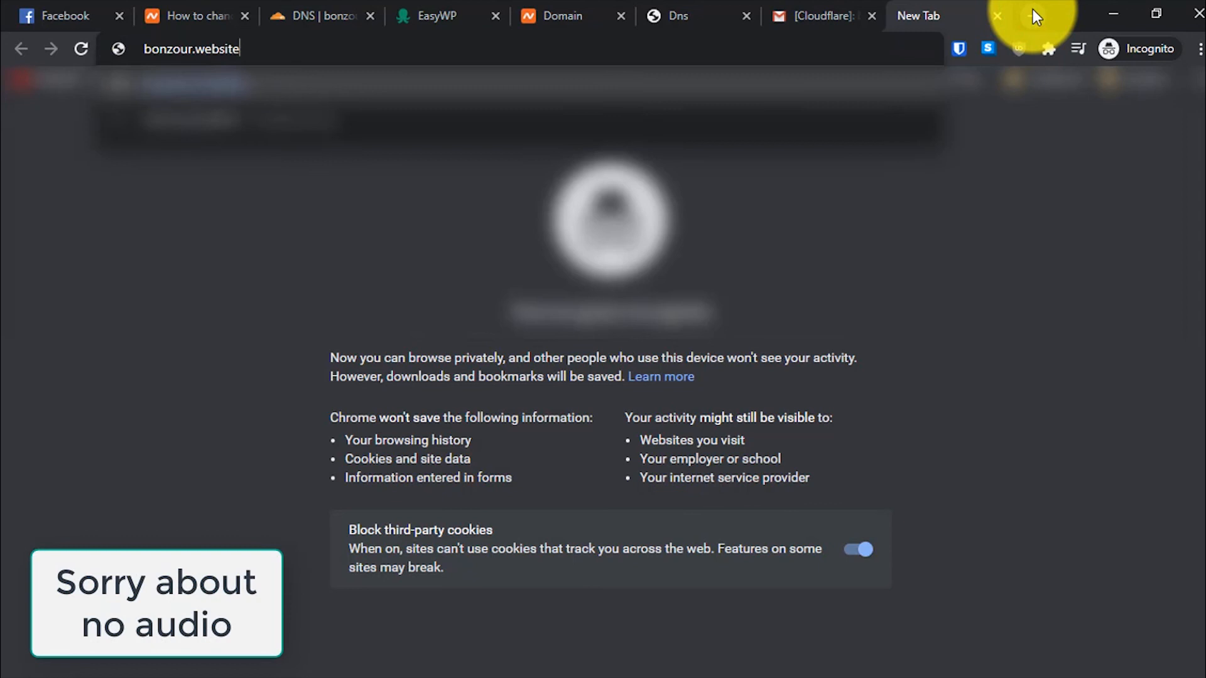
pyautogui.press('Enter')
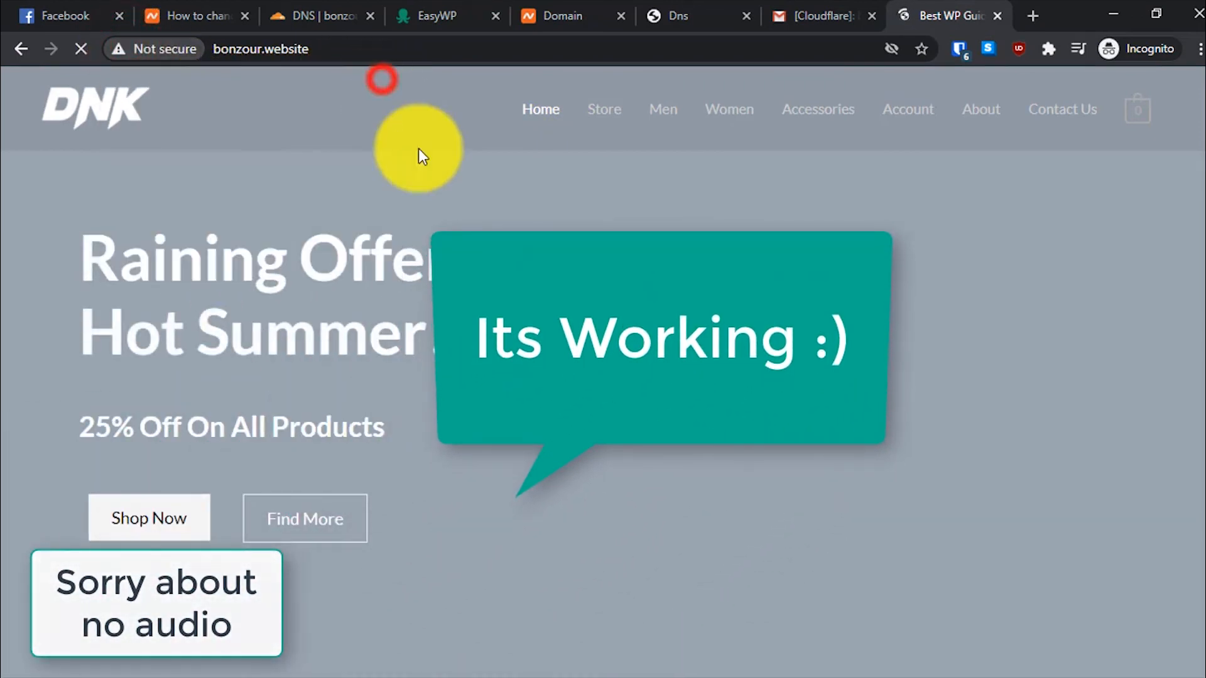
pyautogui.click(253, 49)
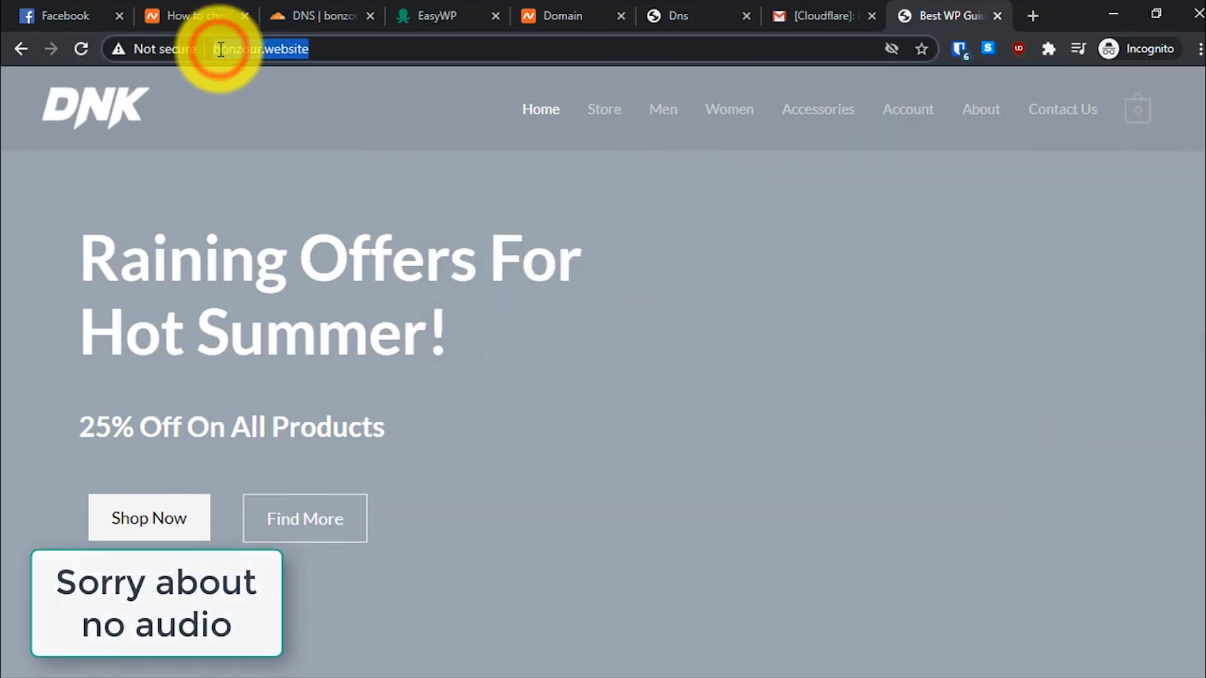
pyautogui.write('https')
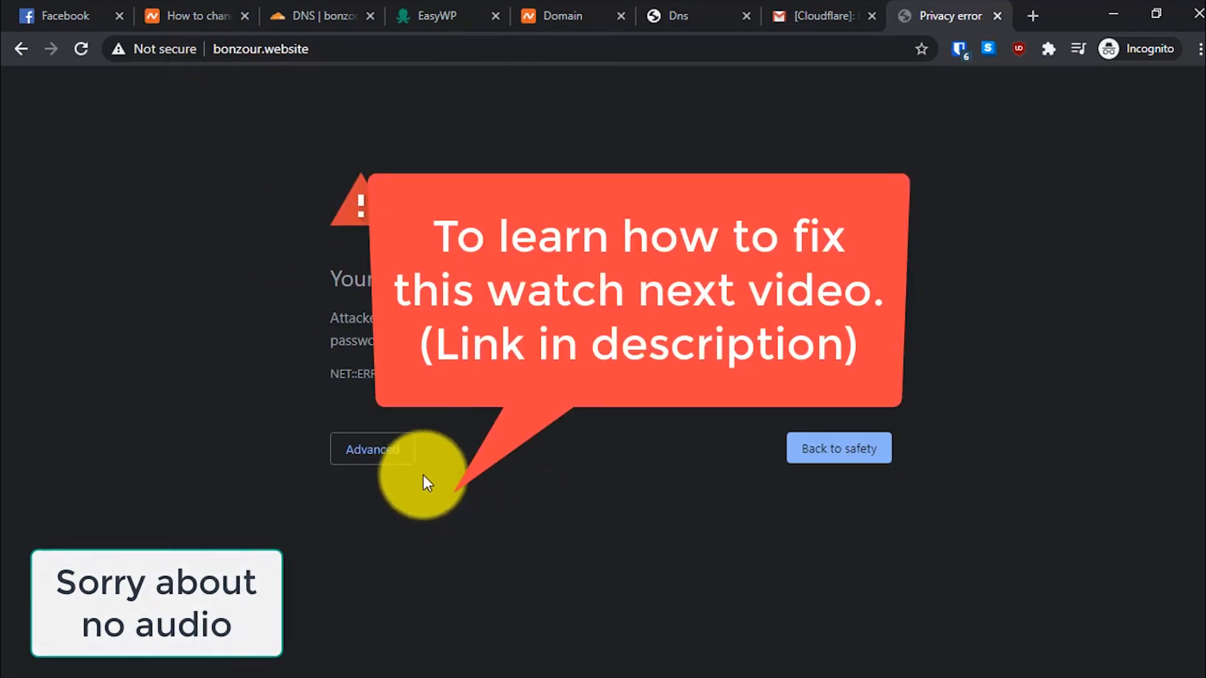
pyautogui.click(372, 449)
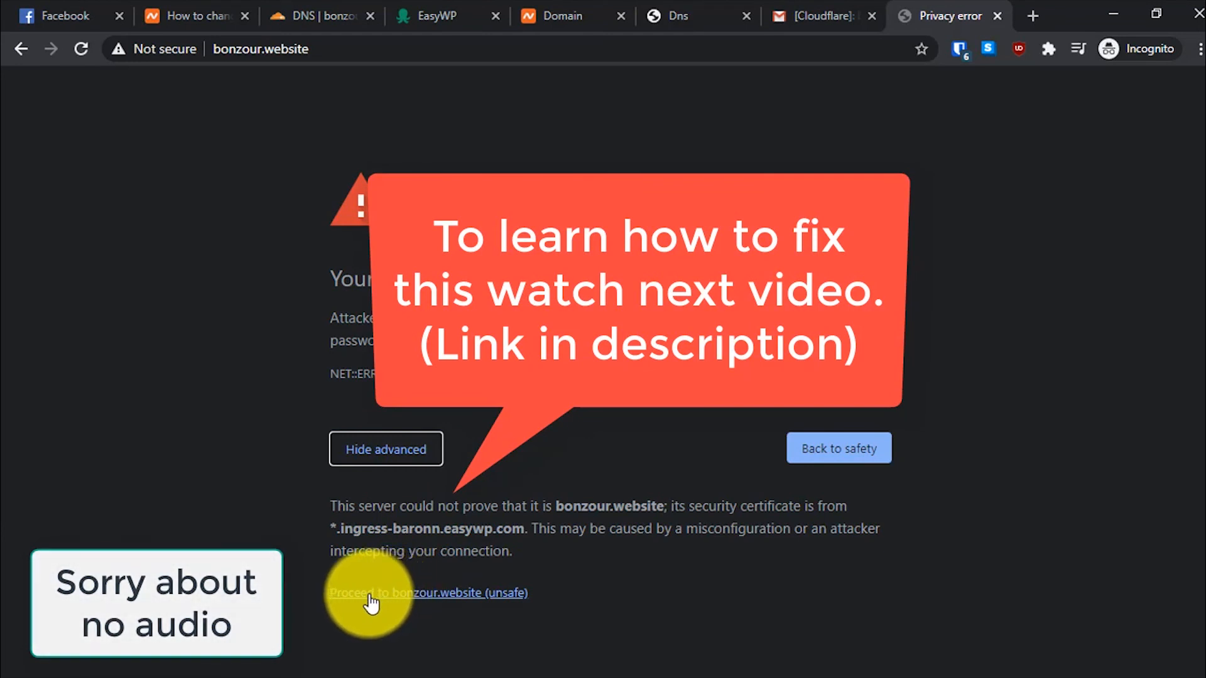
pyautogui.moveTo(1000, 15)
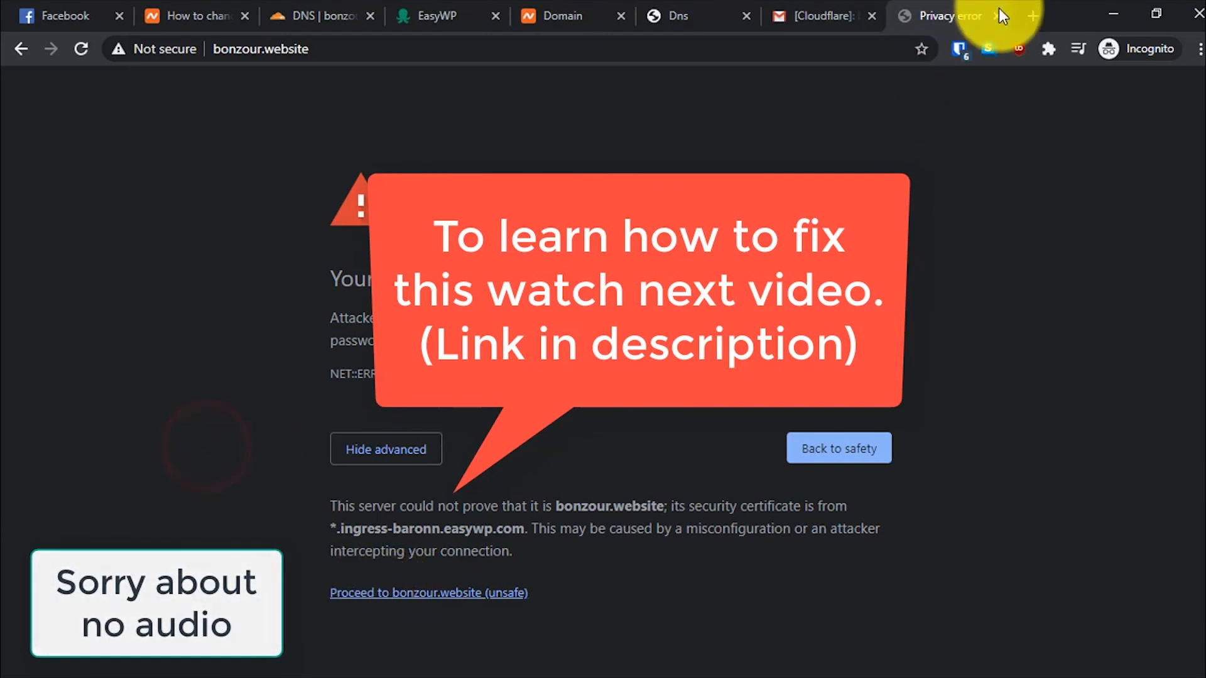